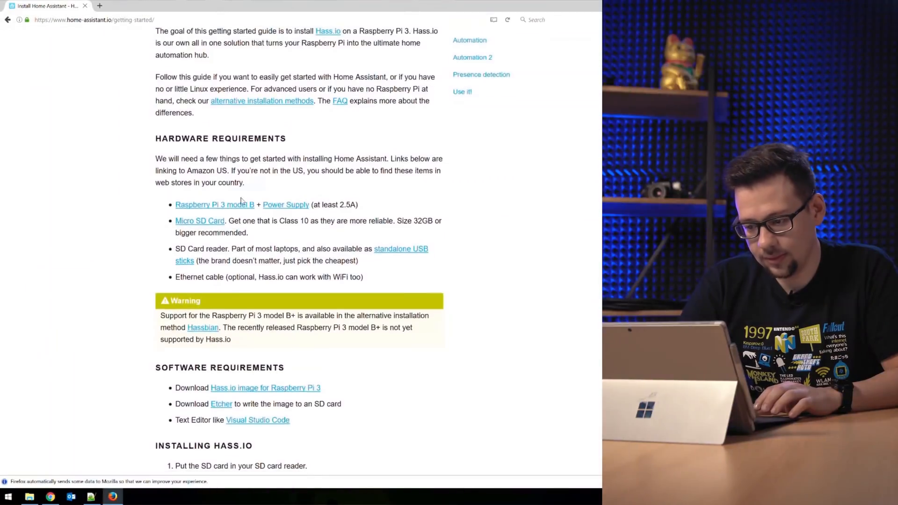
Start and then cancel the Hass.io image download for Raspberry Pi 3.
scroll("down", 3)
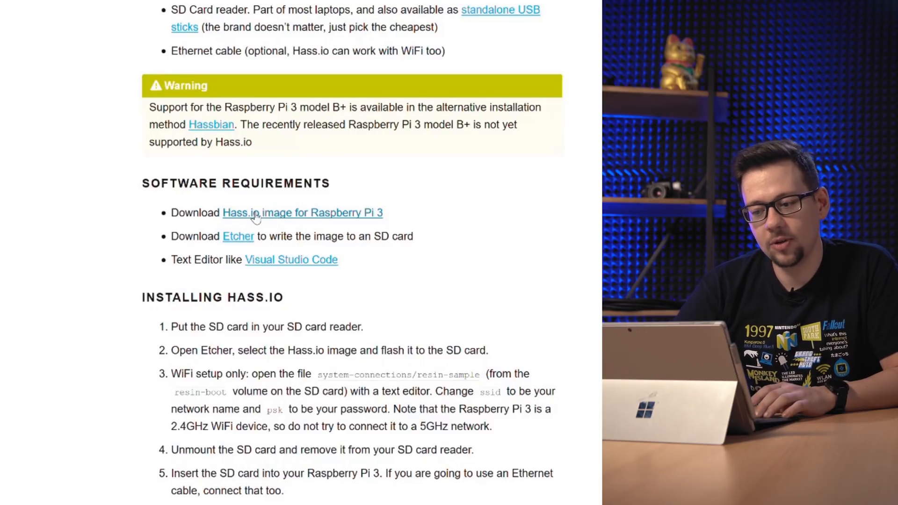
left_click(302, 212)
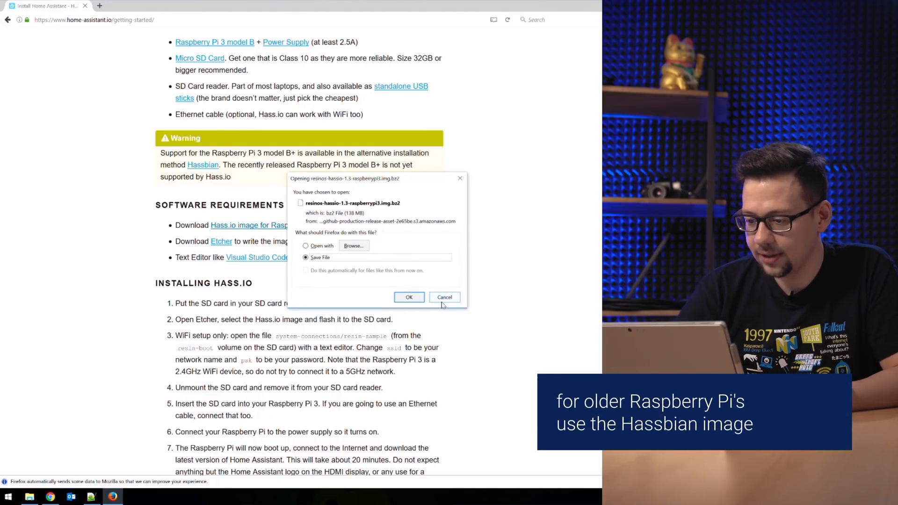
left_click(444, 296)
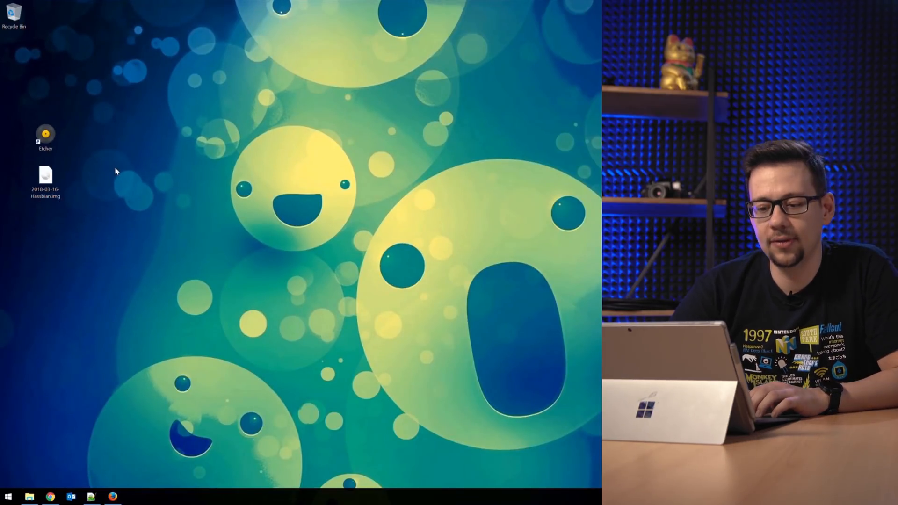
Launch Etcher and select the 2018-03-16-Hassbian.img image to flash.
double_click(45, 132)
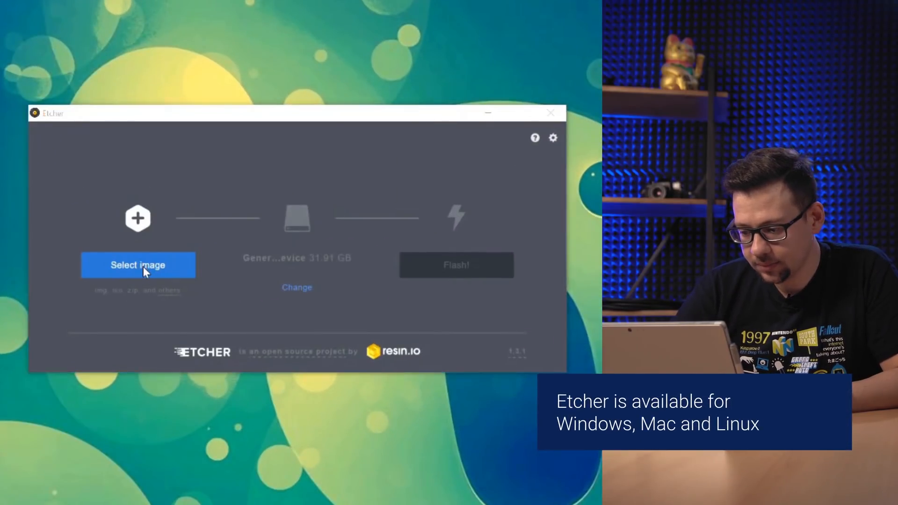
left_click(138, 265)
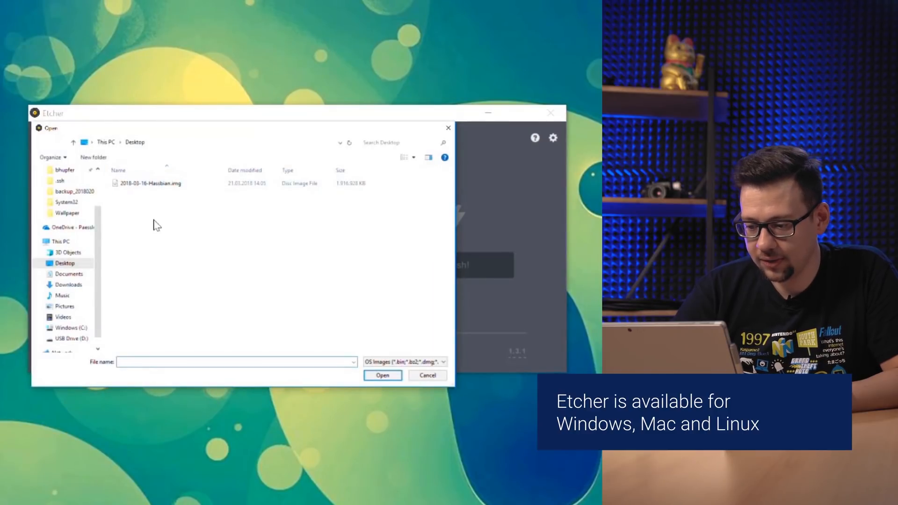
left_click(146, 182)
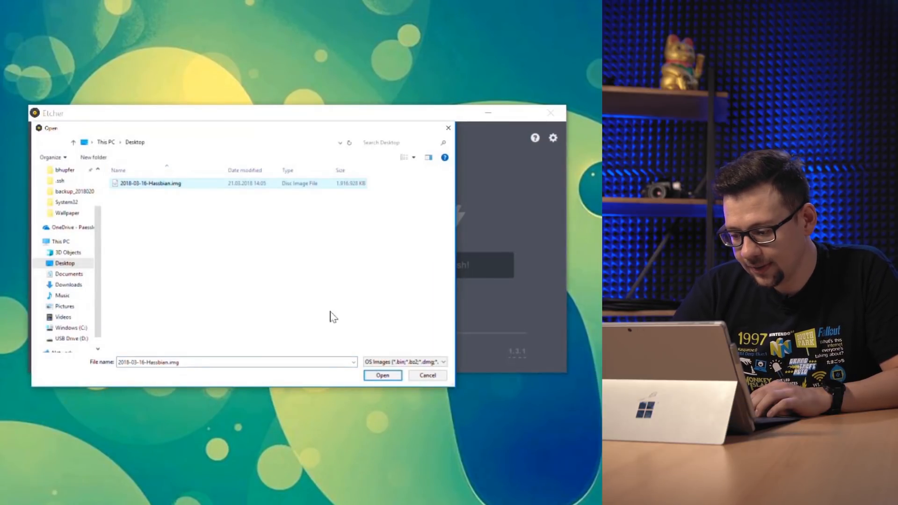
left_click(381, 375)
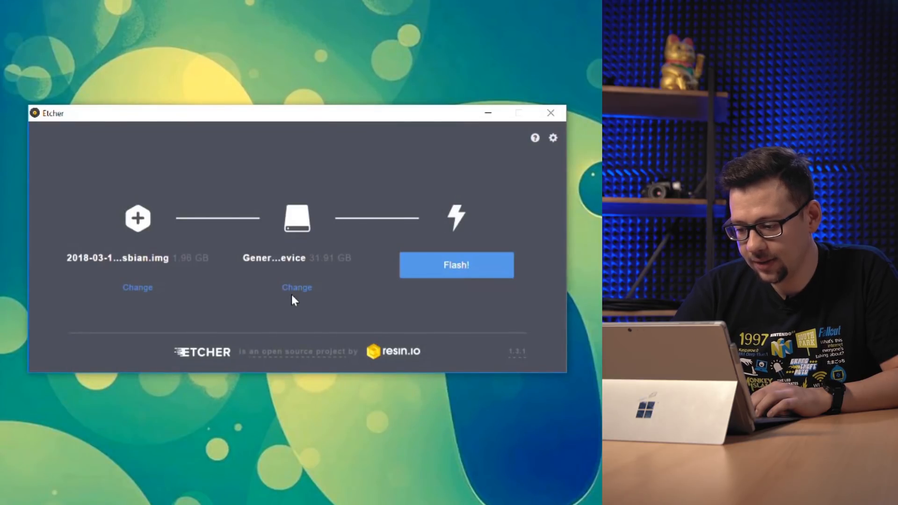
Keep the SD card as target and start flashing, granting UAC permission.
left_click(296, 287)
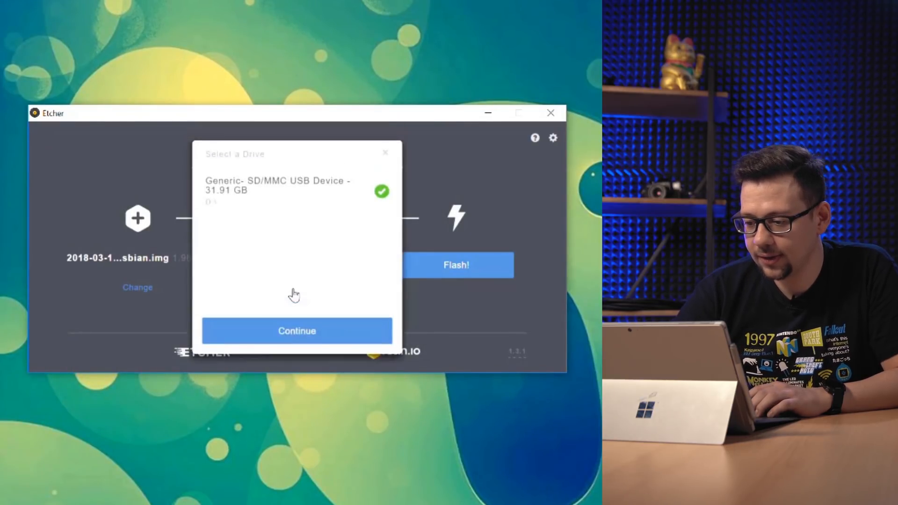
mouse_move(310, 199)
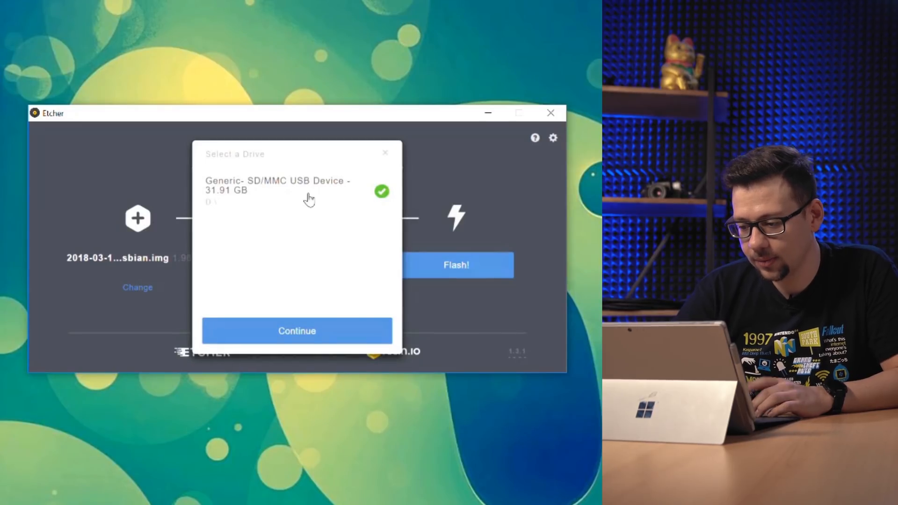
left_click(296, 330)
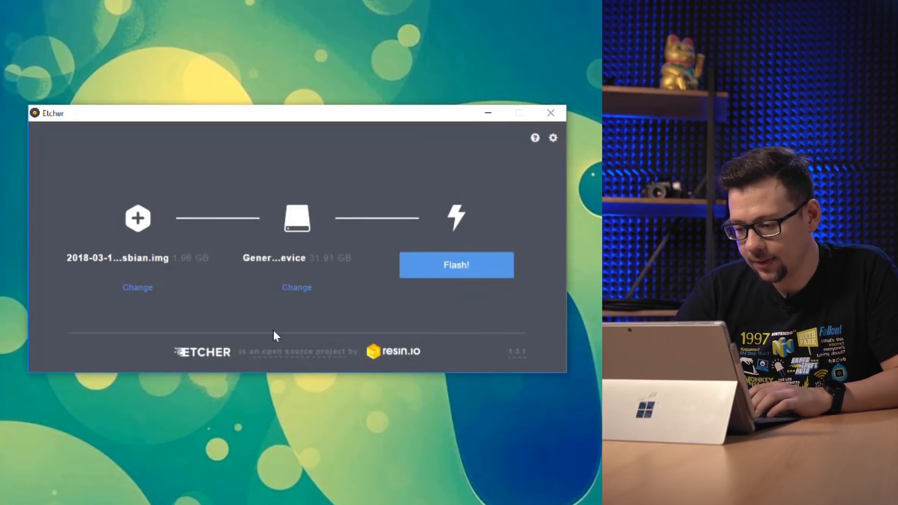
left_click(456, 265)
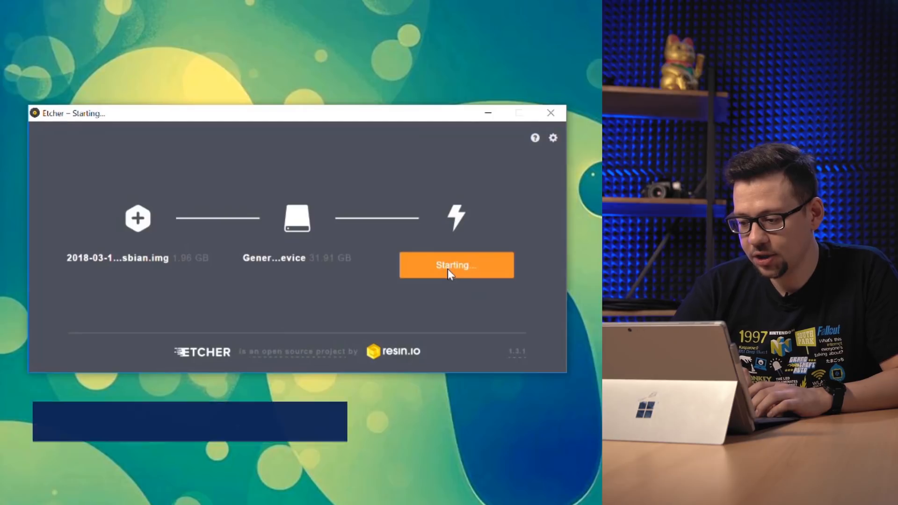
left_click(455, 265)
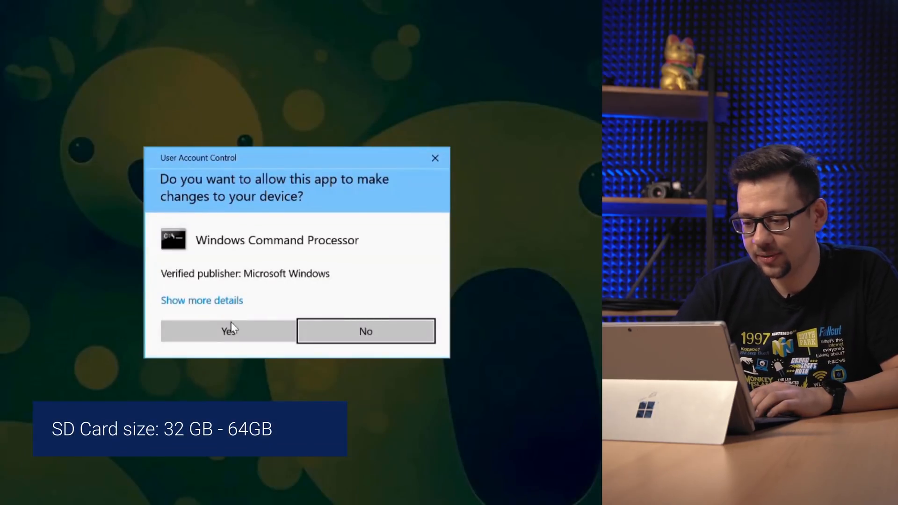
left_click(226, 331)
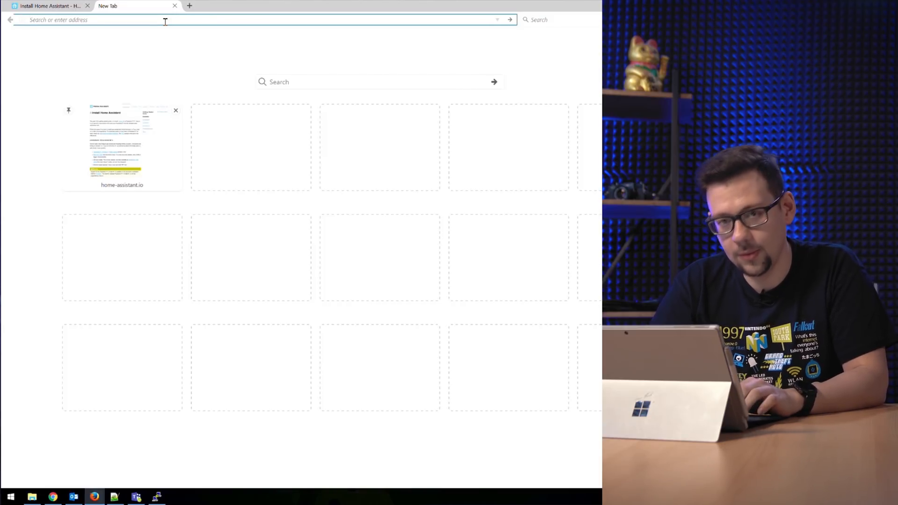
Load the Home Assistant web interface at hassbian:8123.
type("hassbian:8123/states")
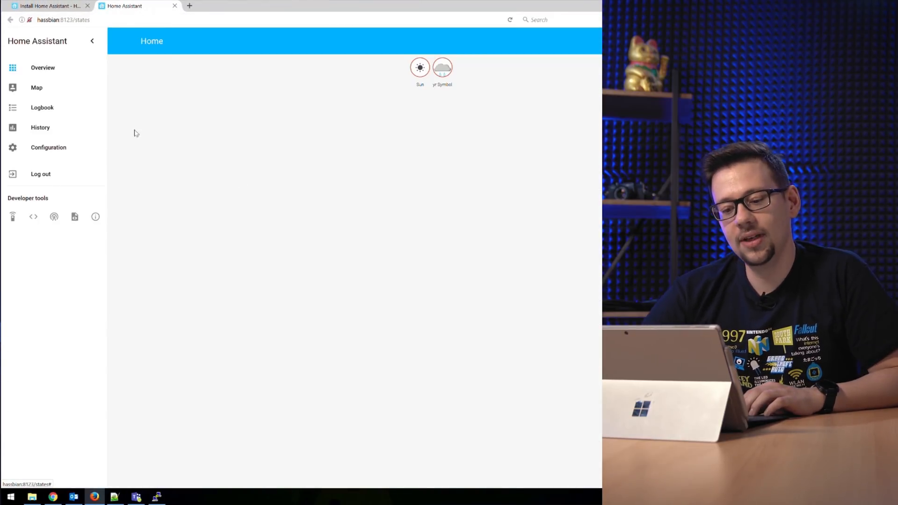
mouse_move(200, 73)
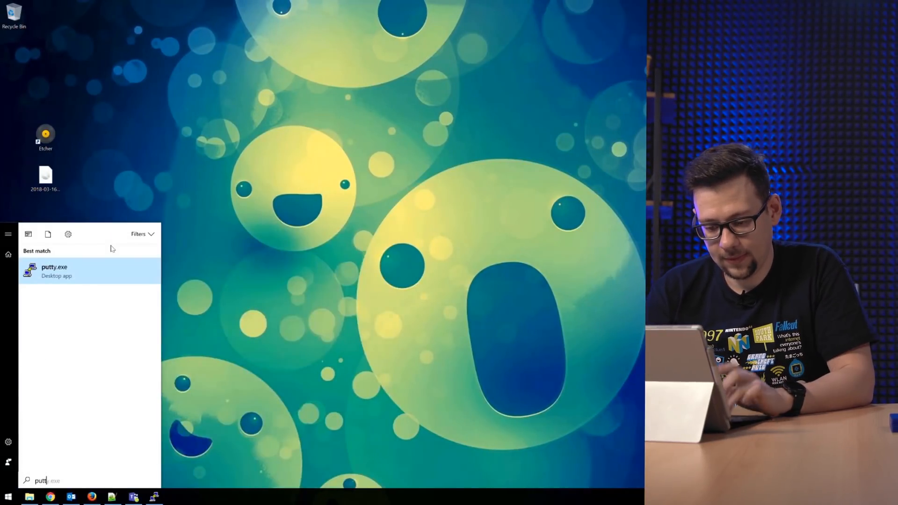
Launch PuTTY and open an SSH session to host hassbian.
left_click(54, 270)
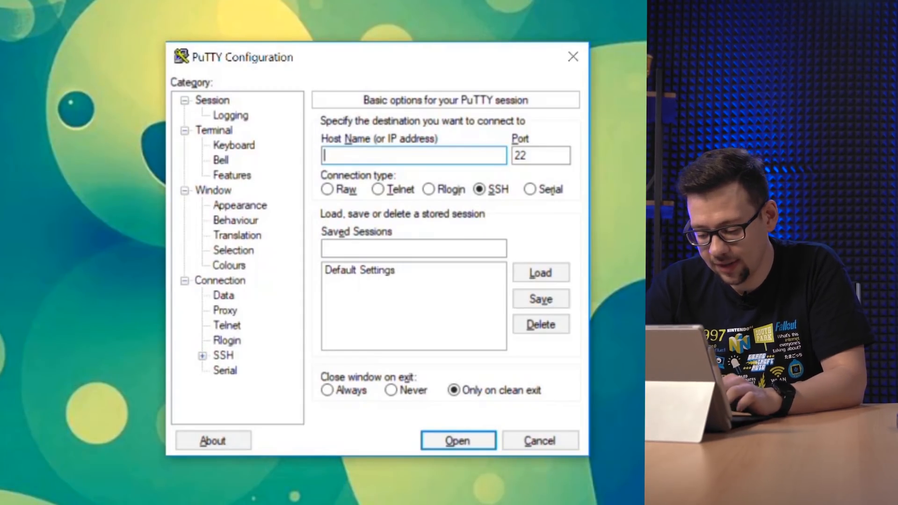
type("hassbian")
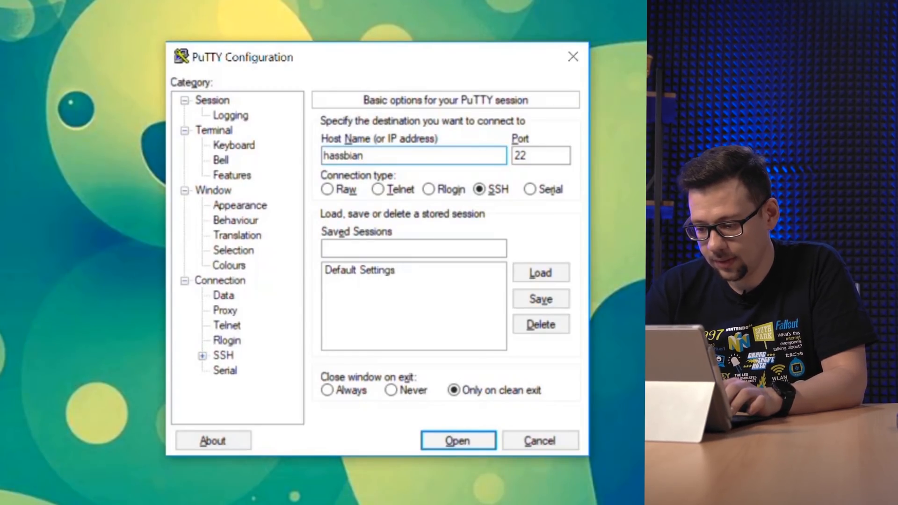
left_click(457, 440)
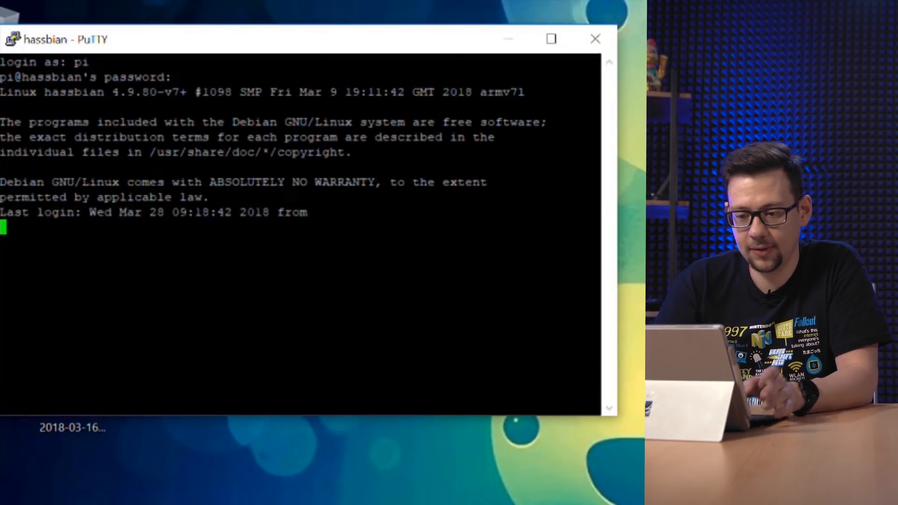
type("c")
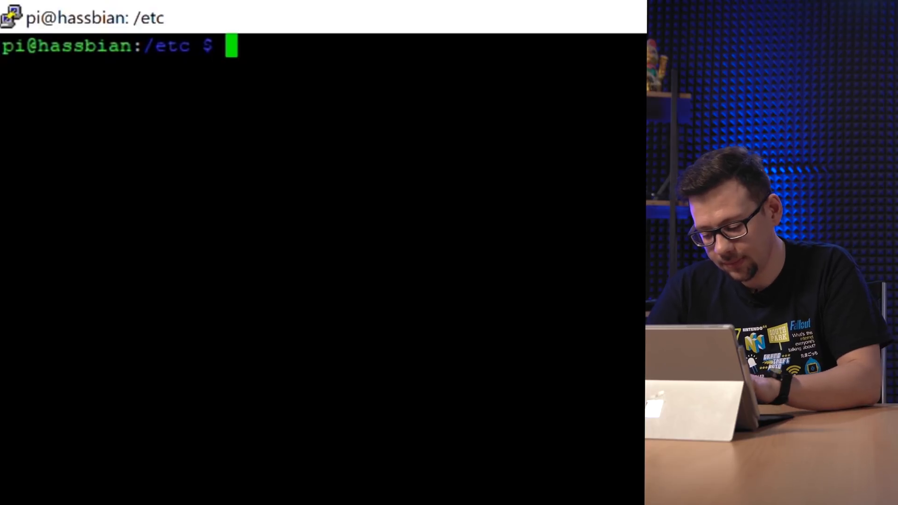
type("sud")
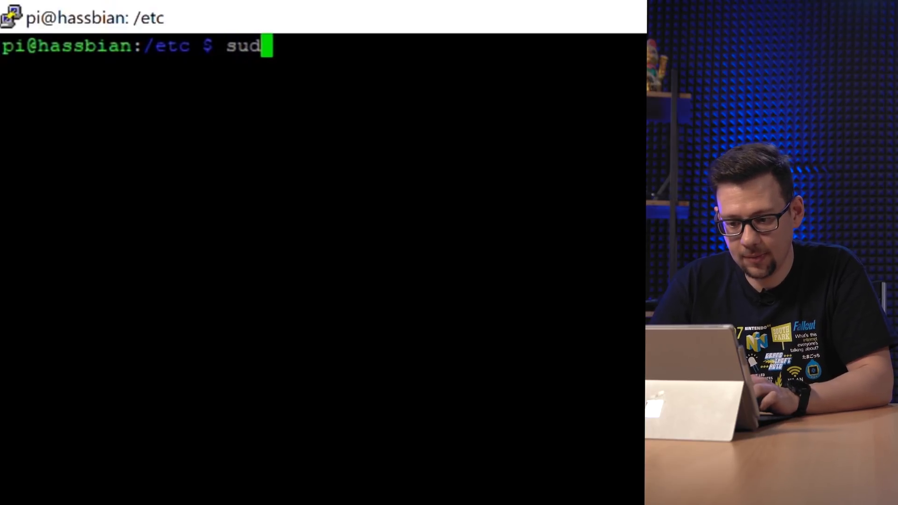
type("o")
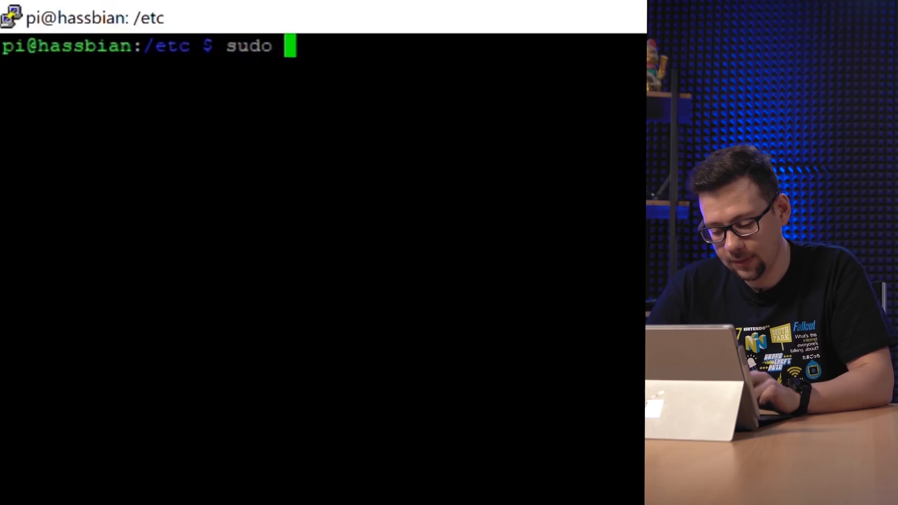
type("systemctl stop hom")
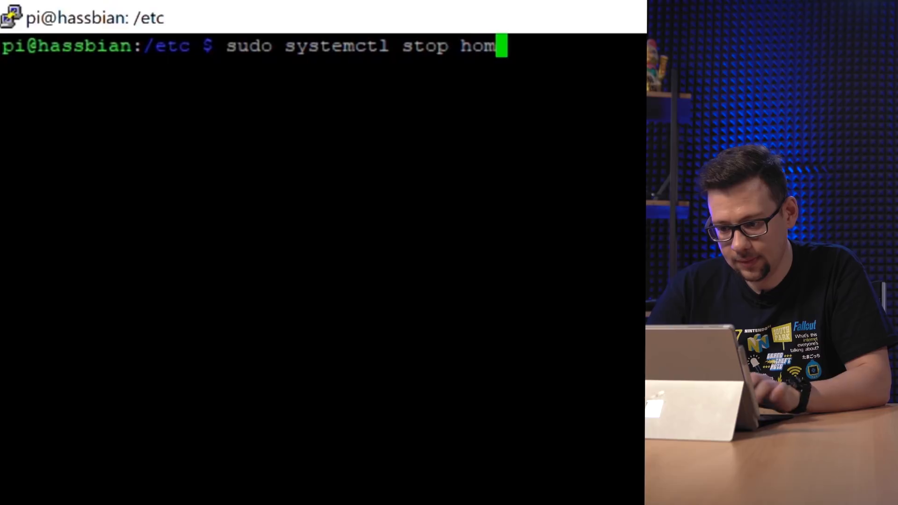
type("e-assistant@homeassistant.service")
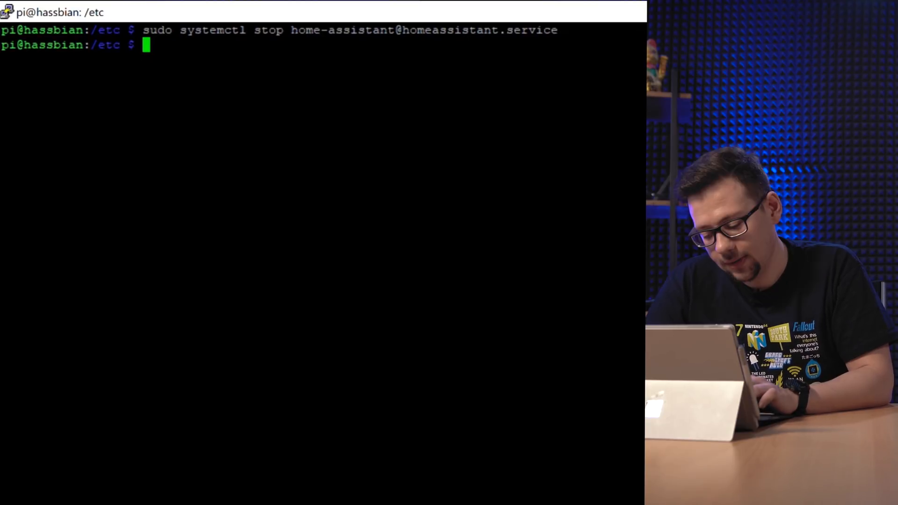
Install the mosquitto broker with sudo apt-get install mosquitto.
type("s")
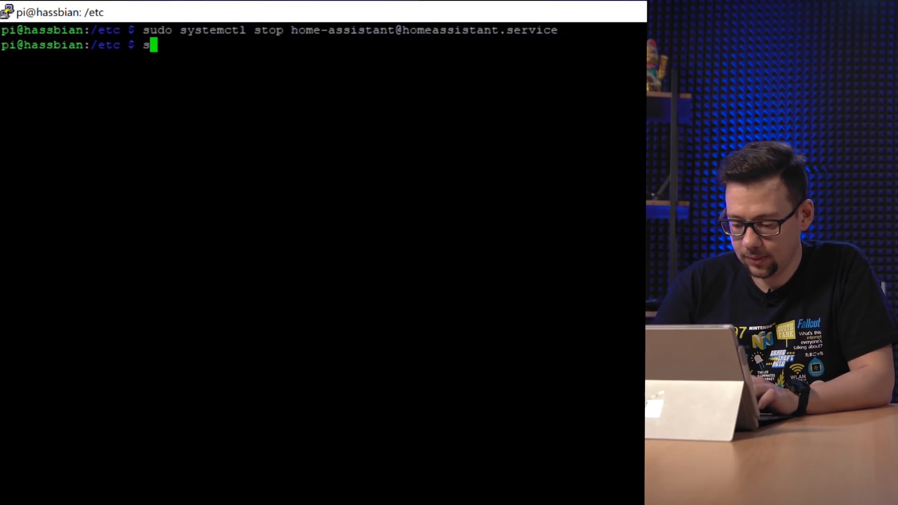
type("sudo apt-")
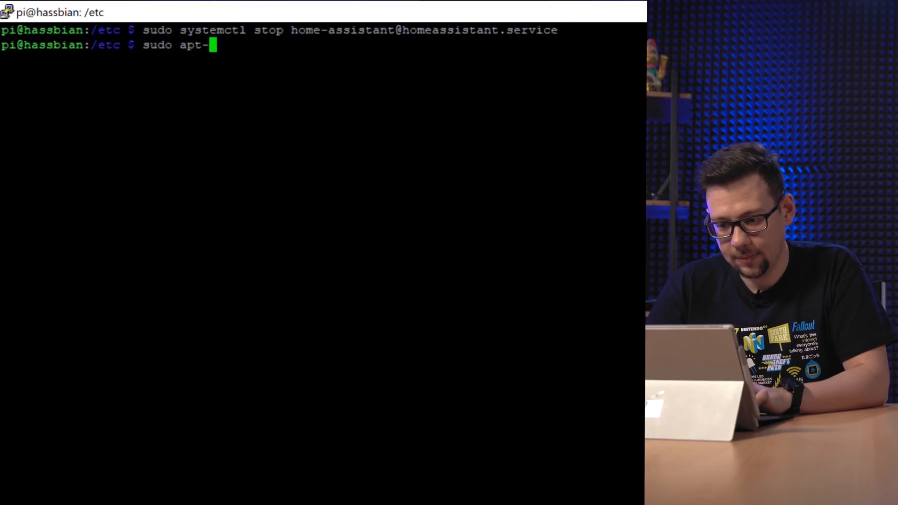
type("get install")
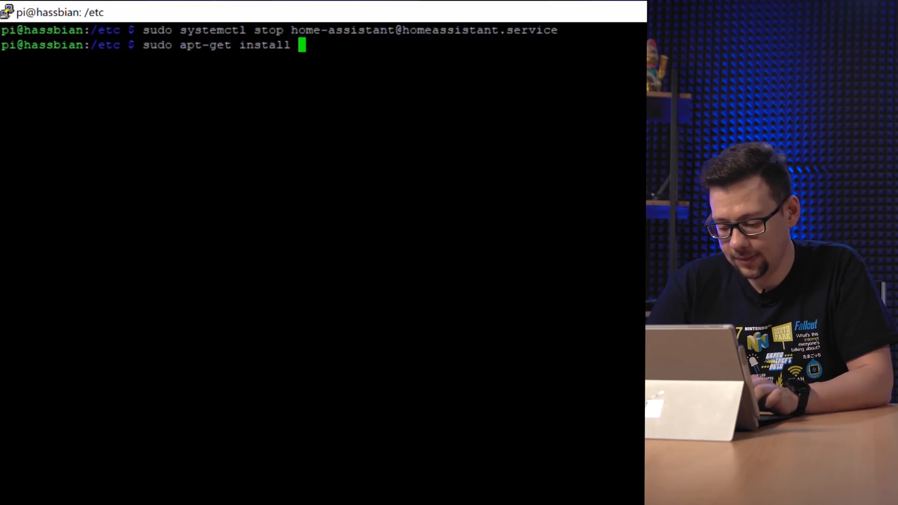
type("mosquitto")
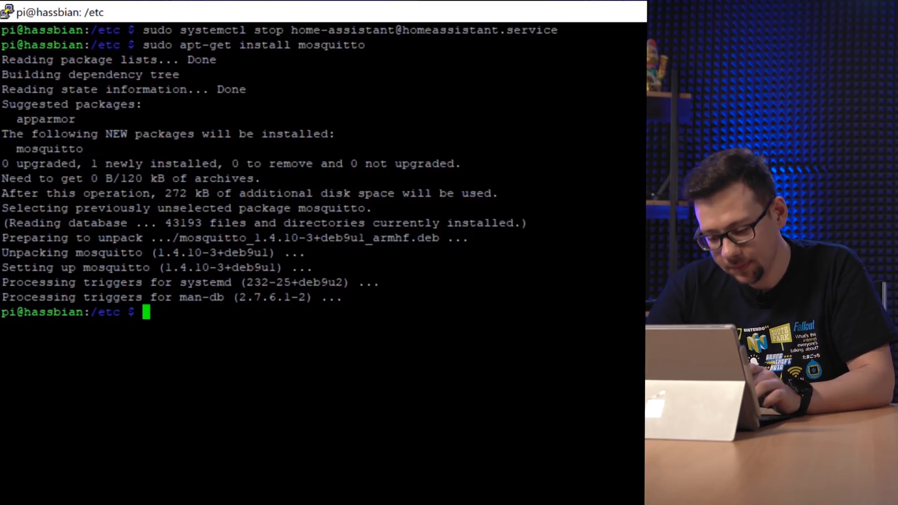
Change into /etc/mosquitto and list its contents with ls -la.
type("cd")
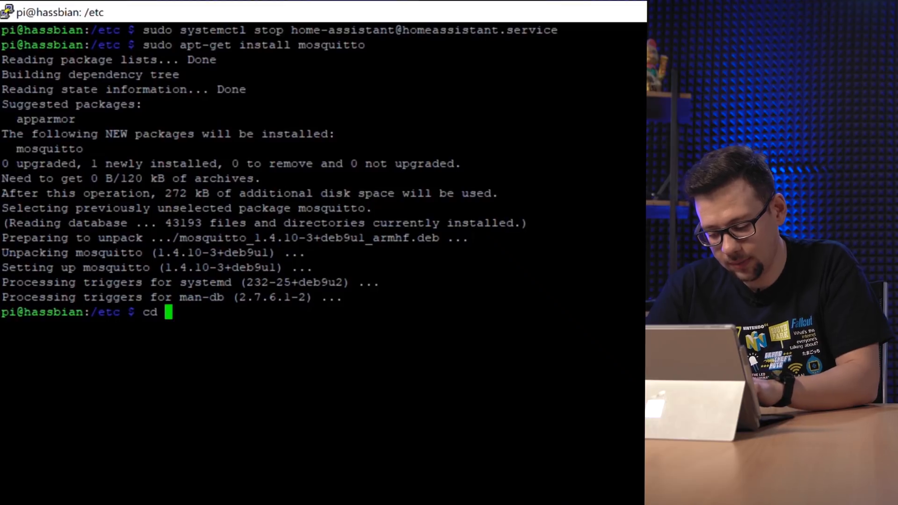
type("/etc/m")
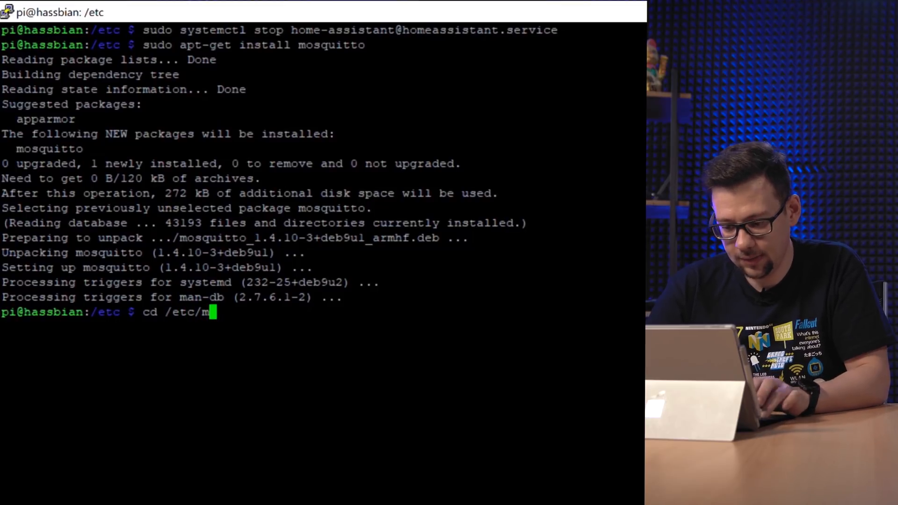
type("osquitto/")
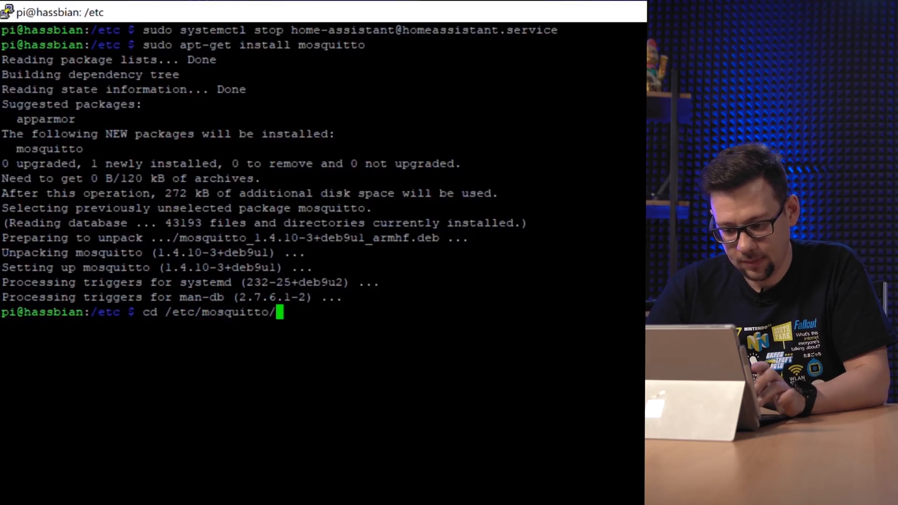
key("Enter")
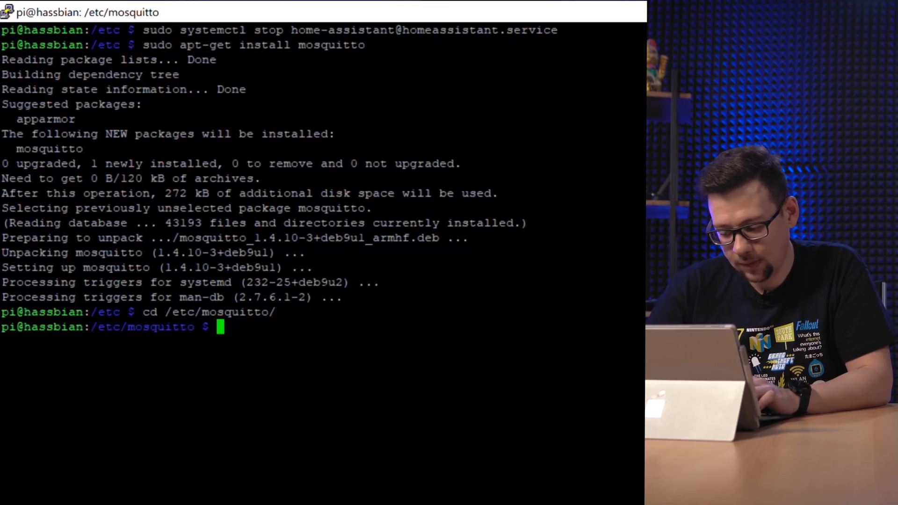
type("ls -la")
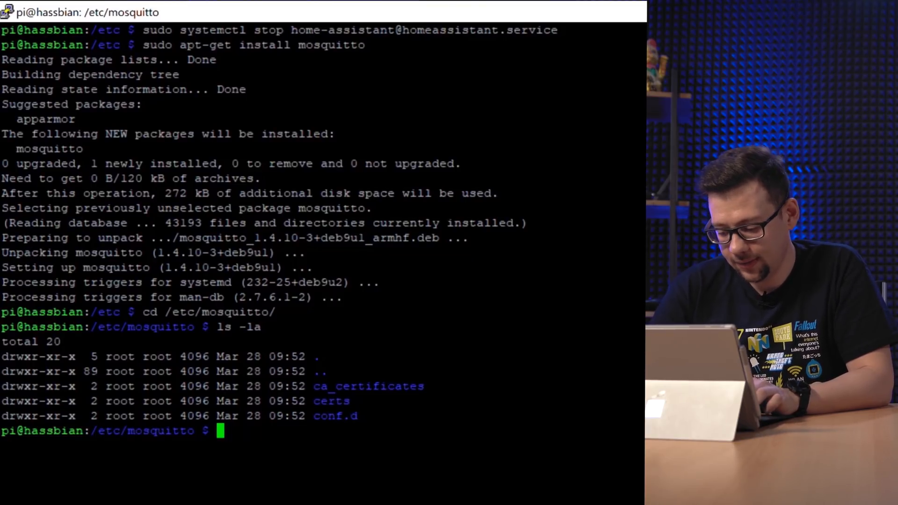
Create users.passwd for mqtt_user with mosquitto_passwd -c, entering the password twice.
type("mosquitto")
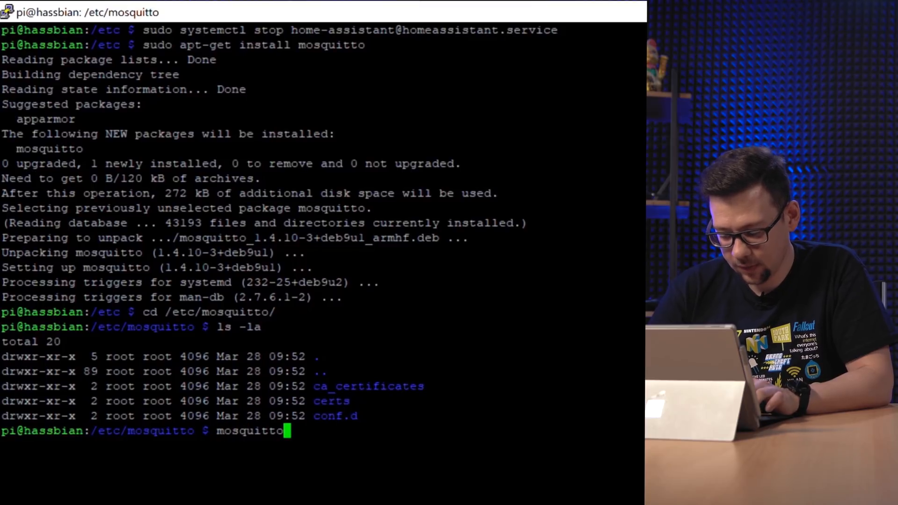
type("_passwd")
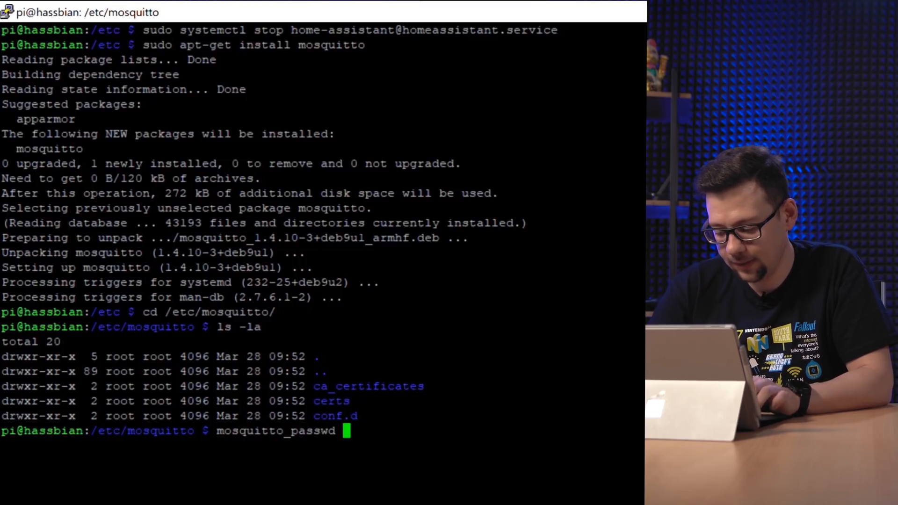
type("-")
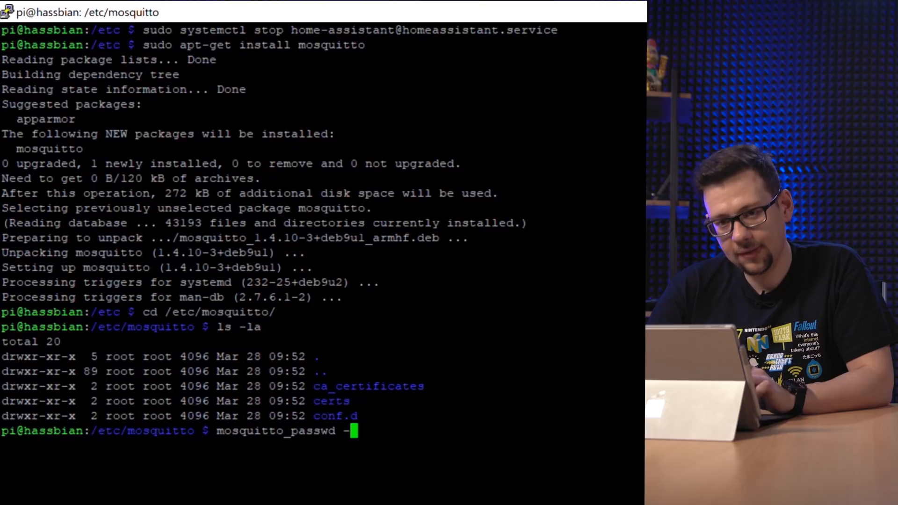
type("c")
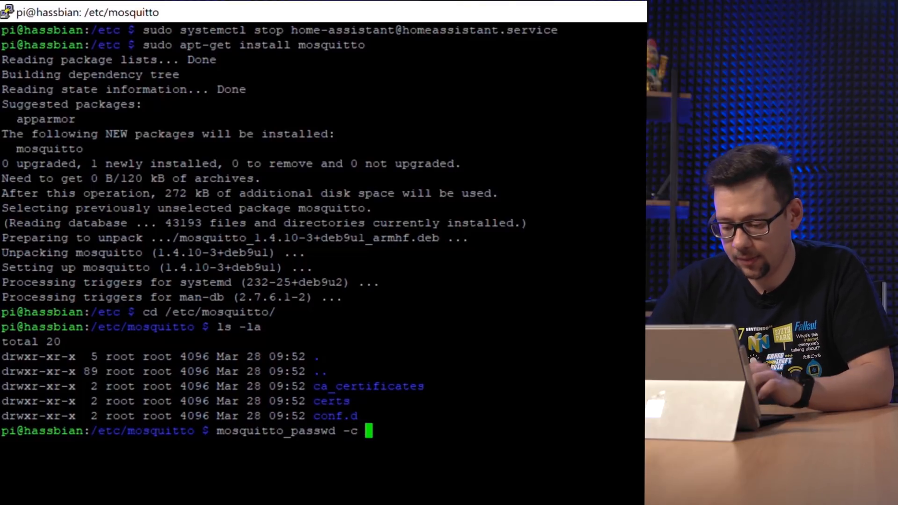
type("use")
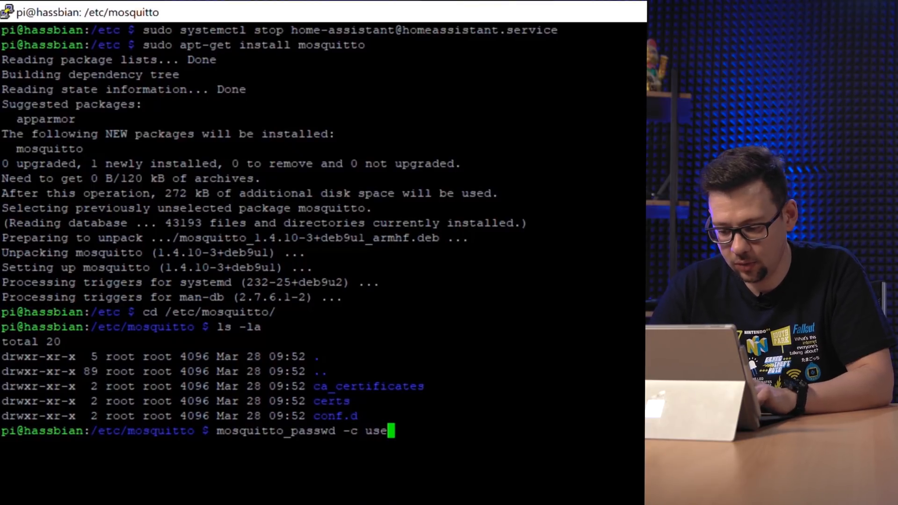
type("rs.")
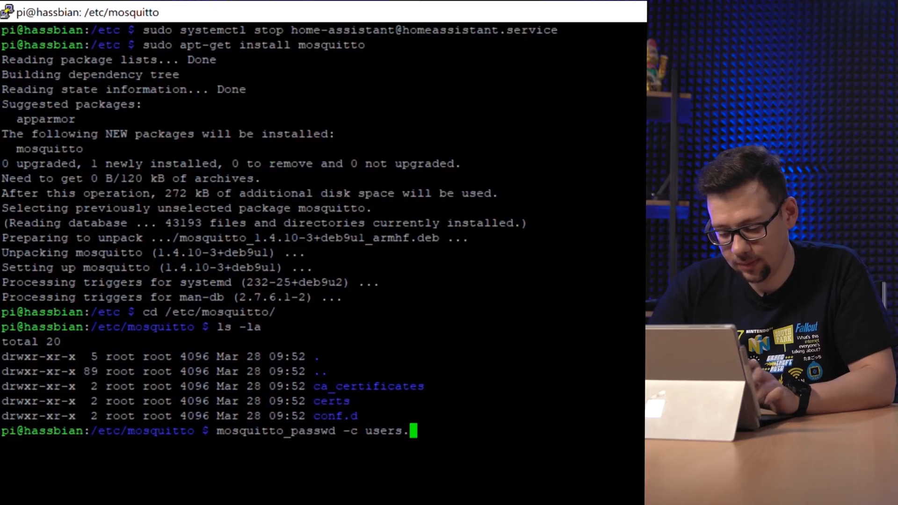
type("passwd")
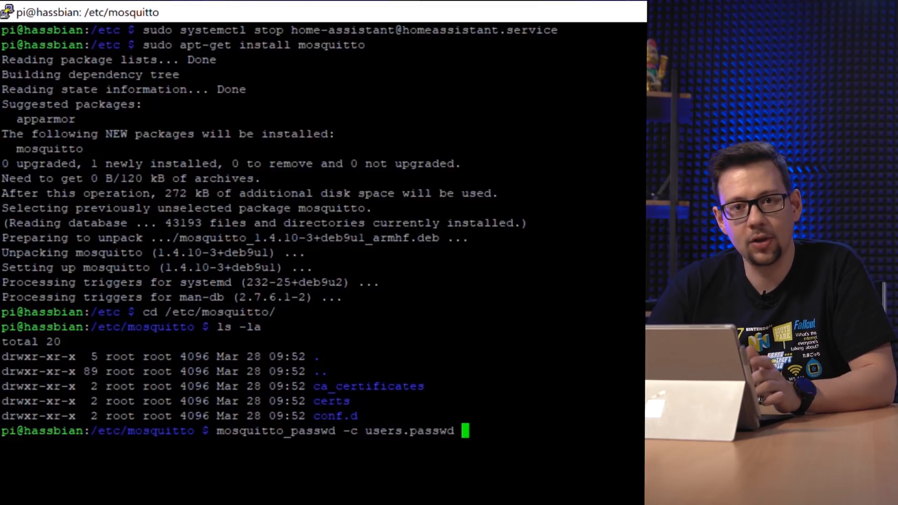
type("mqtt_user")
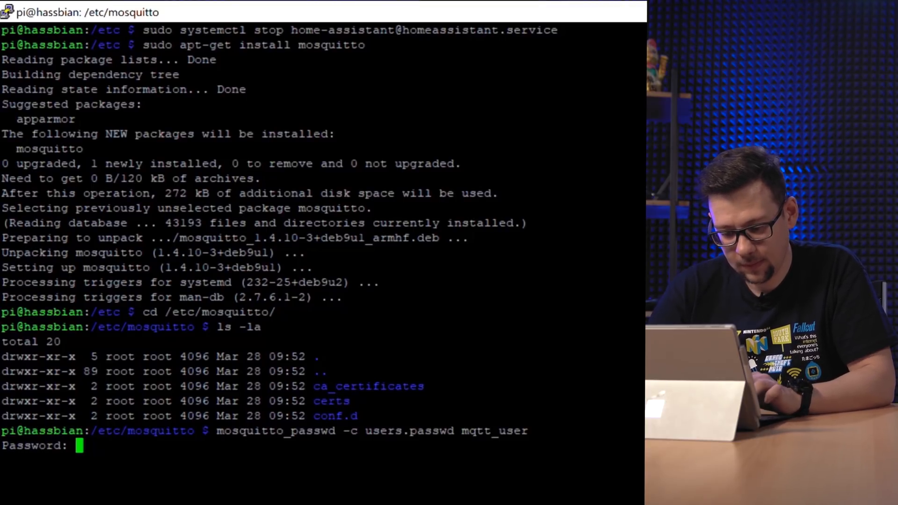
key("Enter")
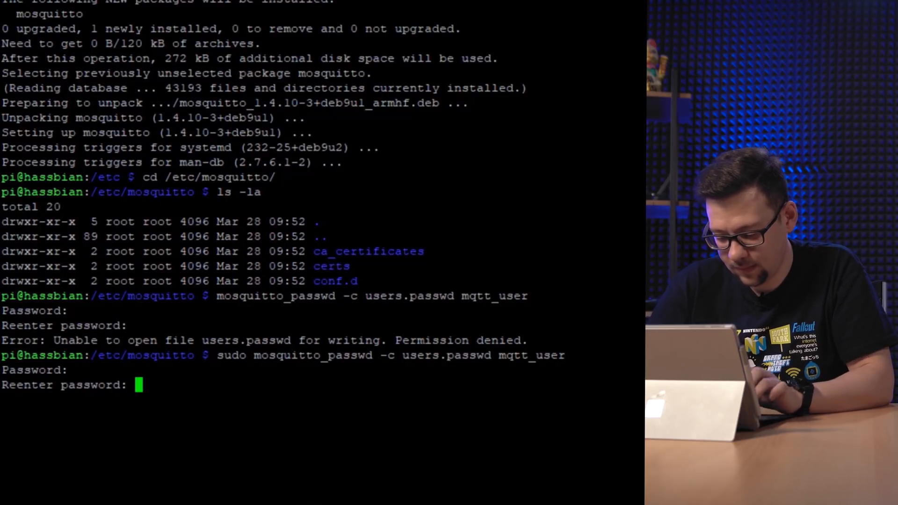
key("Enter")
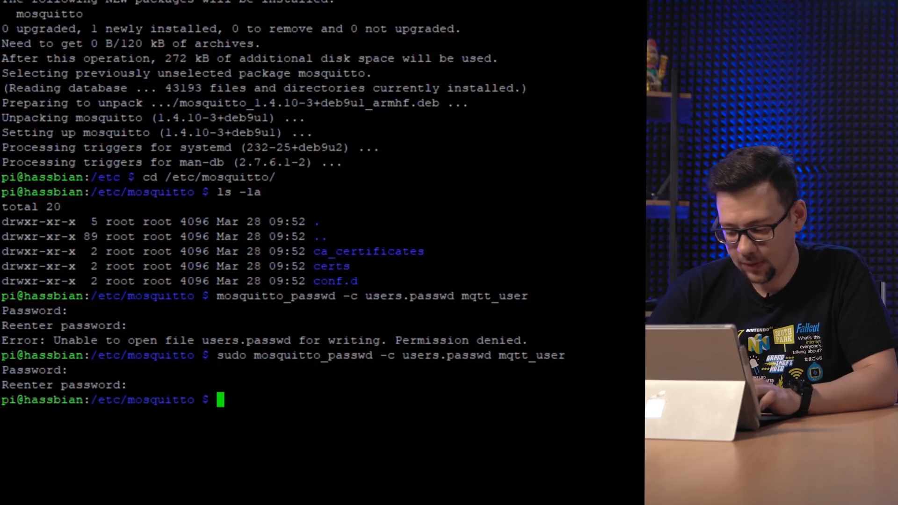
type("ls -la")
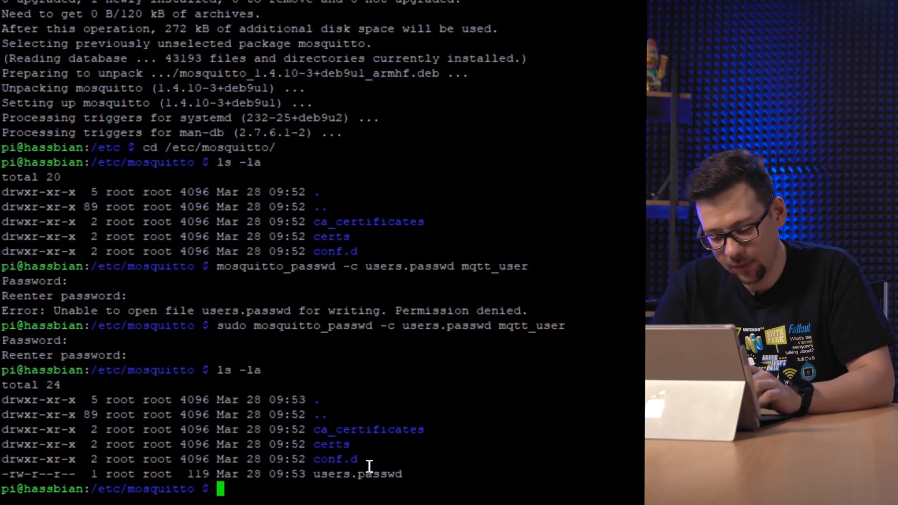
Move into conf.d and start a new user.conf file in sudo vim.
type("cd conf.d")
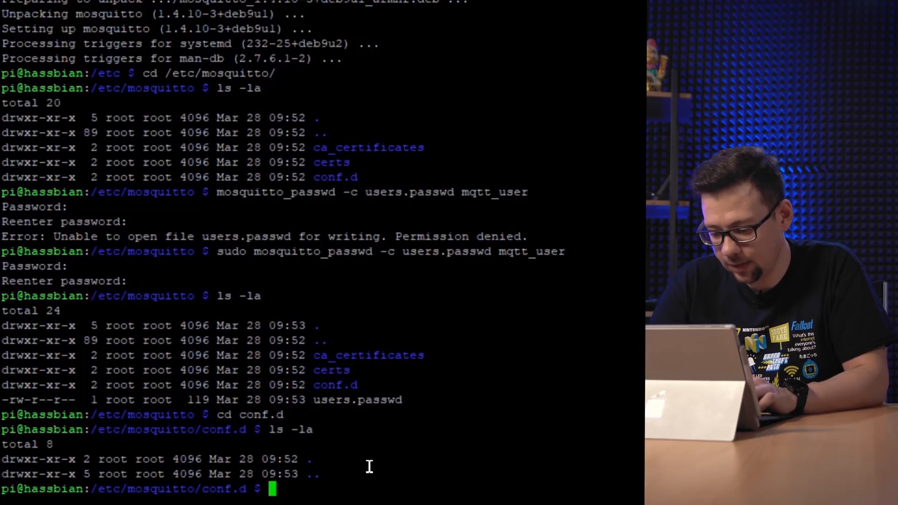
type("v")
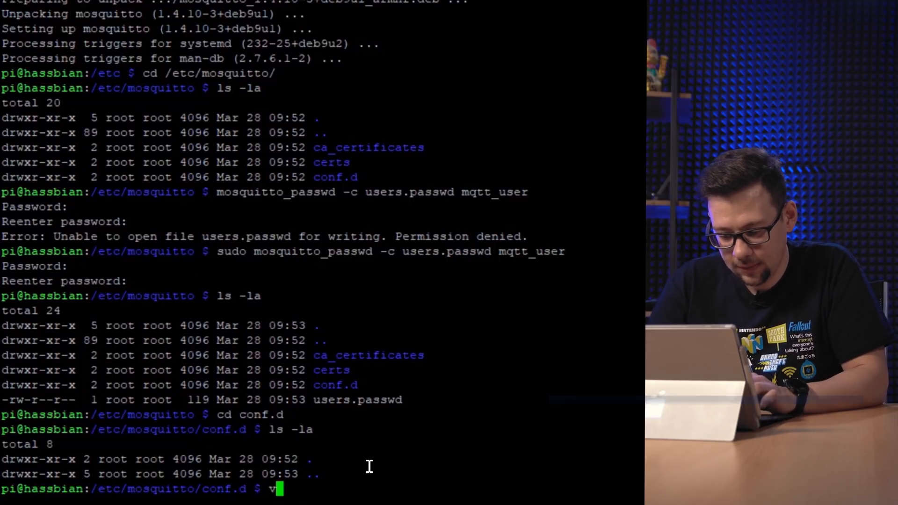
type("sudo vim user")
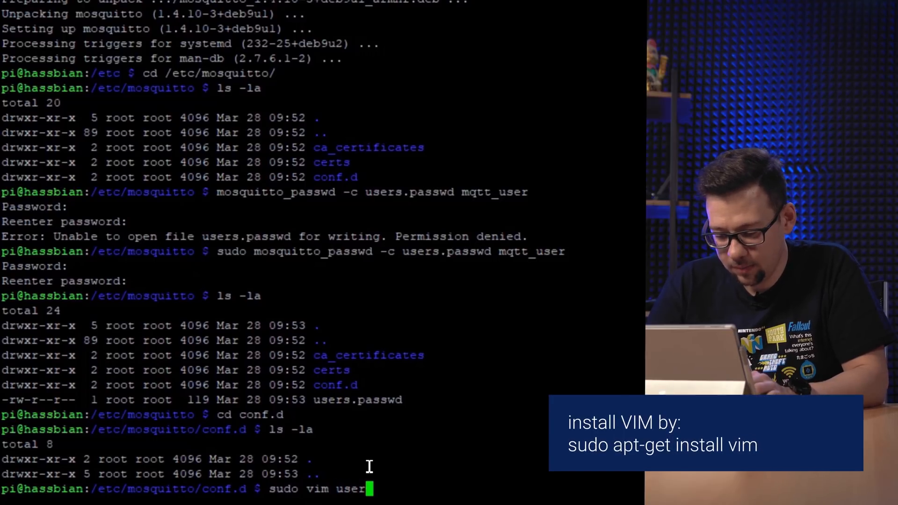
type(".")
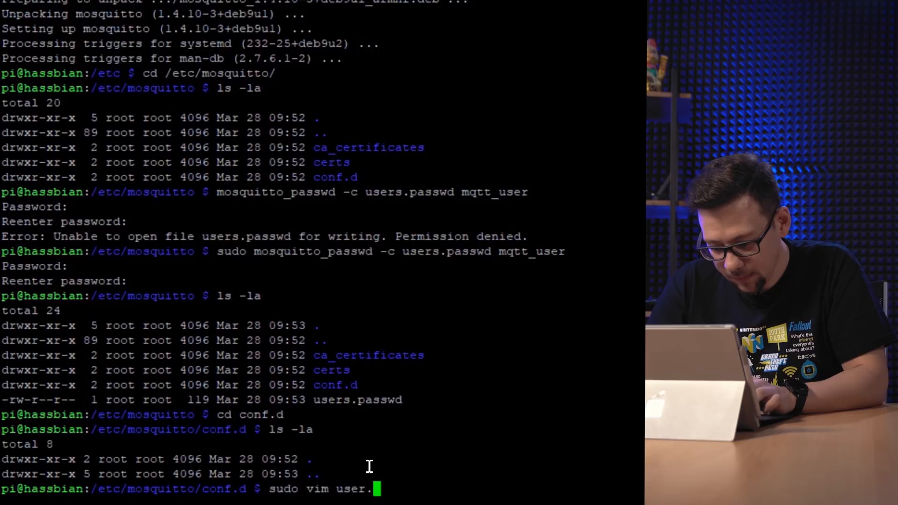
type("conf")
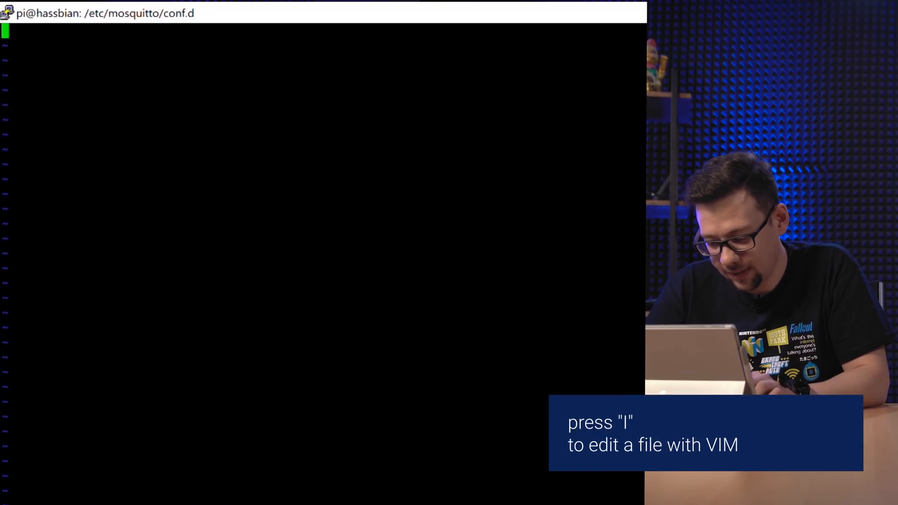
Add the line 'allow_anonymous false' to the conf.d file.
type("allow_")
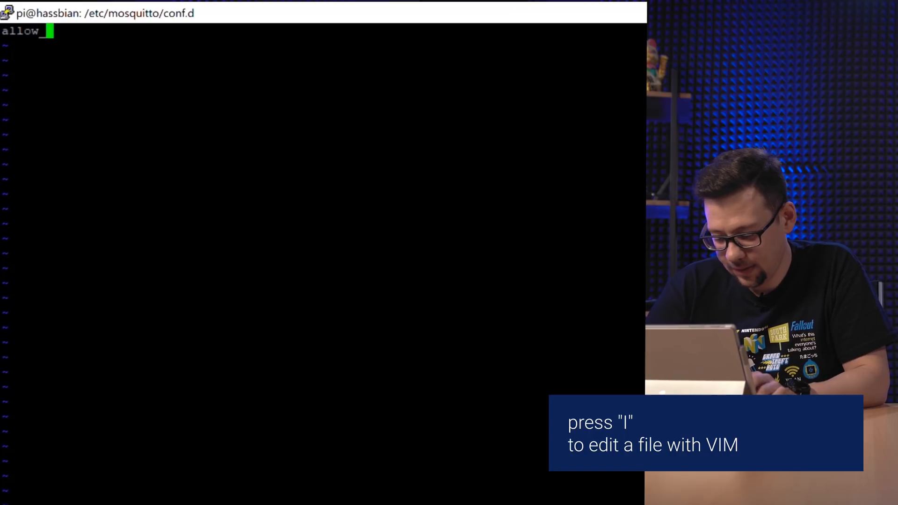
type("anonymous")
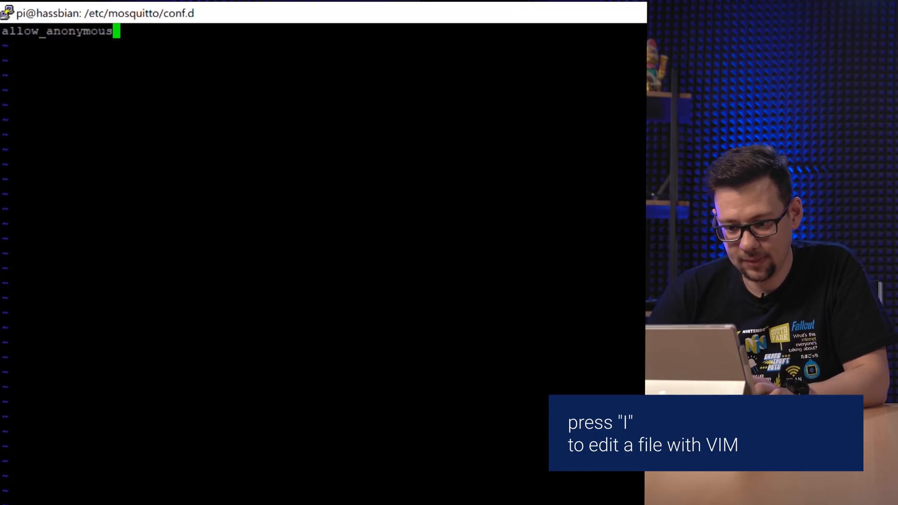
type("fa")
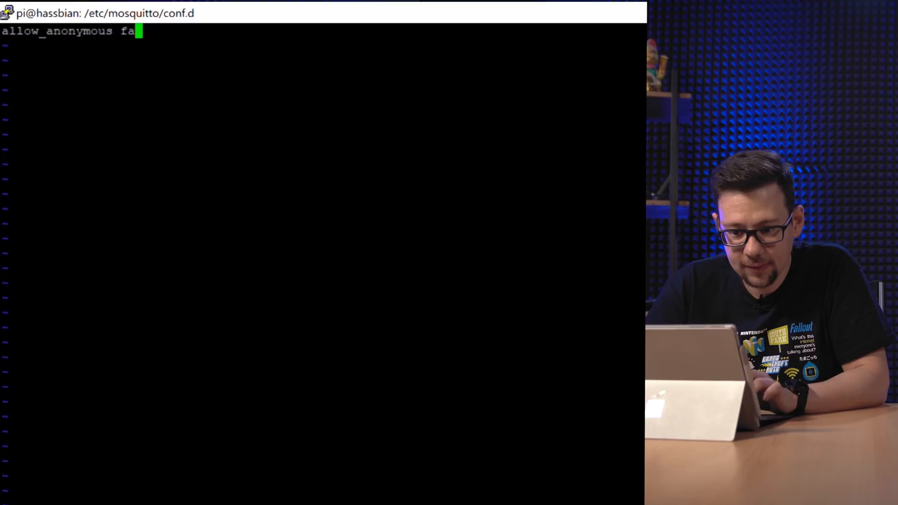
type("lse")
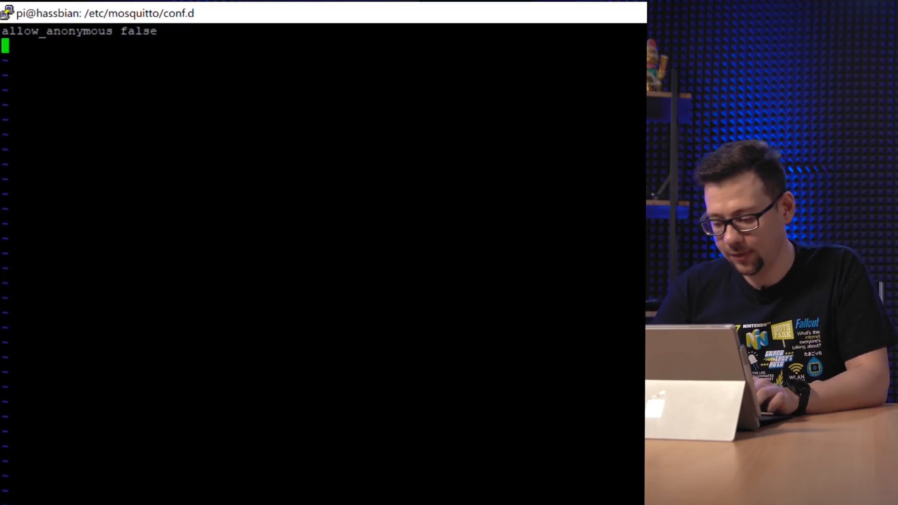
Add 'password_file /etc/mosquitto/user.passwd' and save the file.
type("password")
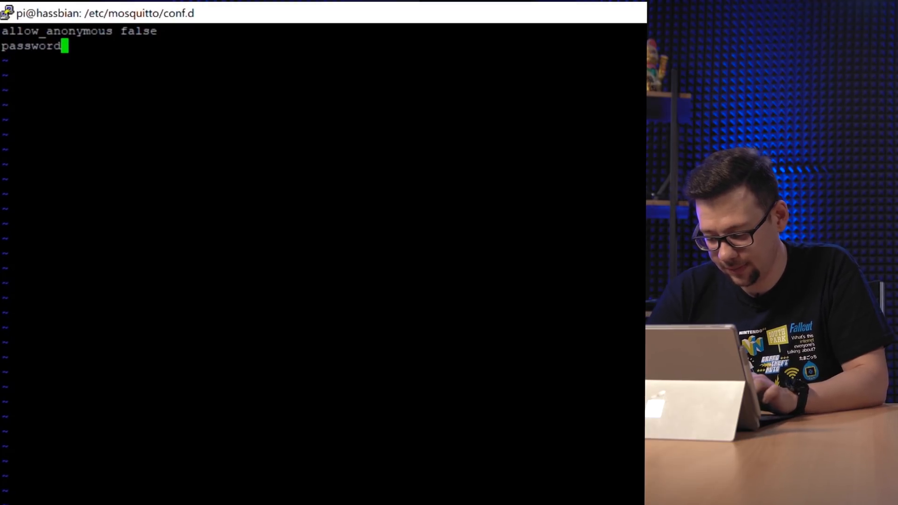
type("_file")
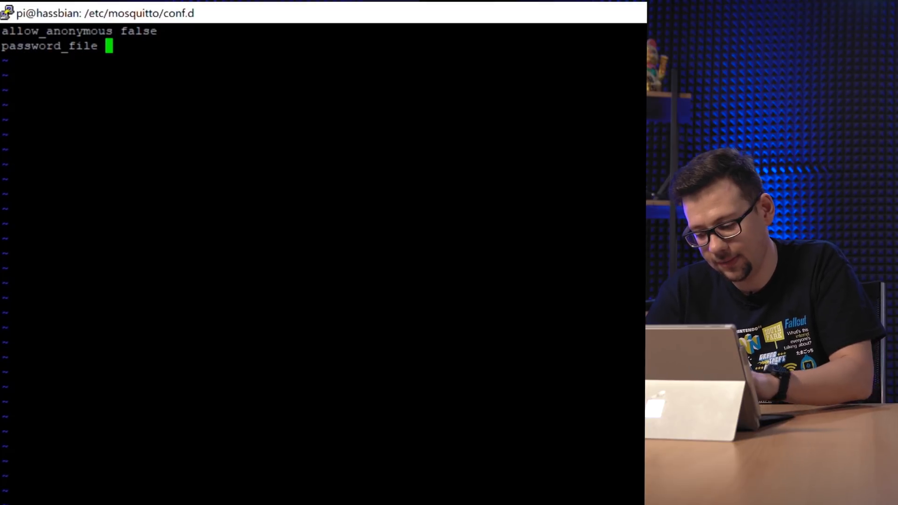
type("/etc")
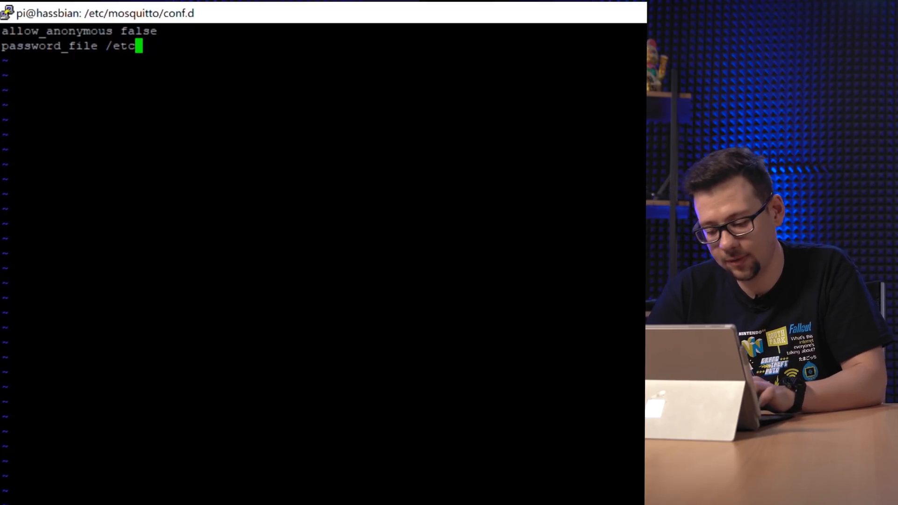
type("mo")
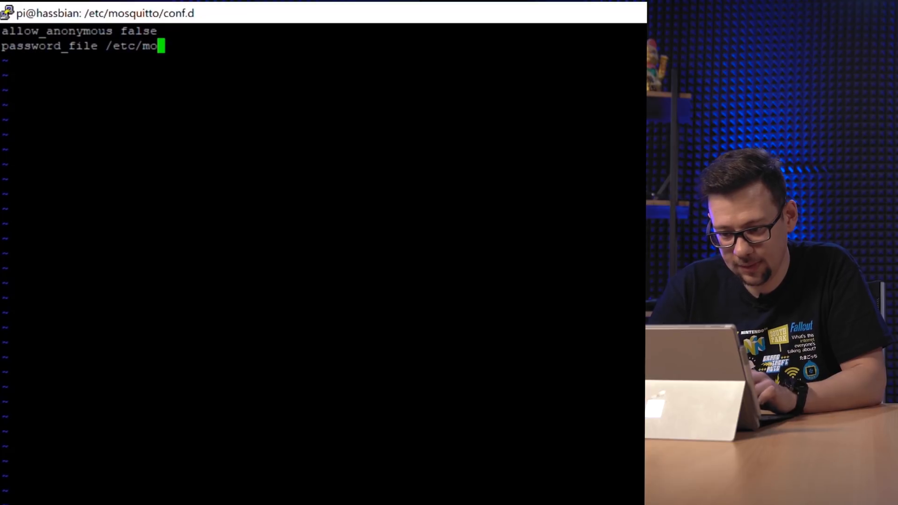
type("squitto")
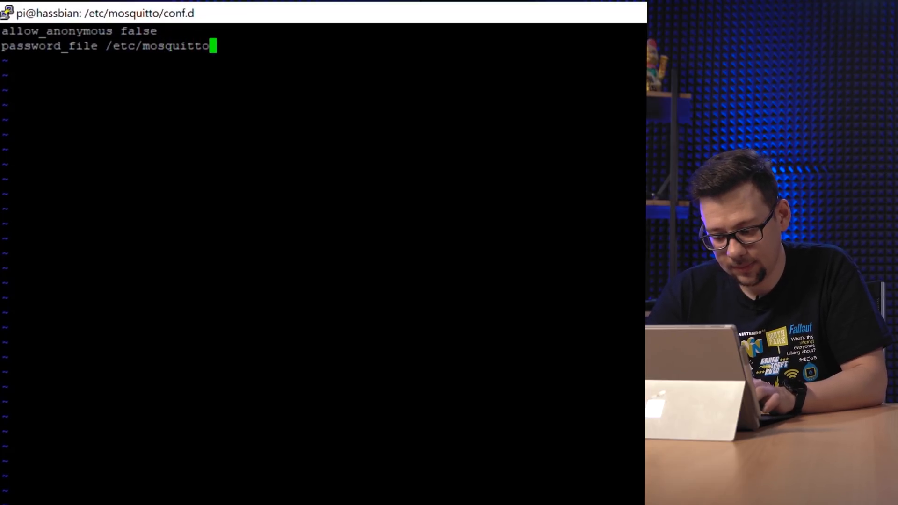
type("/")
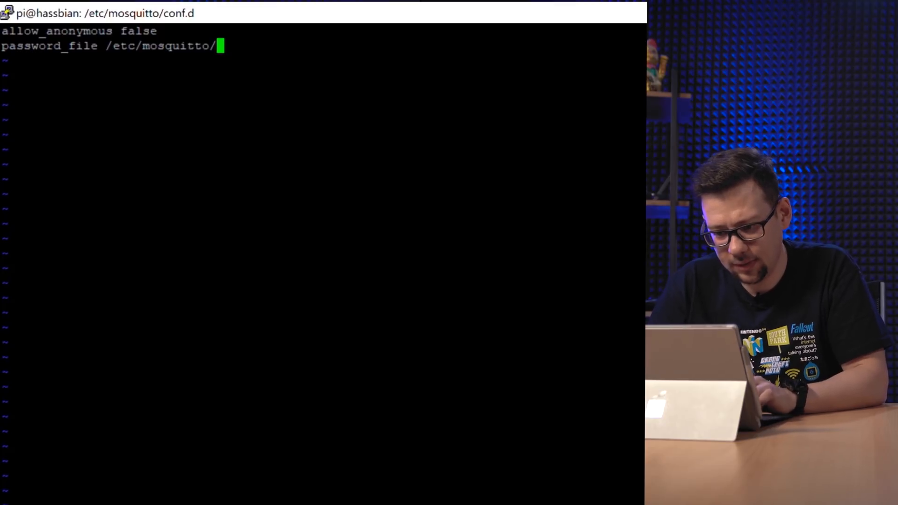
type("user.")
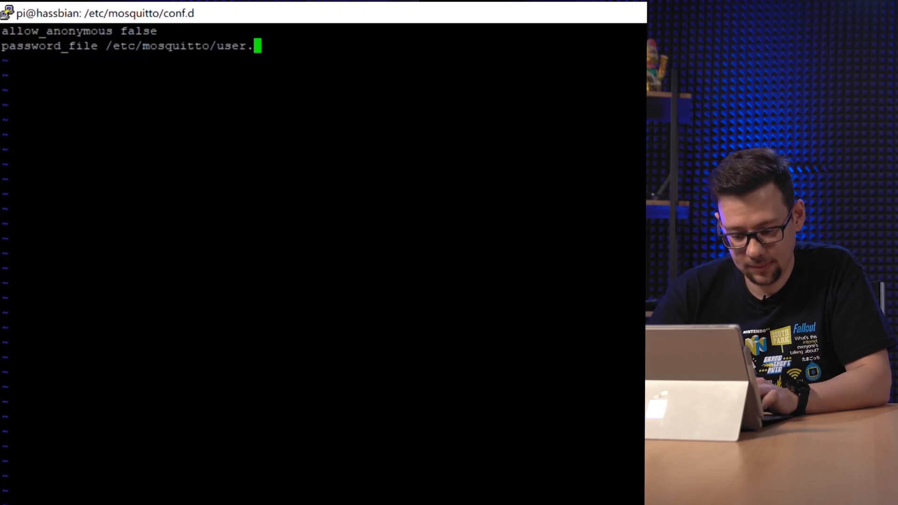
type("asswd")
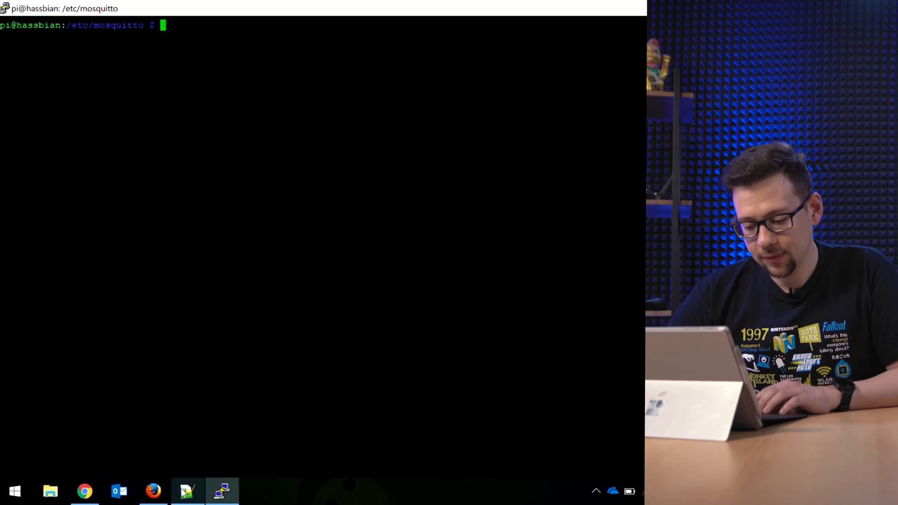
Copy the whole Mosquitto service unit text from Notepad++ and return to PuTTY.
left_click(187, 491)
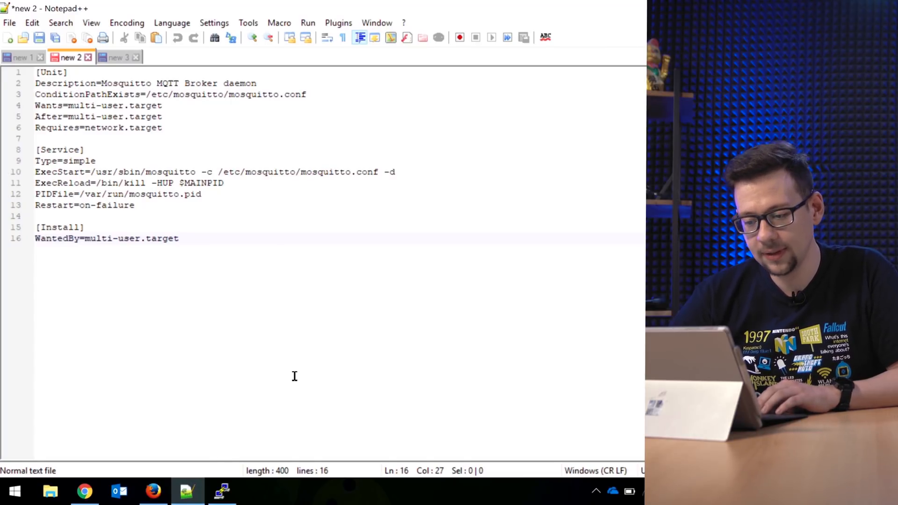
key("ctrl+a")
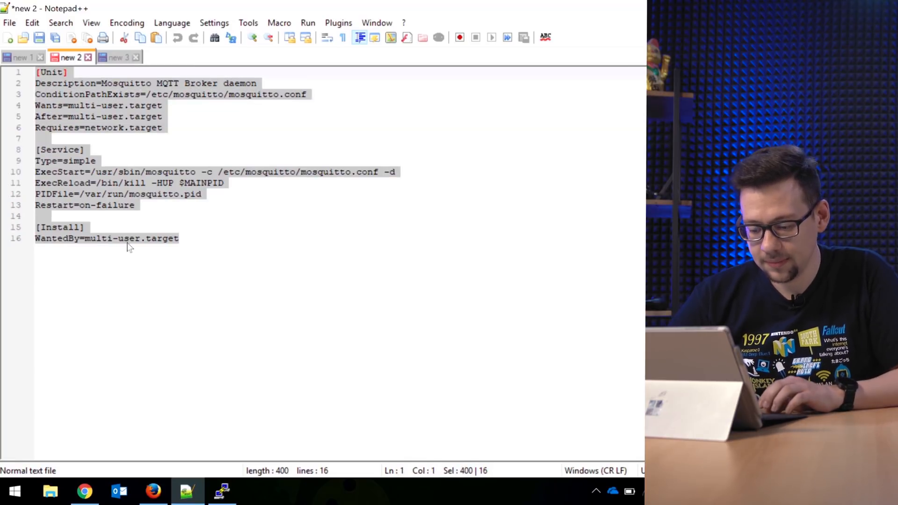
left_click(222, 491)
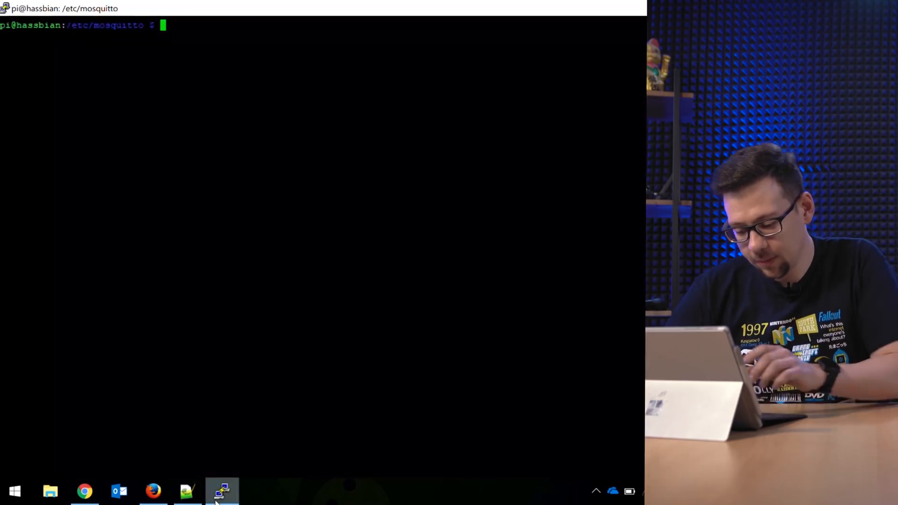
Open /etc/systemd/system/mosquitto.service as a new file in sudo vim.
type("s")
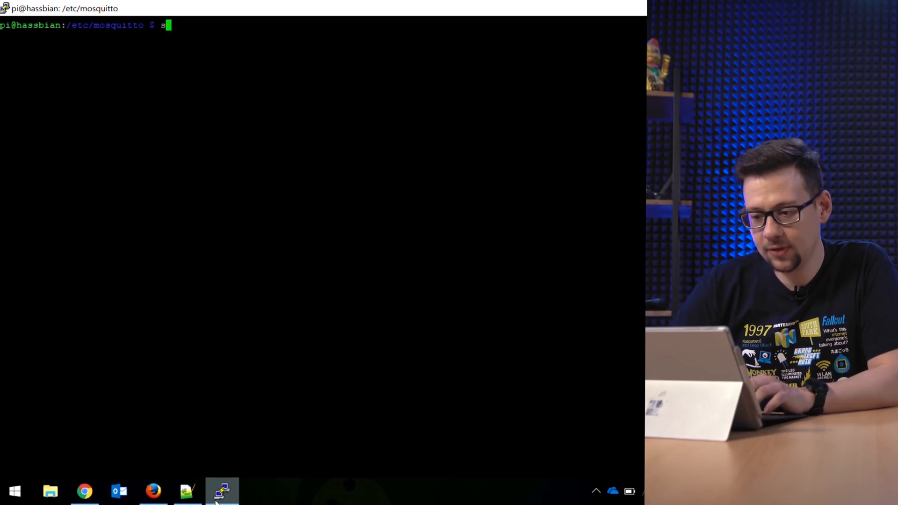
type("udo")
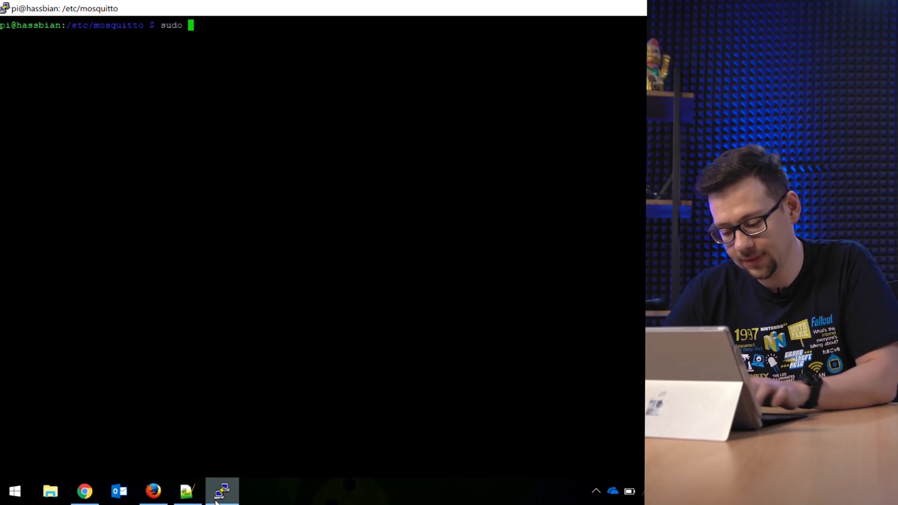
type("/etc/s")
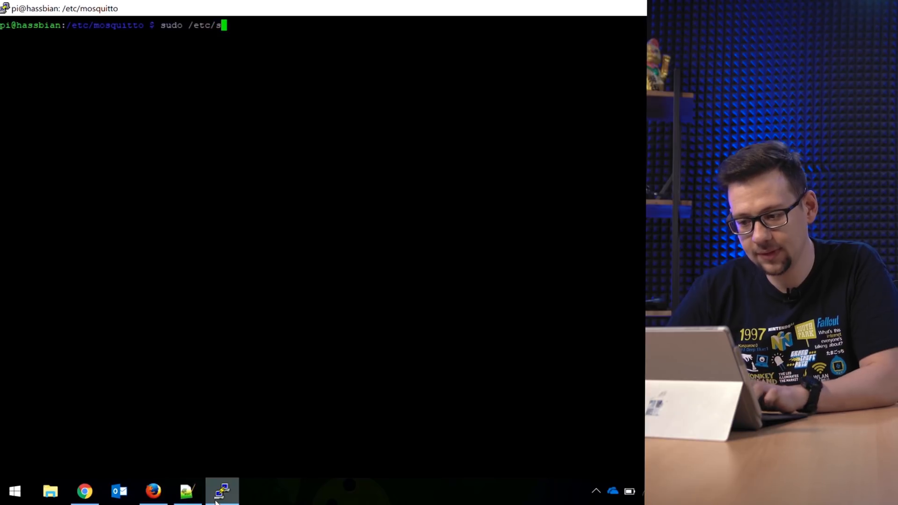
type("ystemd/s")
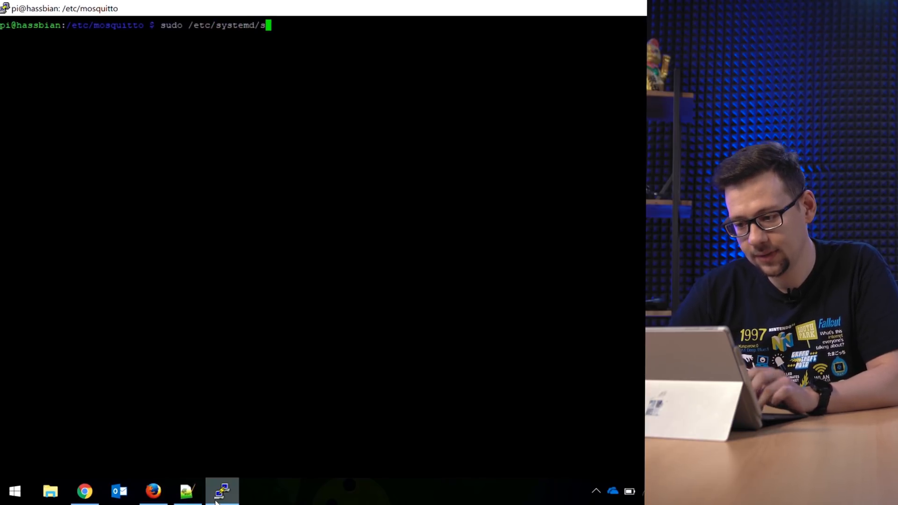
type("ystem/")
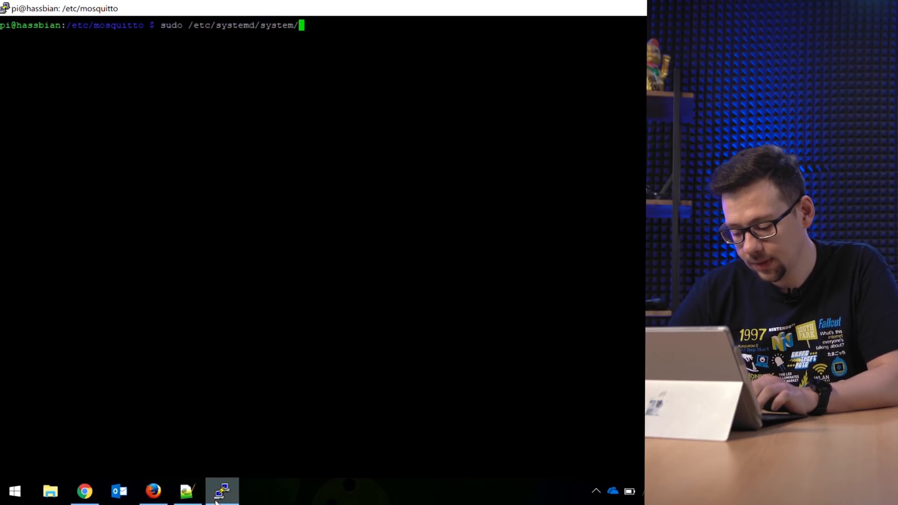
type("mos")
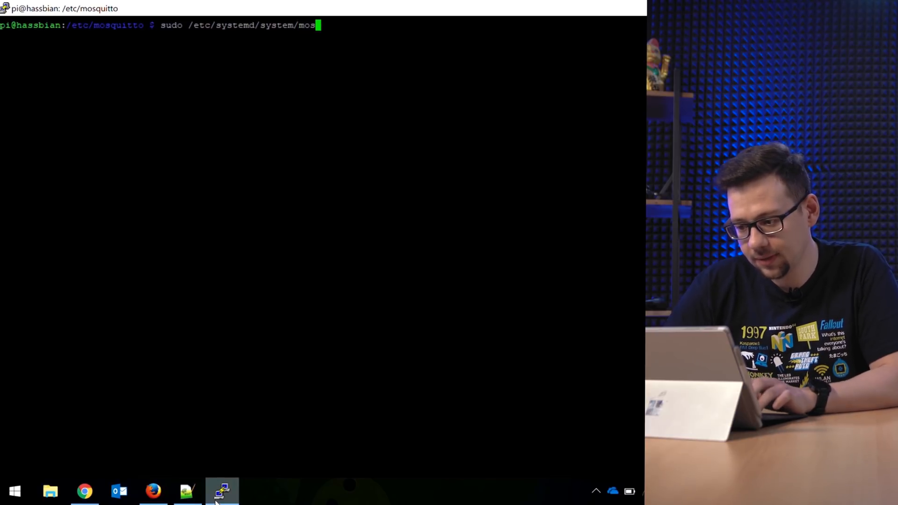
type("qui")
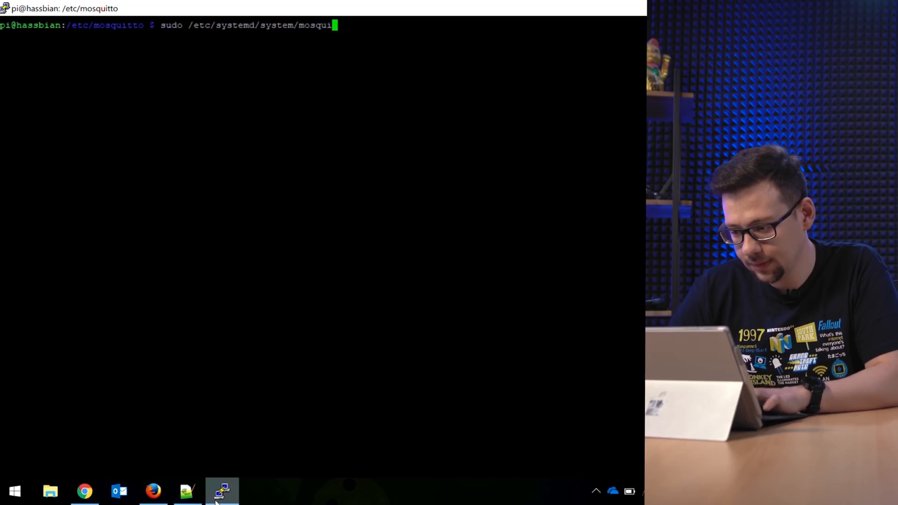
type("tto.s")
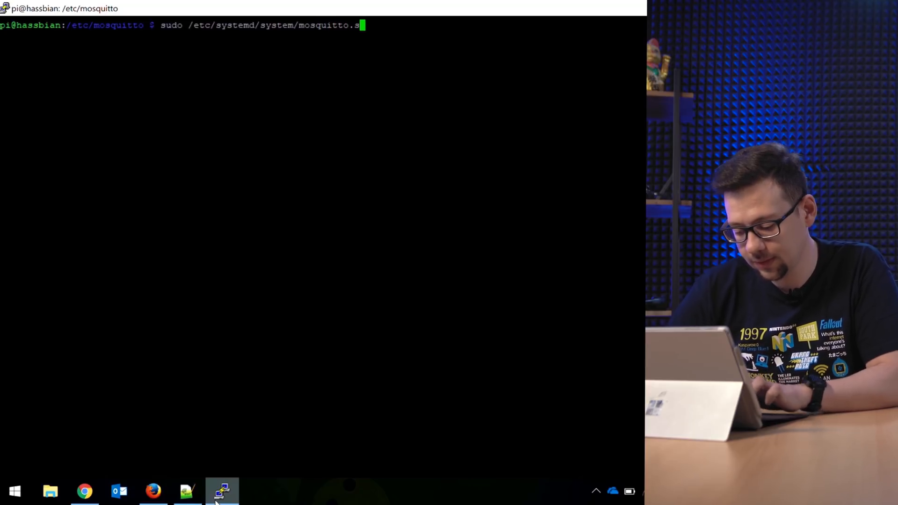
type("ervice")
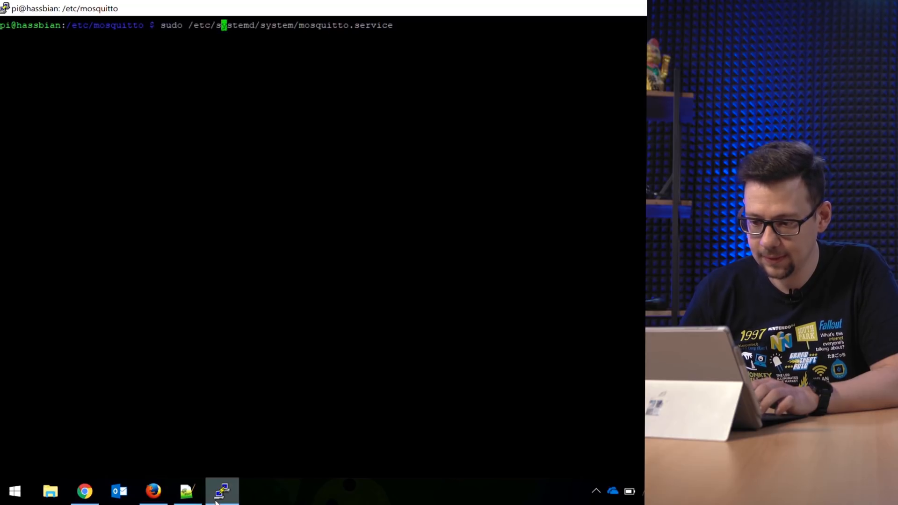
type("vim")
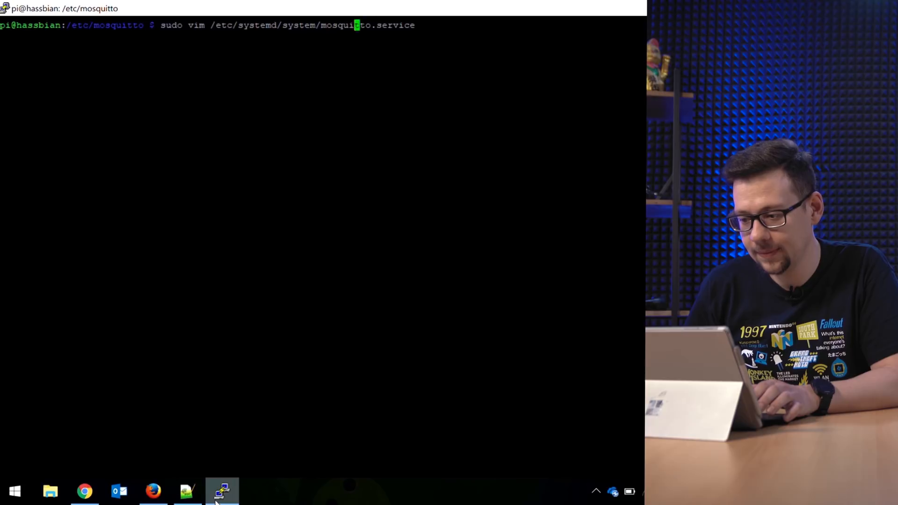
key("enter")
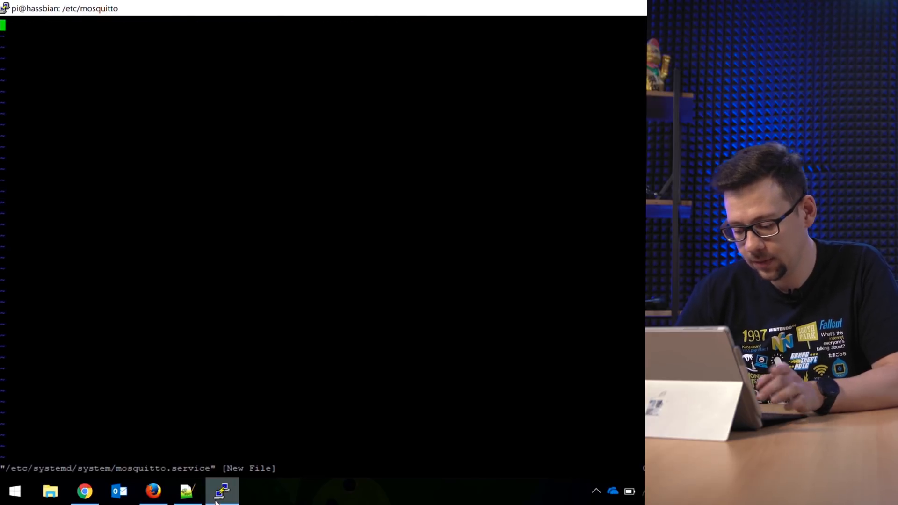
Paste the copied Mosquitto unit into the file and leave insert mode.
right_click(223, 491)
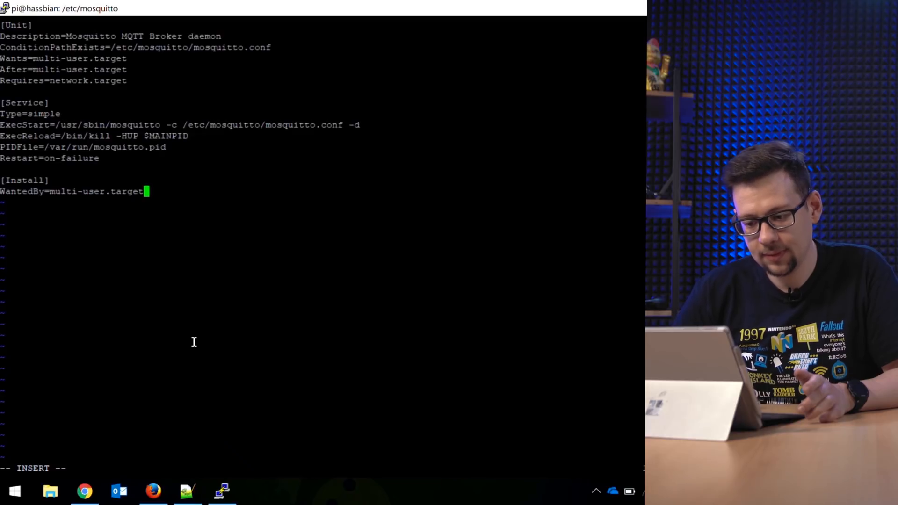
key("Escape")
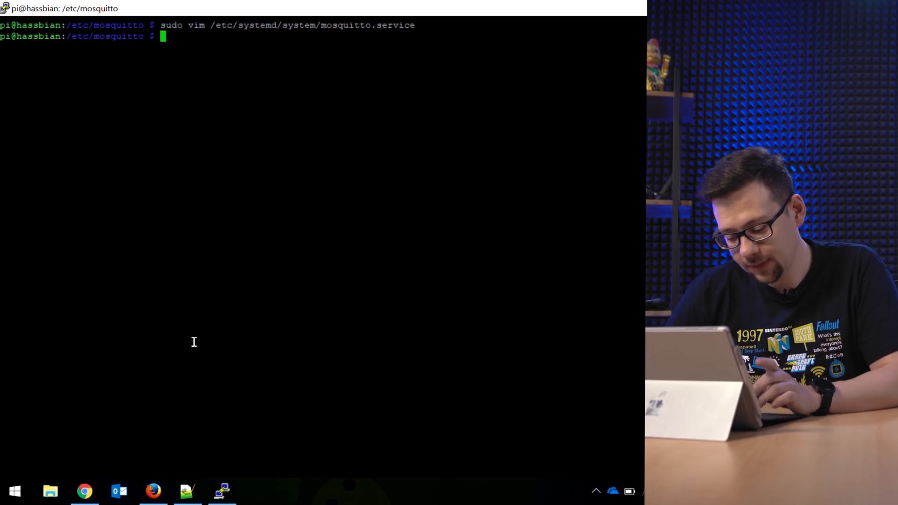
Disable the old init.d mosquitto script with update-rc.d and remove /etc/init.d/mosquitto.
type("s")
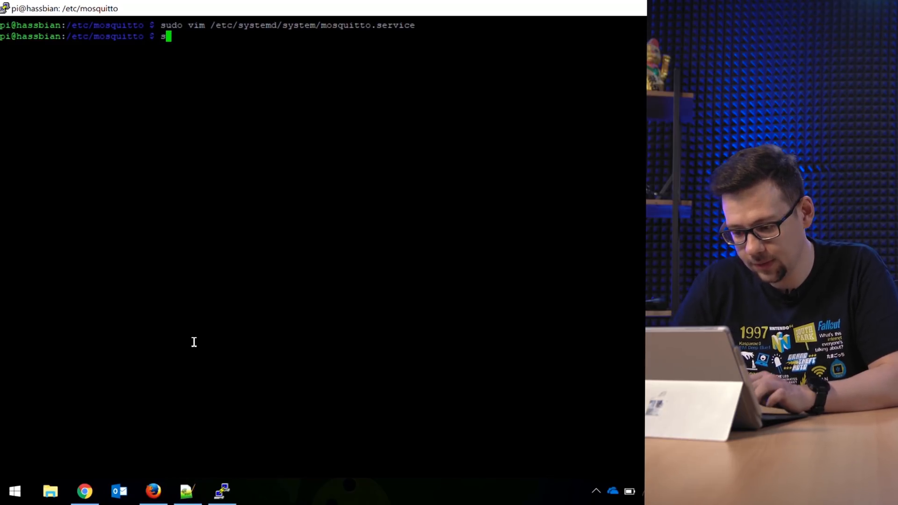
type("udo up")
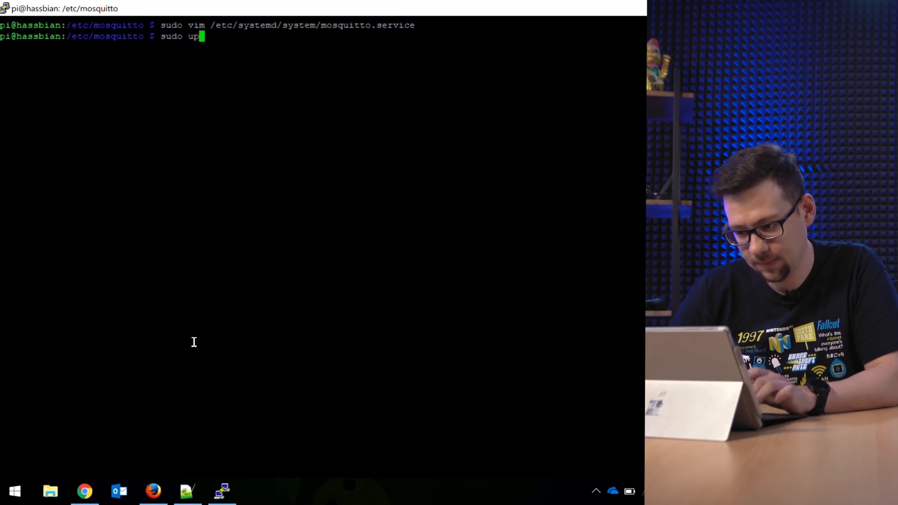
type("date-rc.")
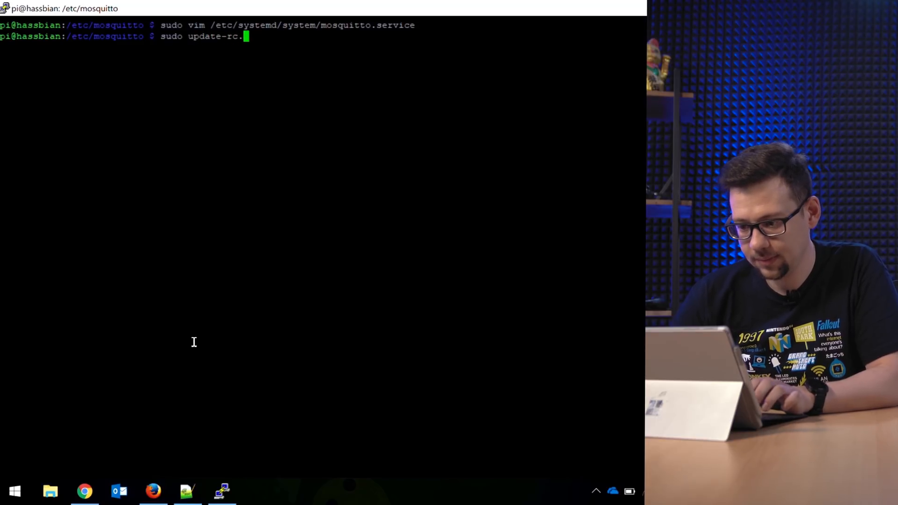
type("d")
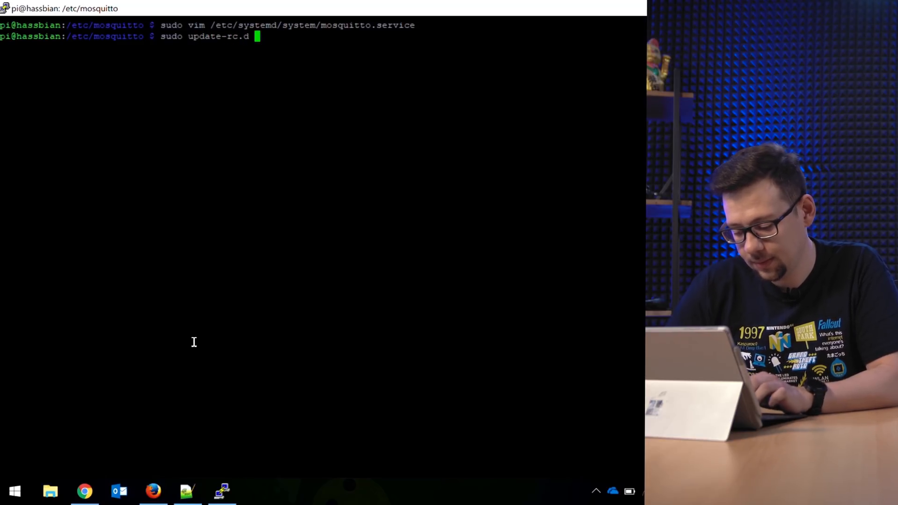
type("mosquitto disable")
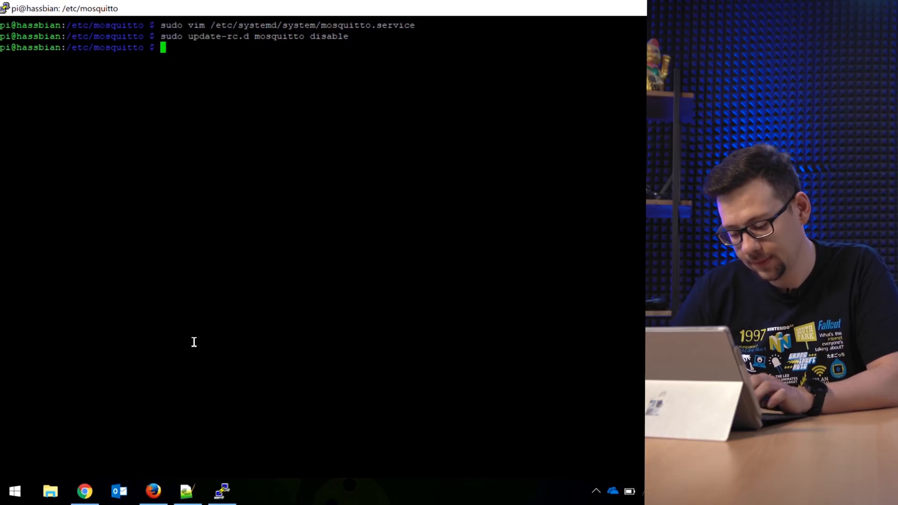
type("sudo rm")
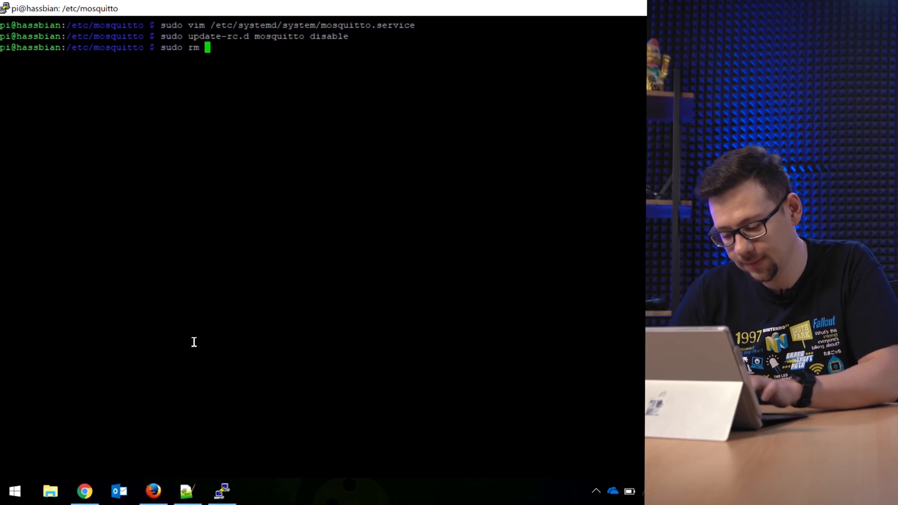
type("/etc/in")
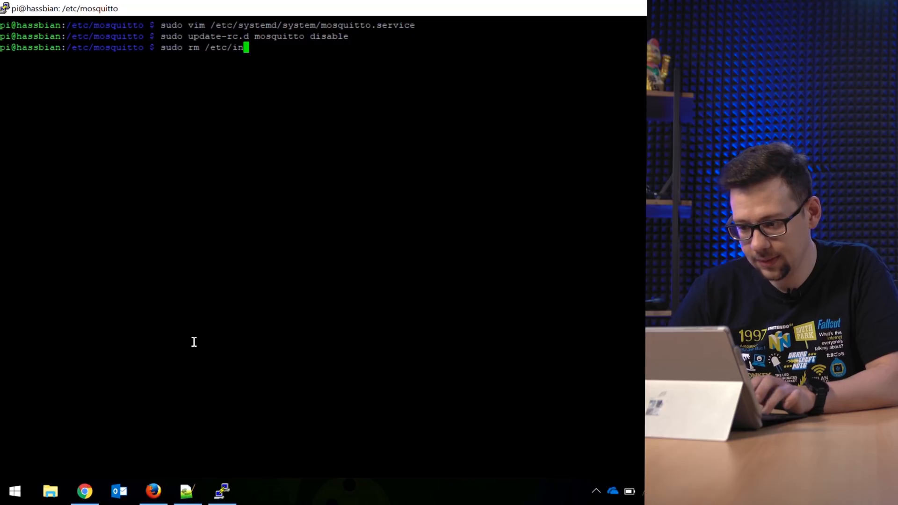
type("it.d/mosquitto")
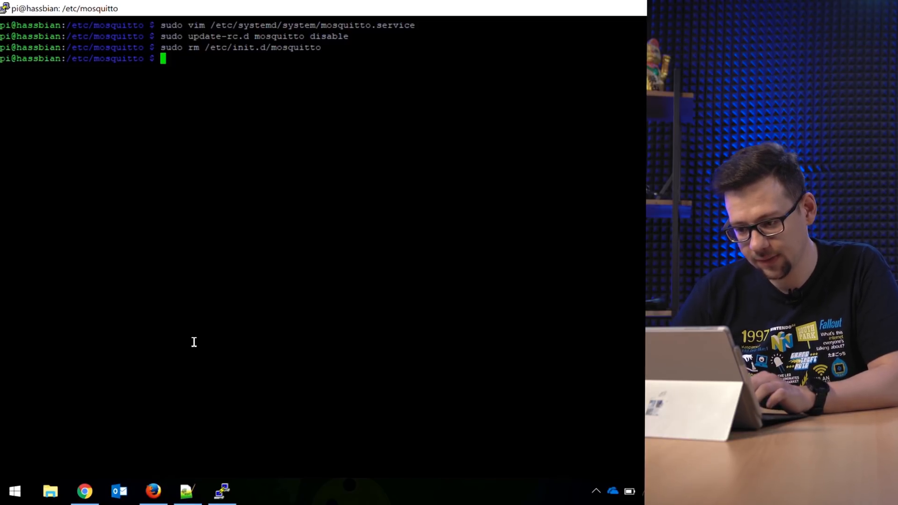
Enable mosquitto.service with systemctl, then start a sudo vim command for /etc/systemd/system/.
type("sudo")
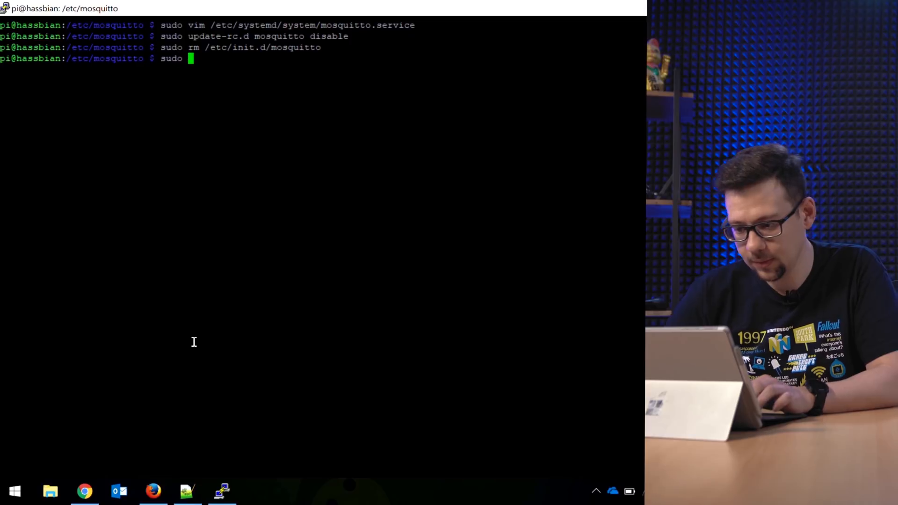
type("systemctl e")
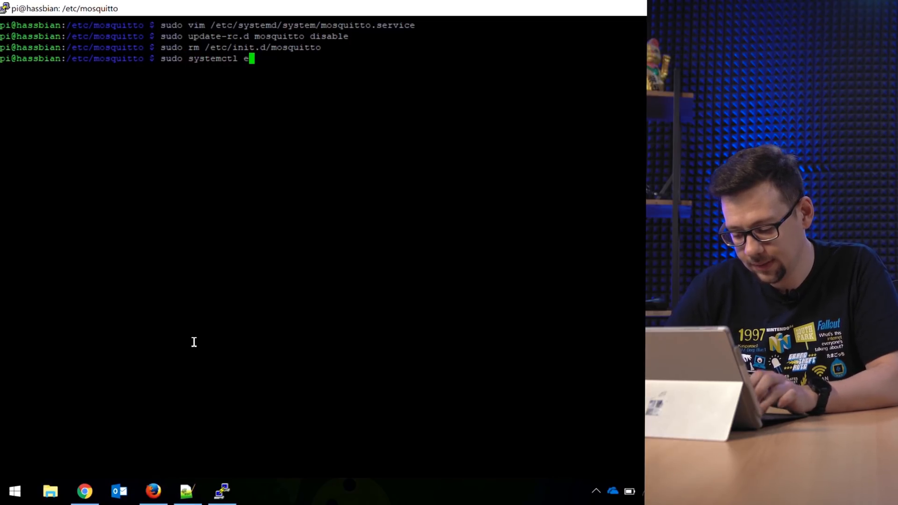
type("nable mosquitto.service")
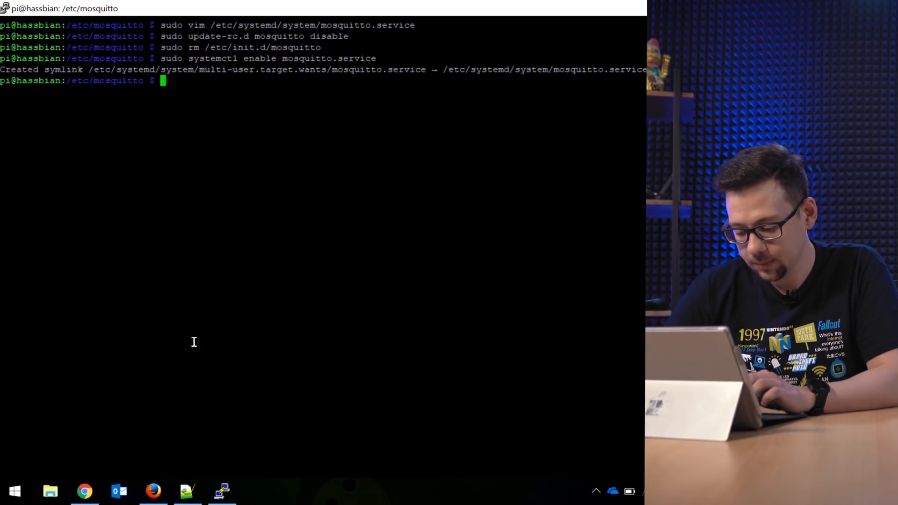
type("sudo")
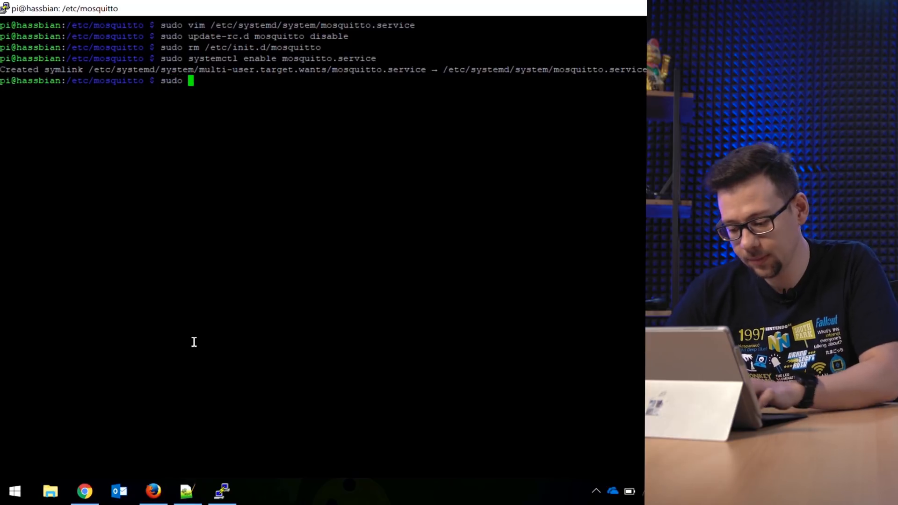
type("/etc/d")
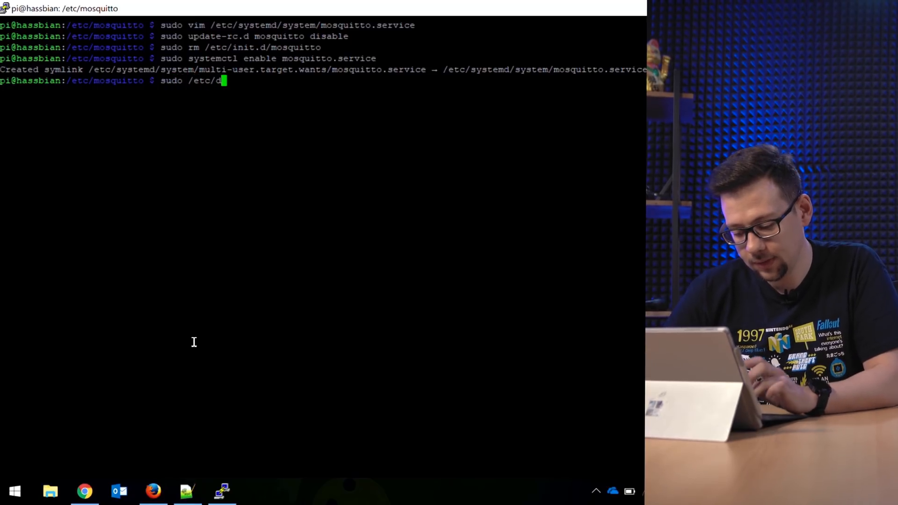
type("ystemd/m")
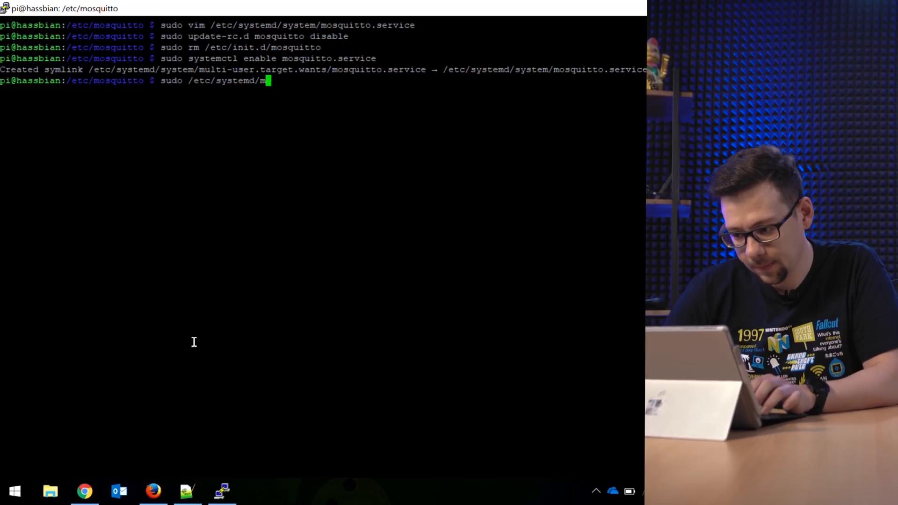
type("ystem/")
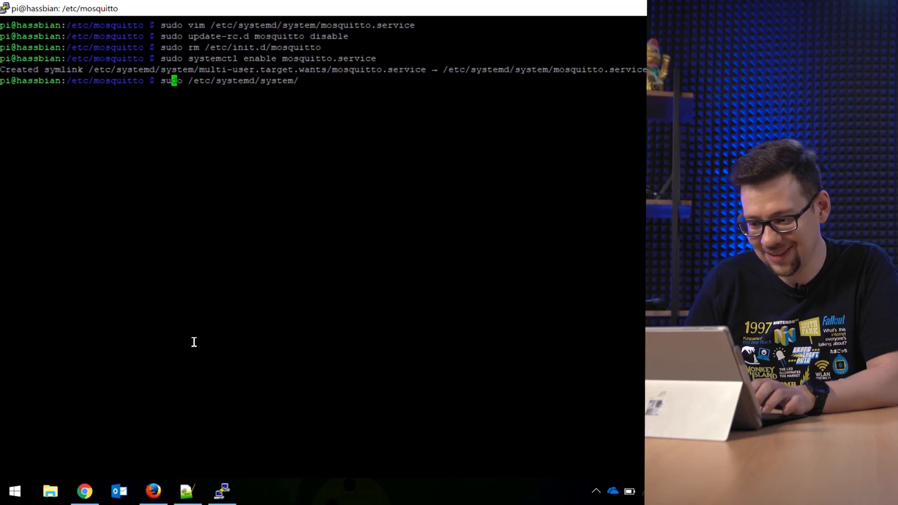
type("vim")
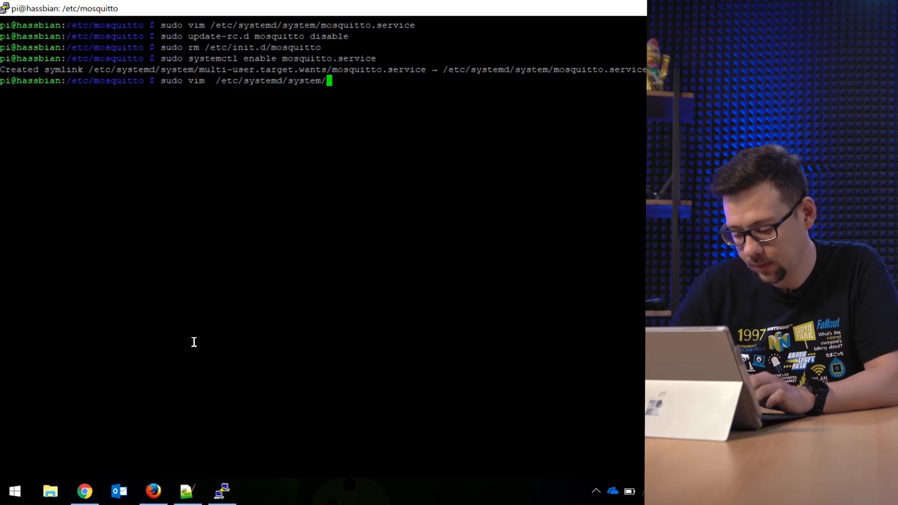
type("home-assistant@homeassistant.service")
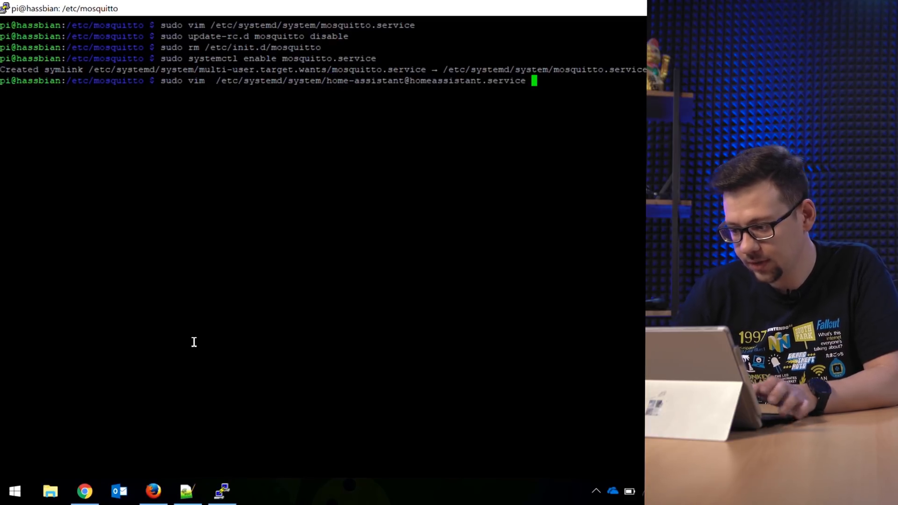
key("enter")
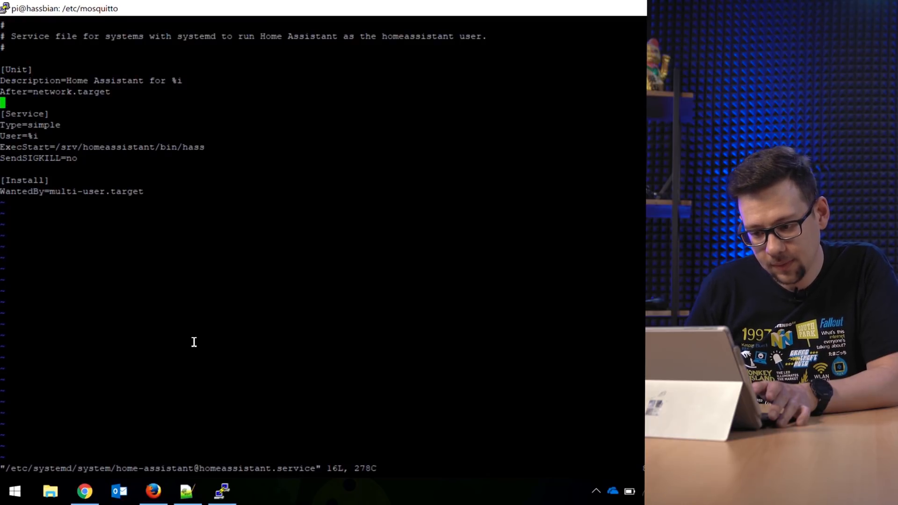
key("i")
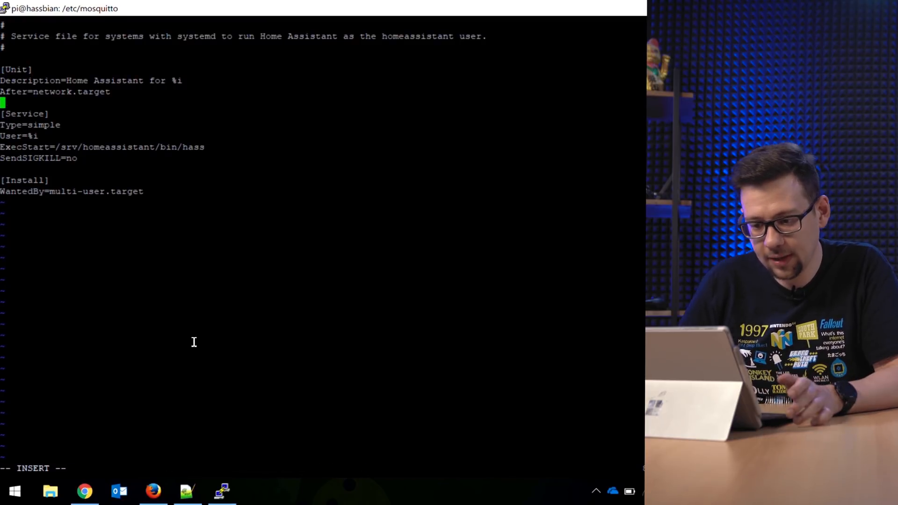
type("Re")
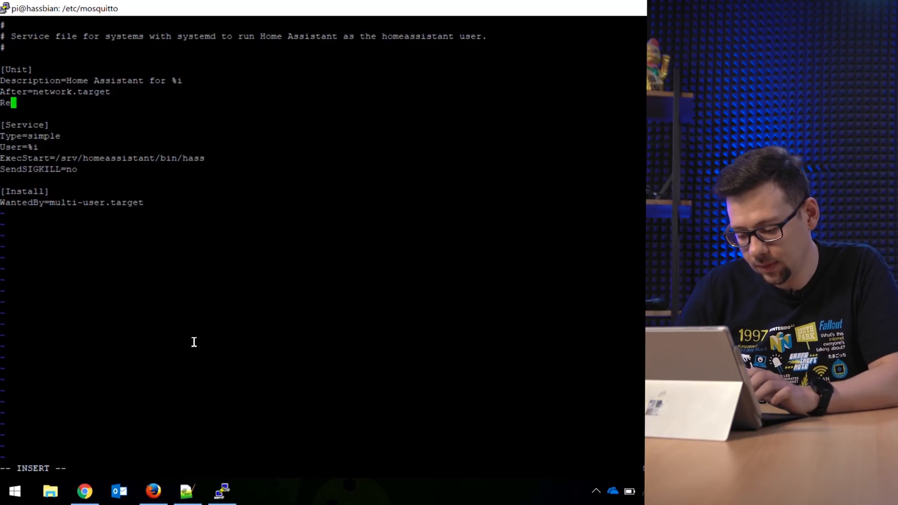
type("quires")
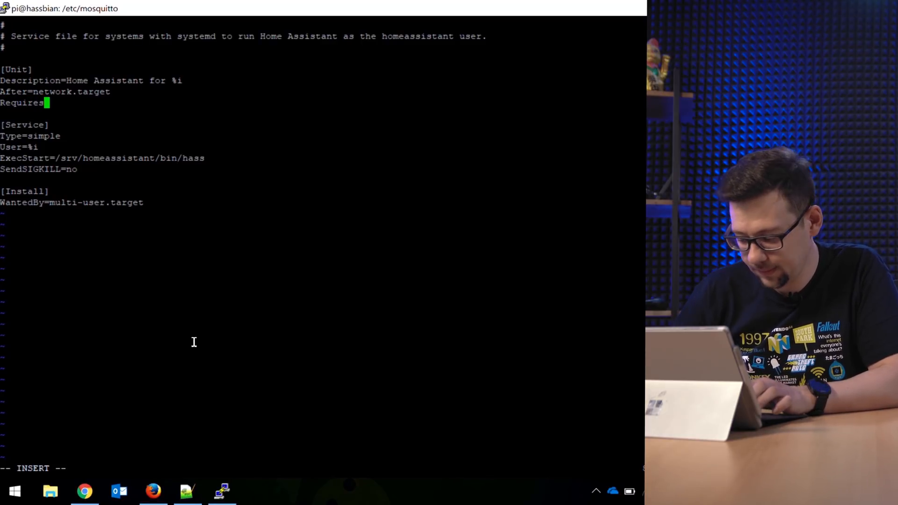
type("=")
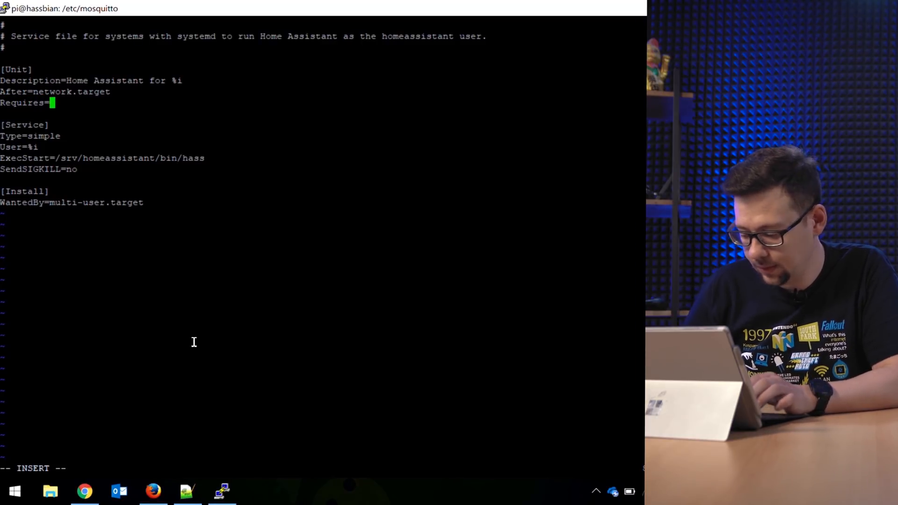
type("mosqui")
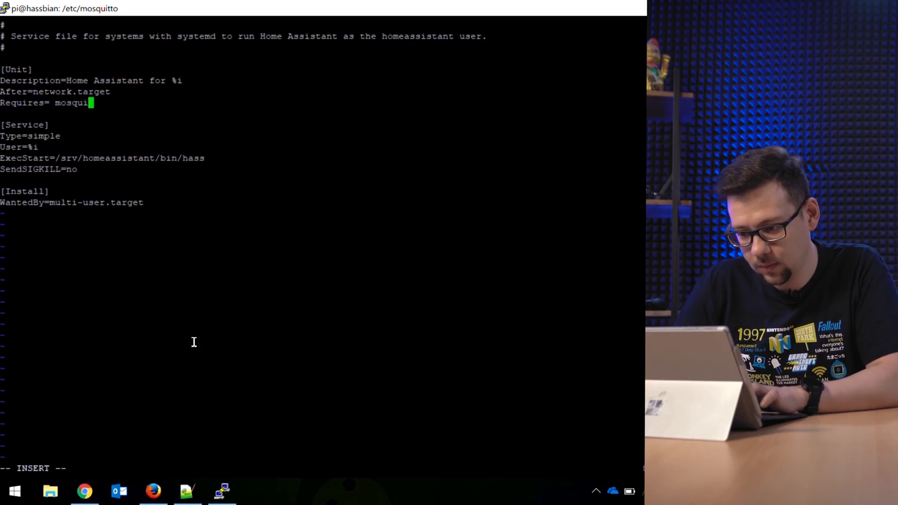
type("tto.s")
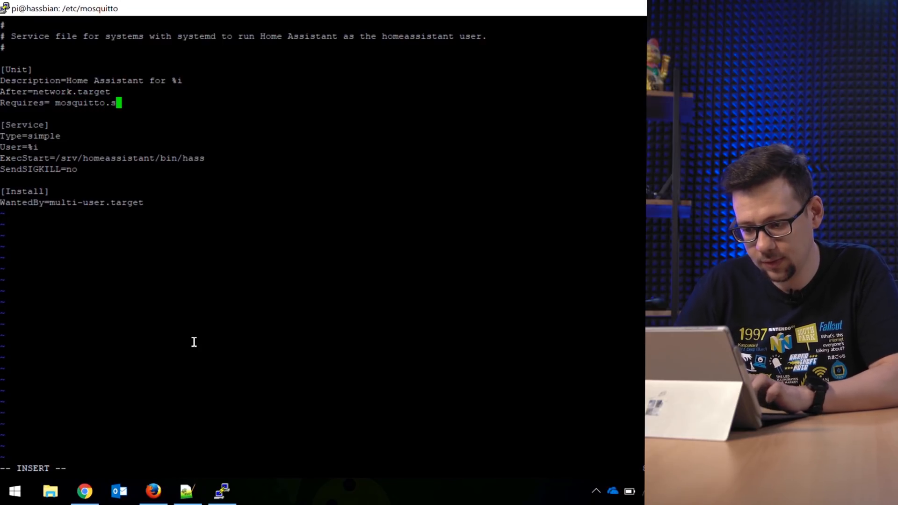
type("ervice")
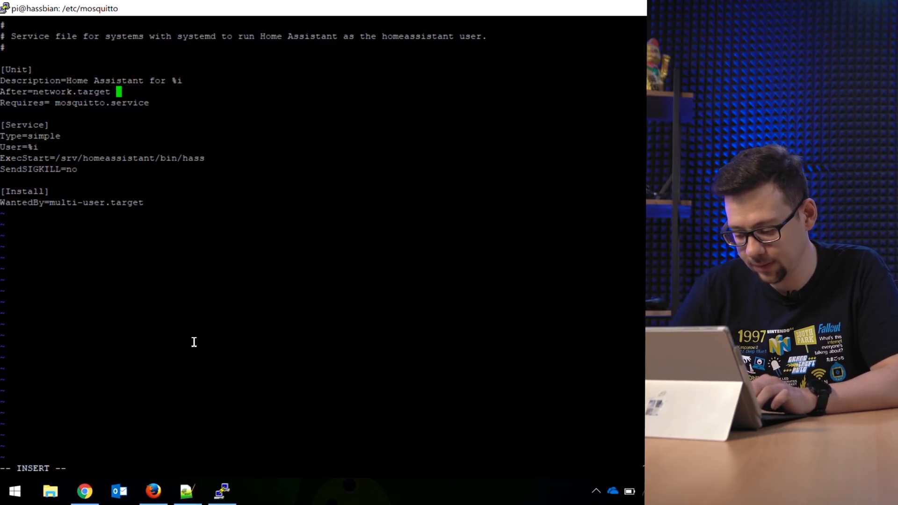
Add mosquitto.service to the After= line and save the unit file.
type("mosquito")
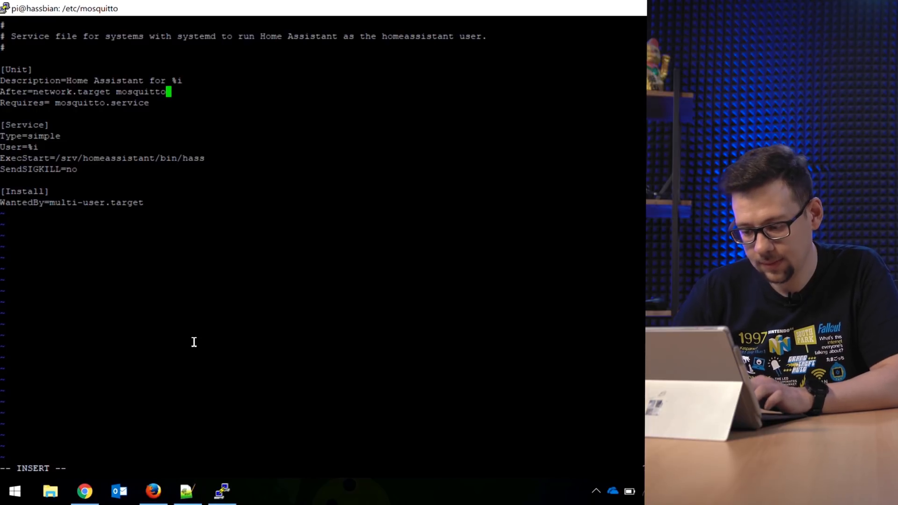
type(".service")
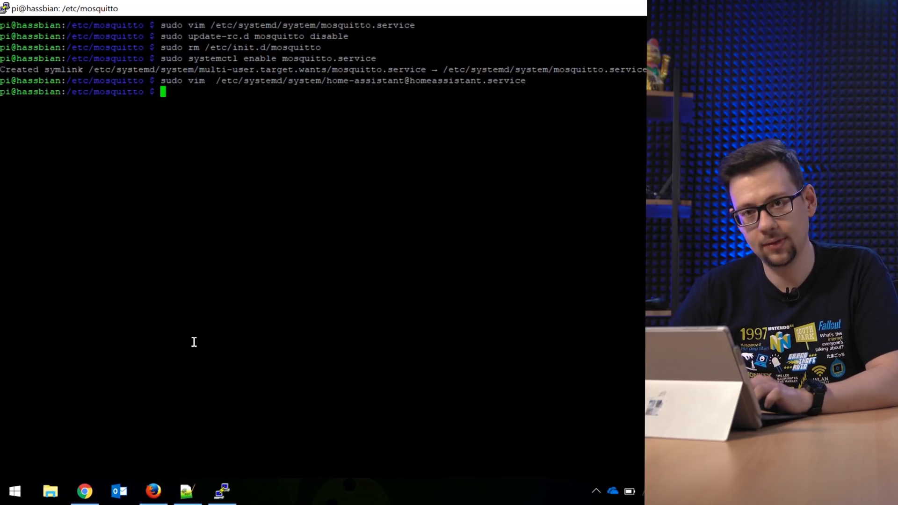
Reload systemd units with sudo systemctl daemon-reload.
type("sudo s")
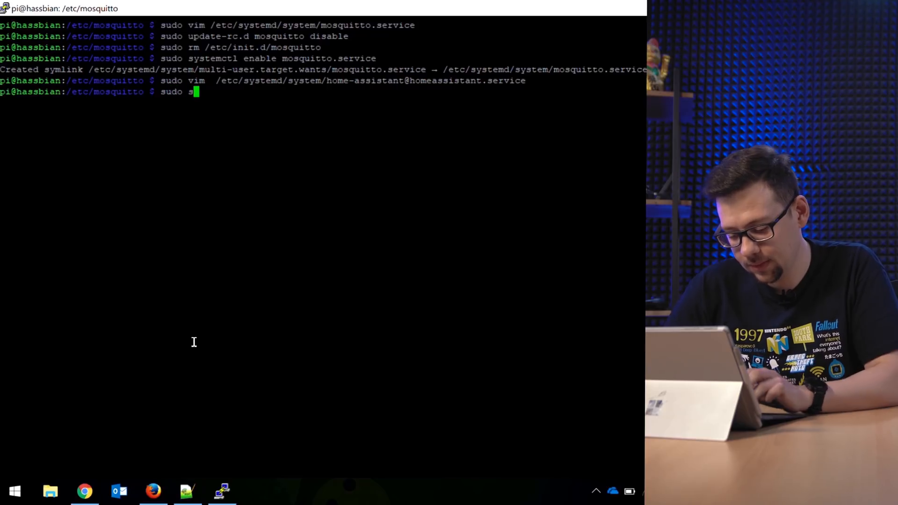
type("ystemctl")
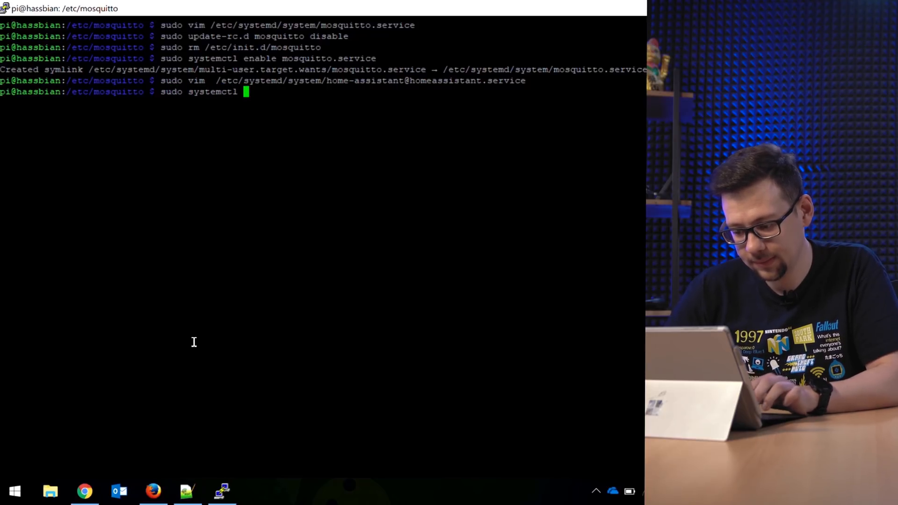
type("daemon-relaod")
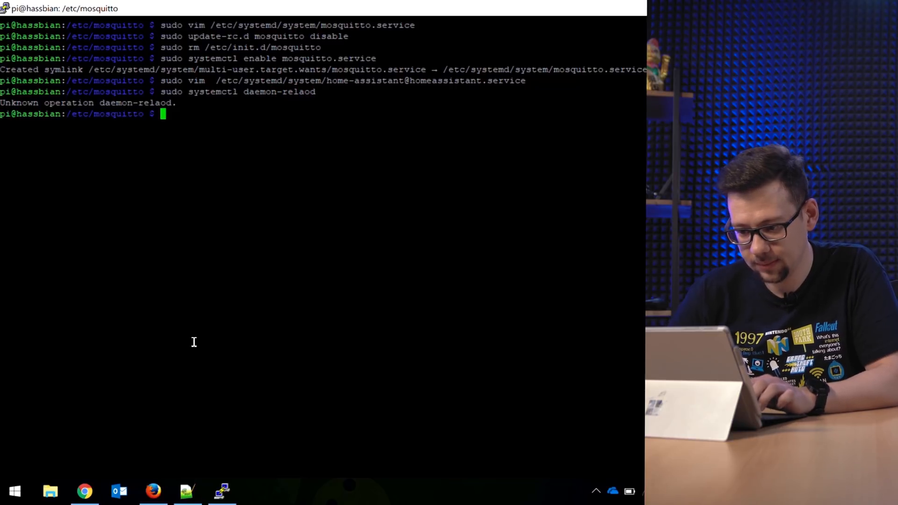
type("sudo systemctl daemon-reload")
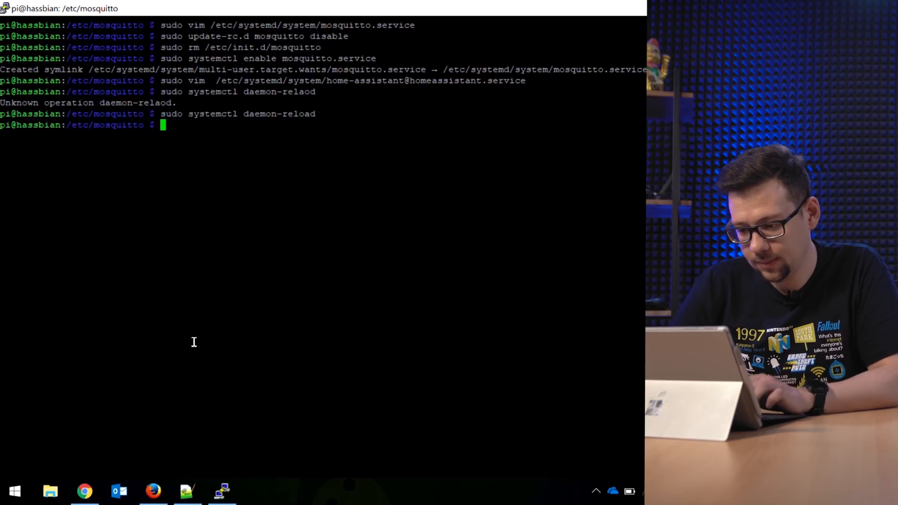
Start mosquitto.service and confirm the broker runs with ps -Alf | grep mosquitto.
type("su")
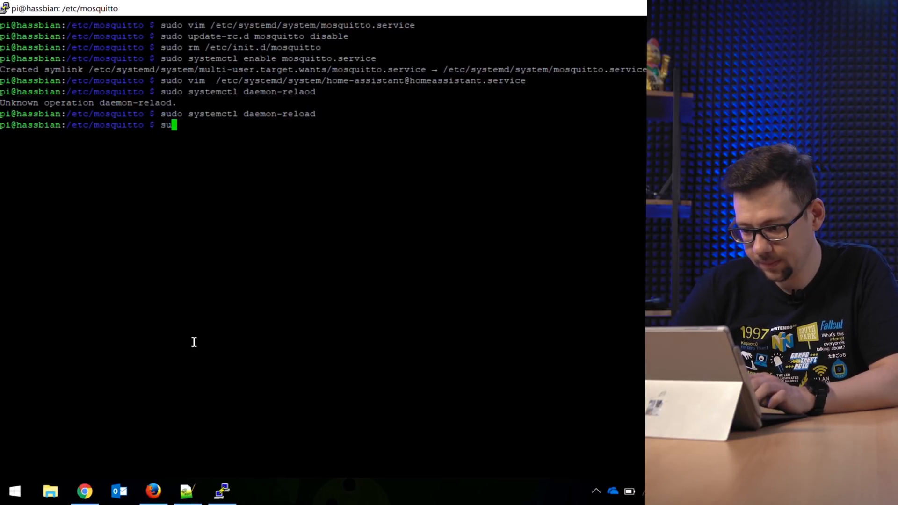
type("do system")
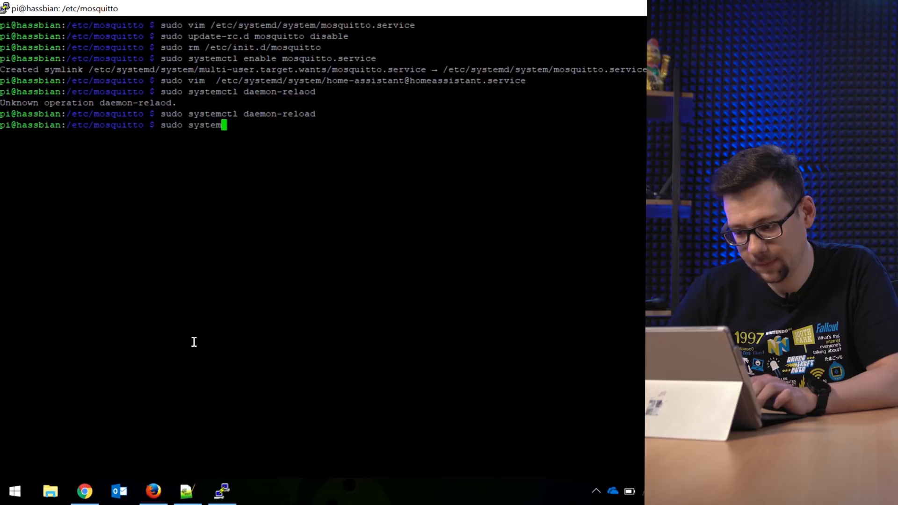
type("ctl")
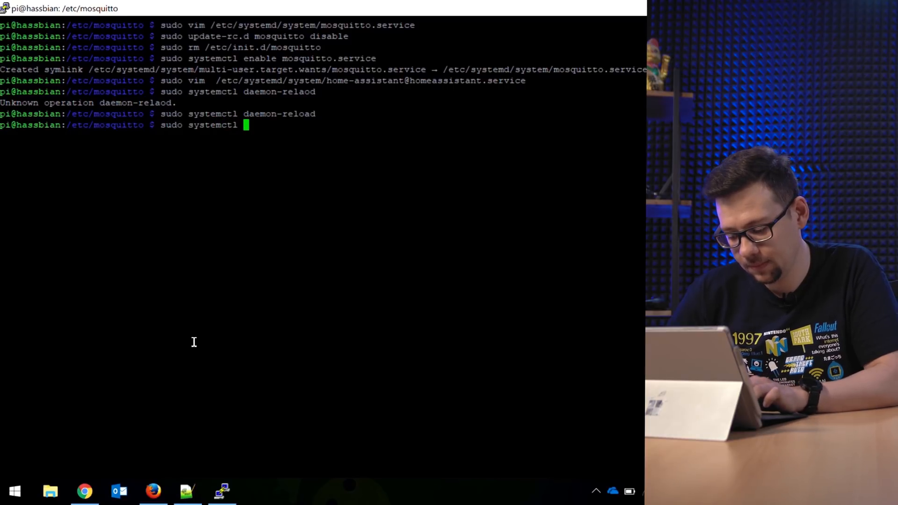
type("start mosquitto.service")
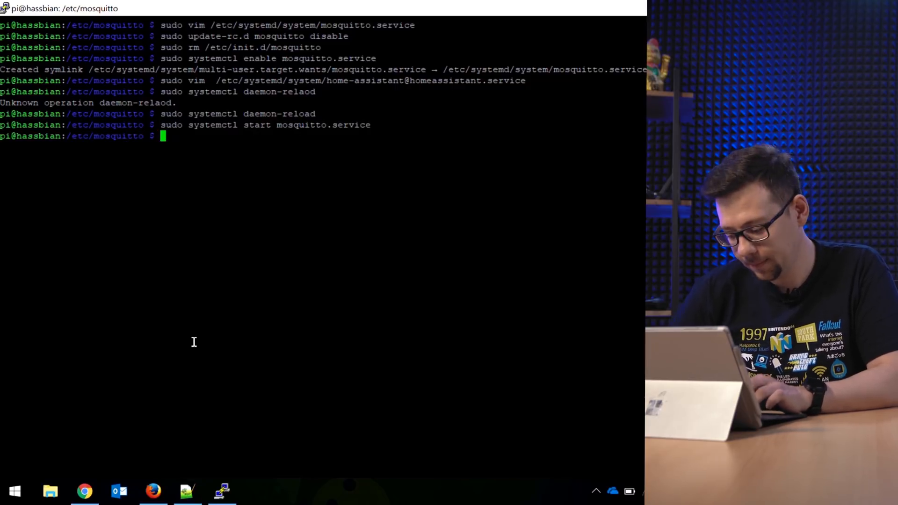
type("ps -Alf | grep mosquitto")
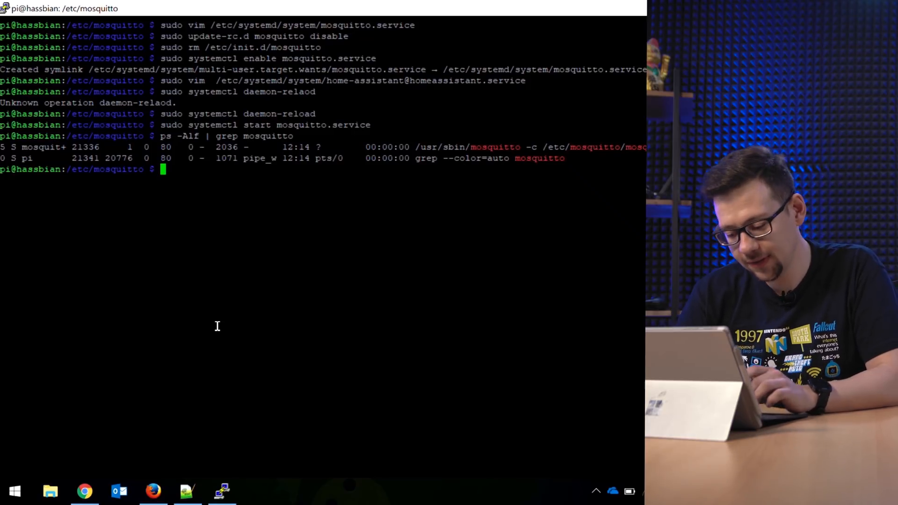
Change to /home/homeassistant/.homeassistant and list its files with ls -la.
type("cd")
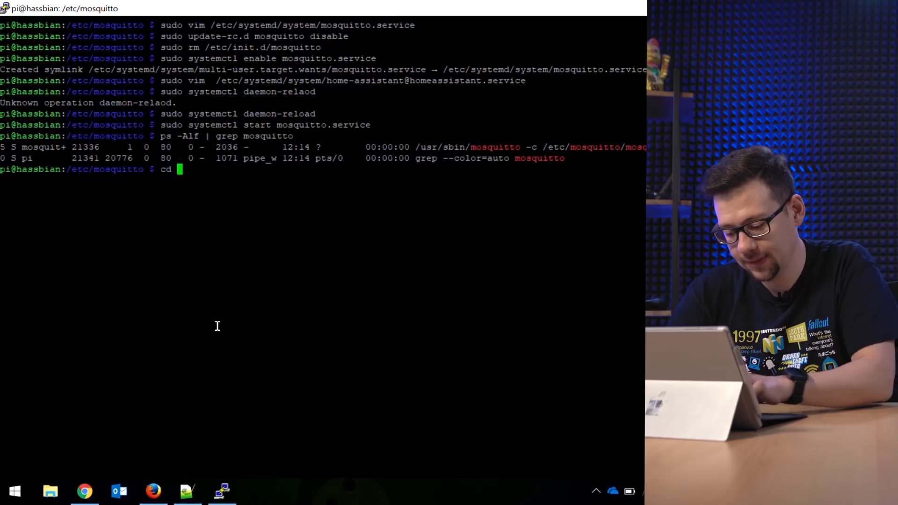
type("/home/")
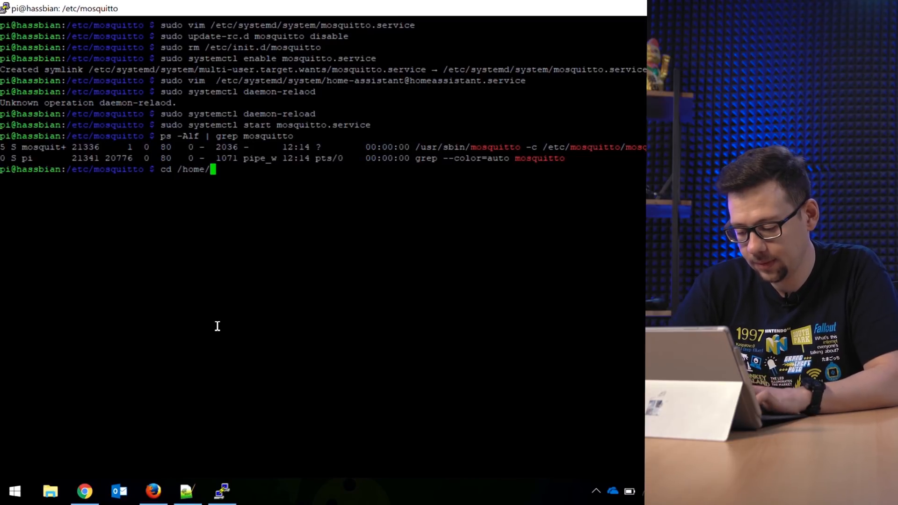
type("homeassistant/.homeassistant/")
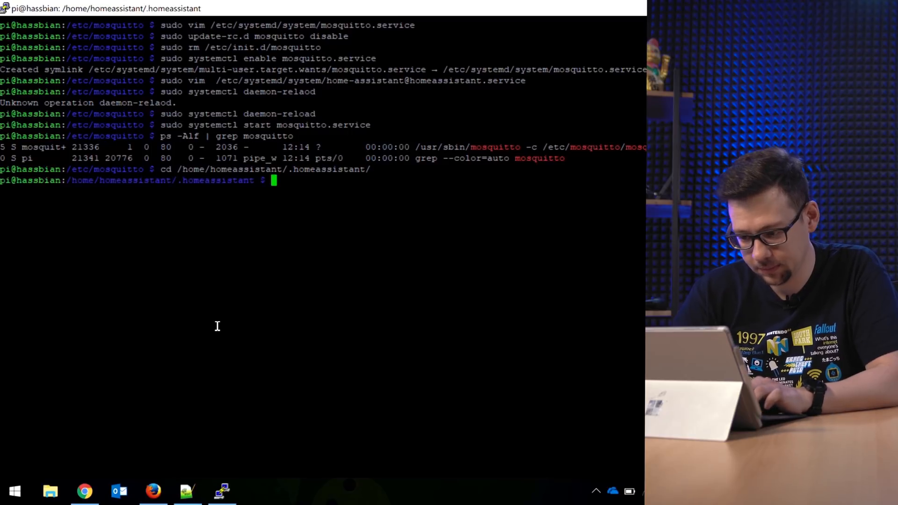
type("ls -la")
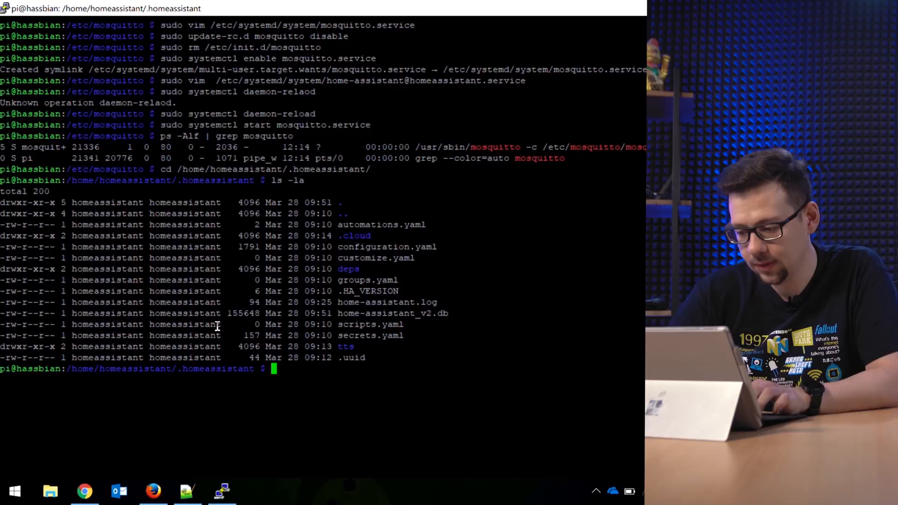
double_click(386, 245)
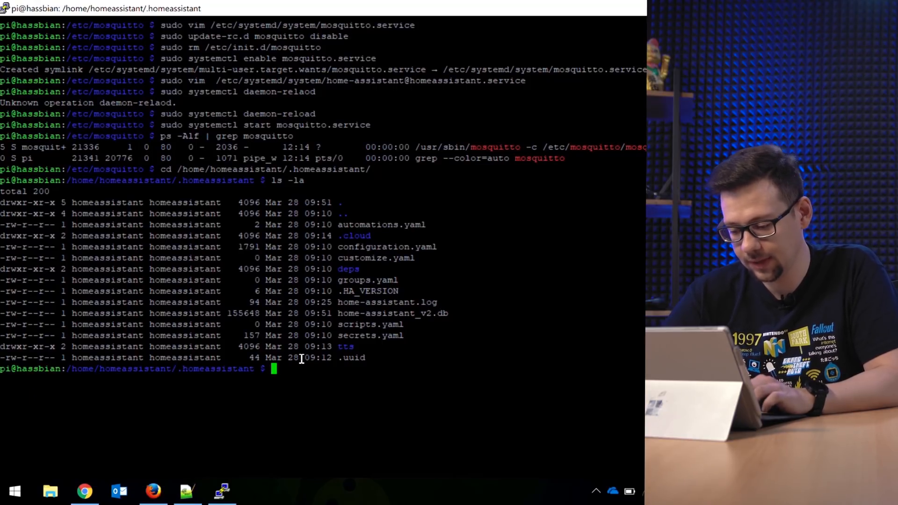
Start sudo vim on configuration.yaml.
type("su")
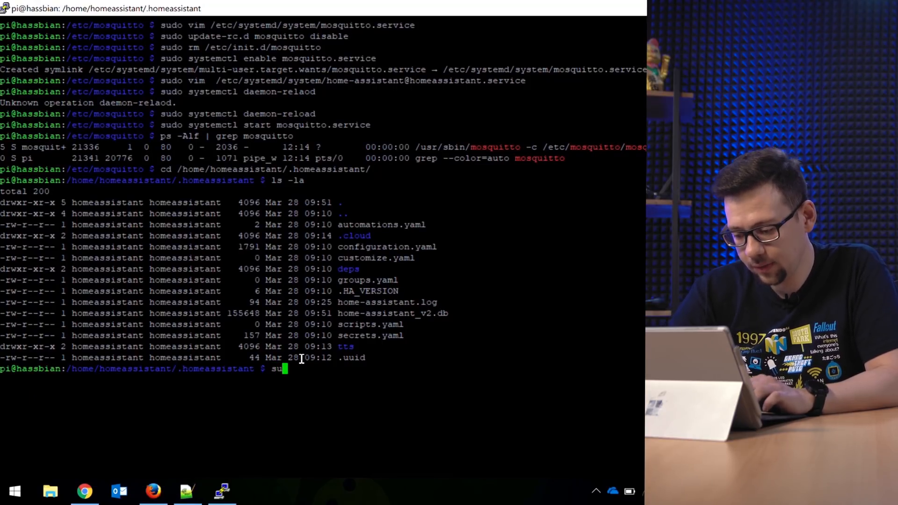
type("do")
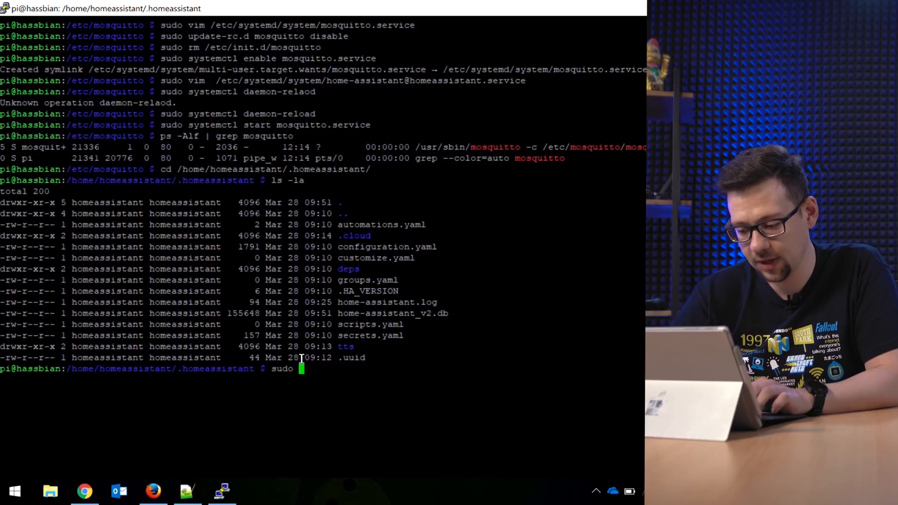
type("v")
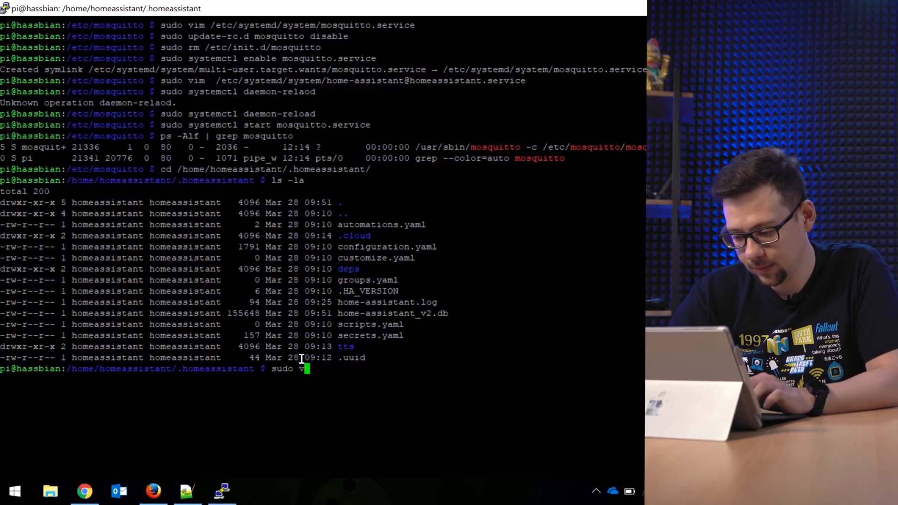
type("im")
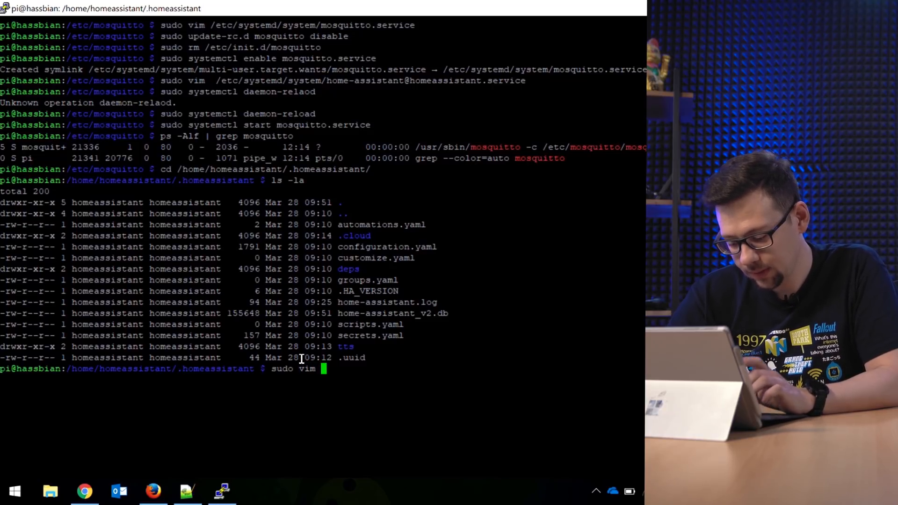
type("configuration.yaml")
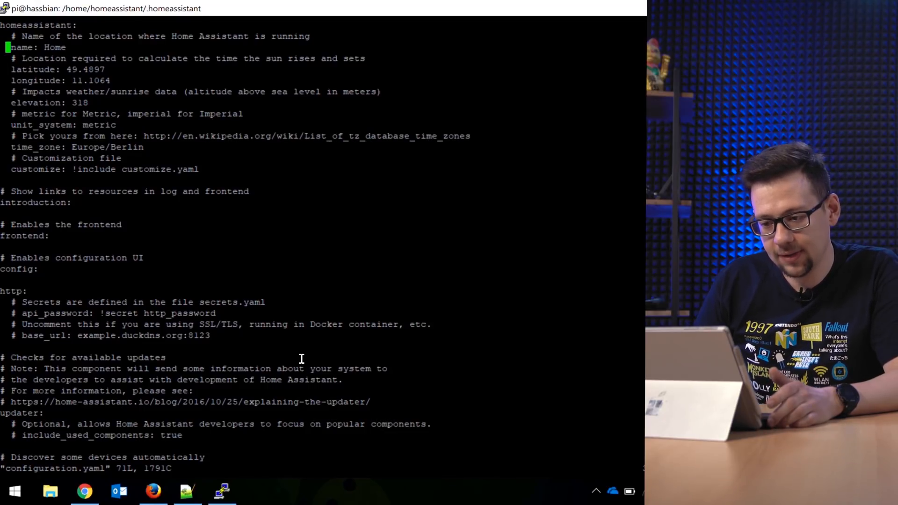
Set home name MakerHome, adjust latitude/longitude and elevation 330 in configuration.yaml, then save.
key("i")
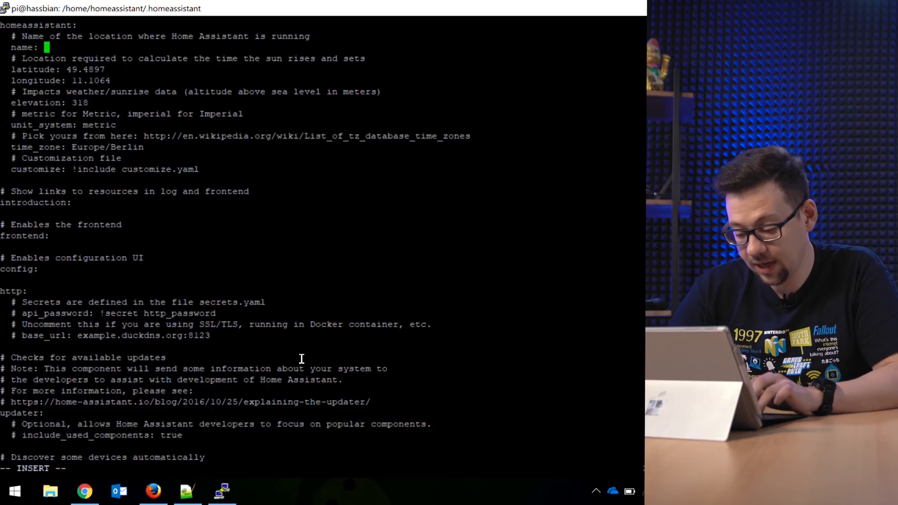
type("MakerHome")
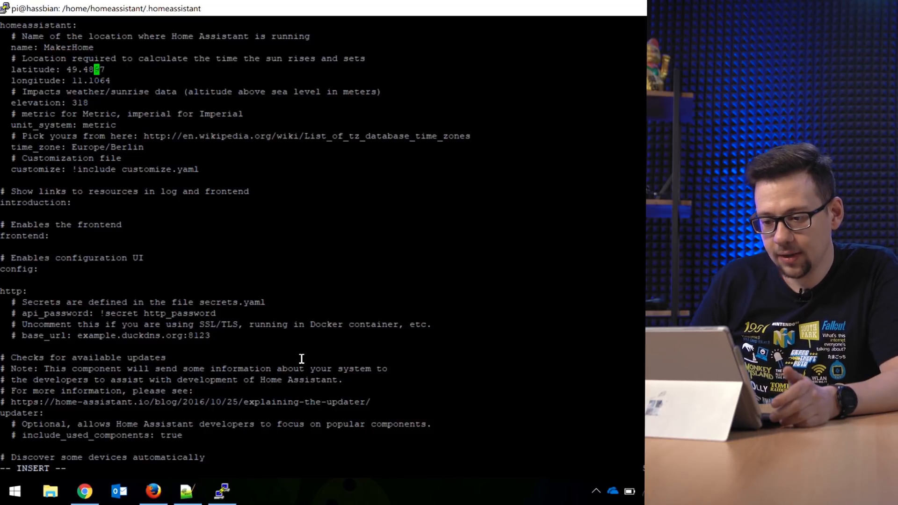
type("97")
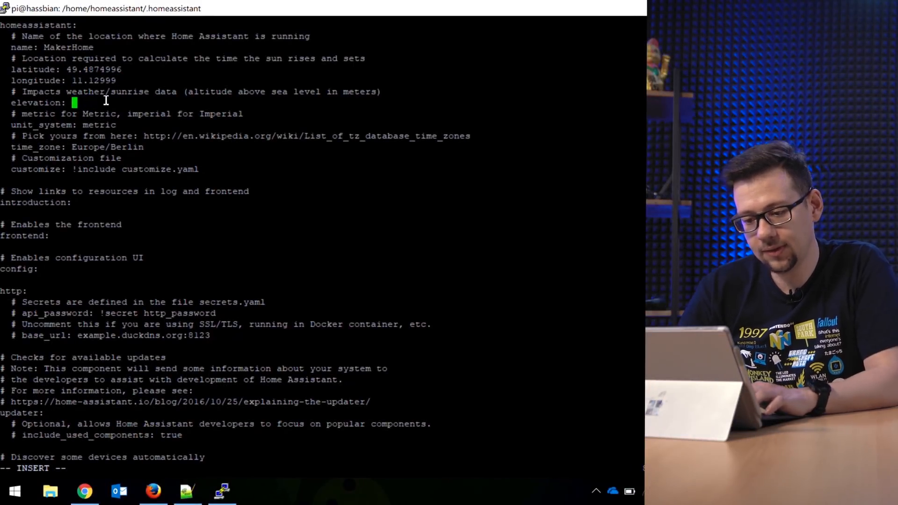
type("330")
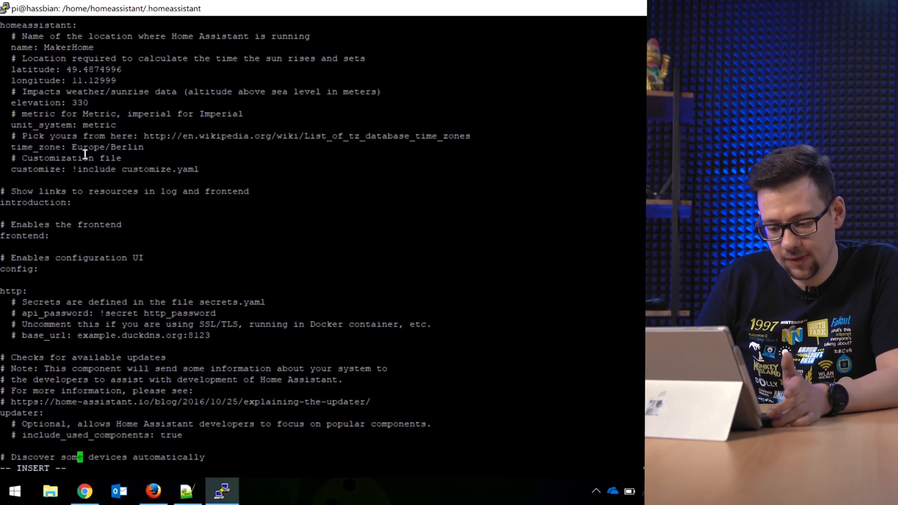
scroll("down", 3)
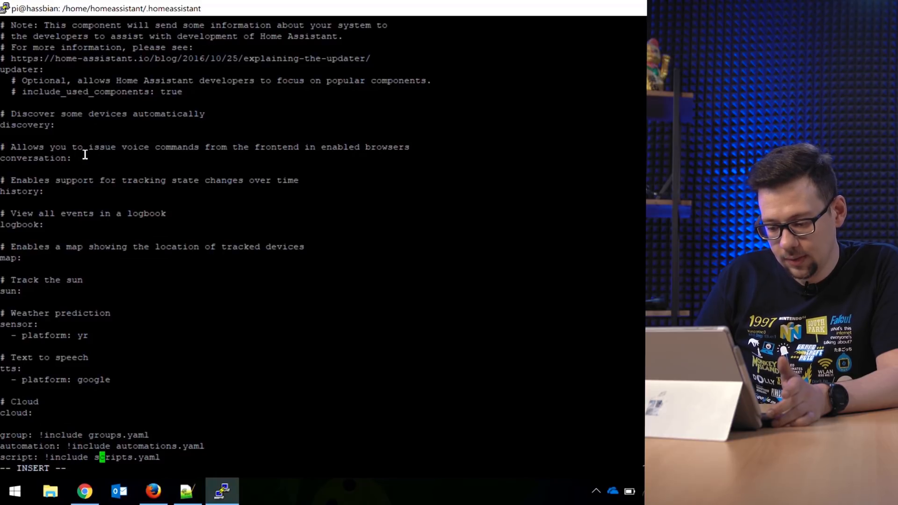
key("End")
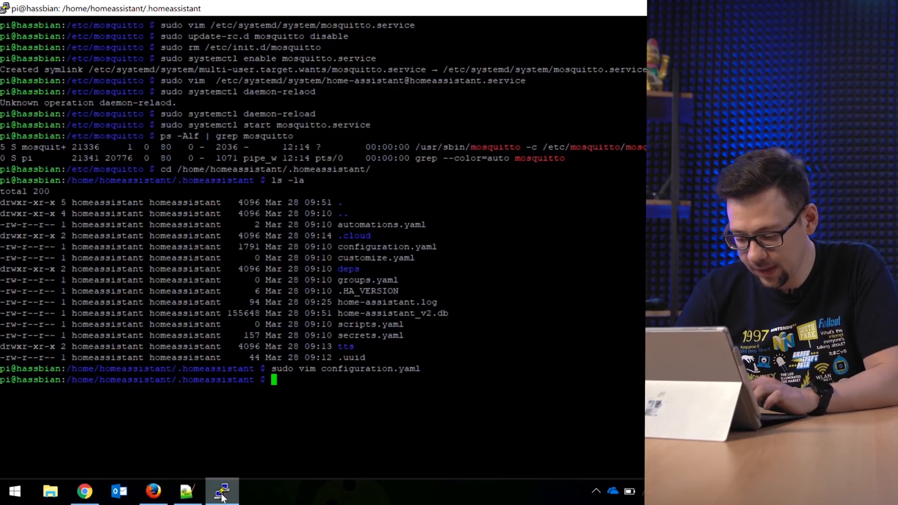
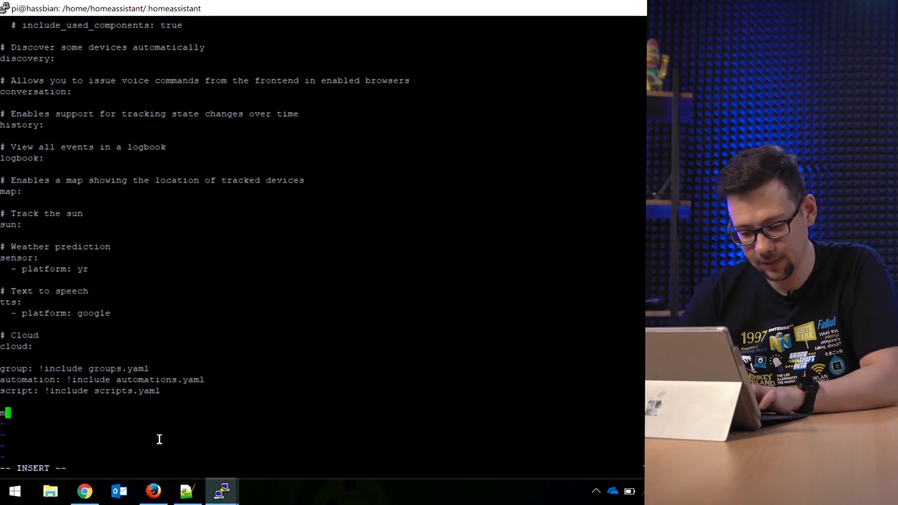
Add an mqtt: block to configuration.yaml with broker localhost and username mqtt_user.
type("mqtt:")
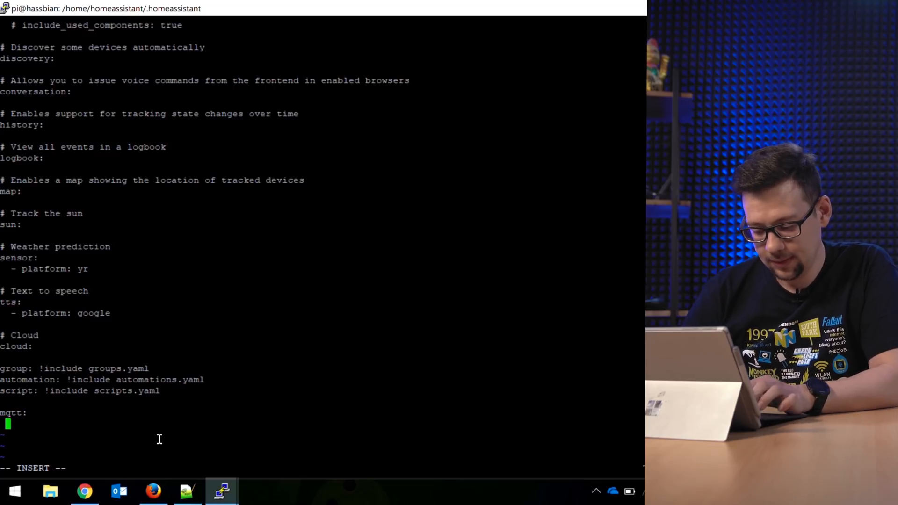
type("broker:")
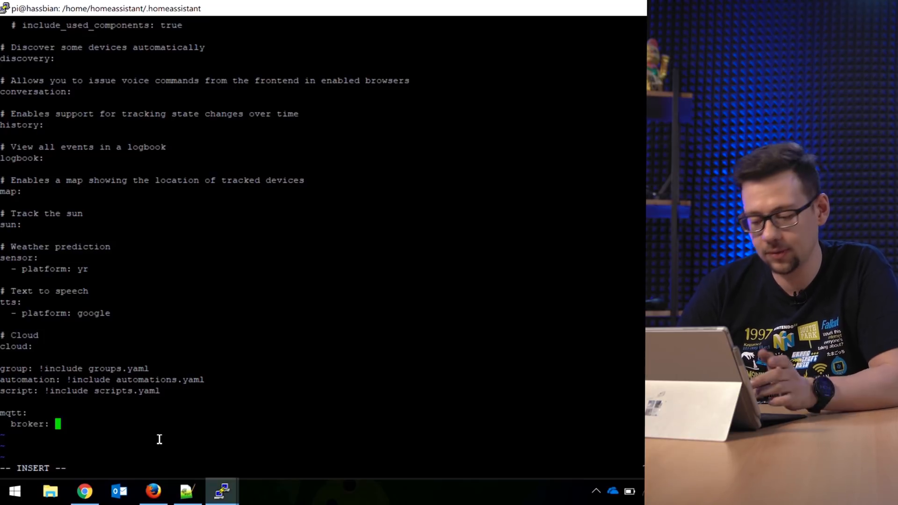
type("local")
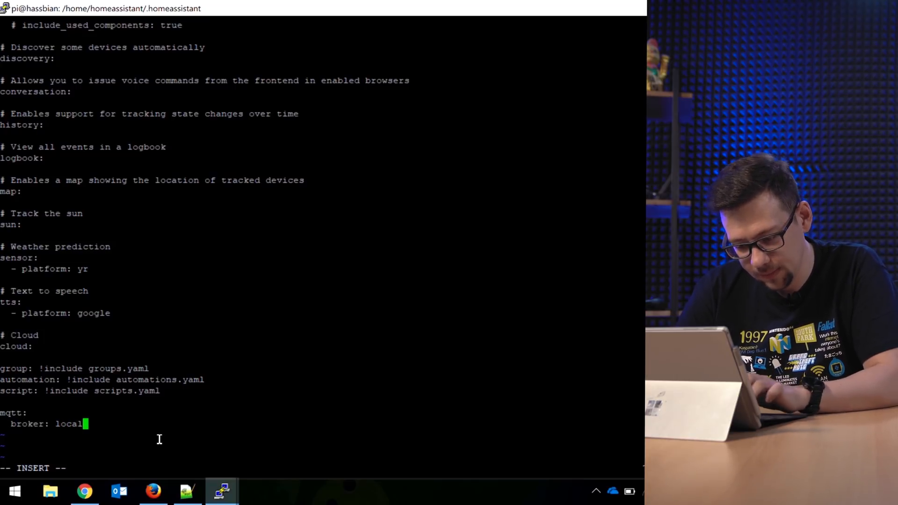
type("host")
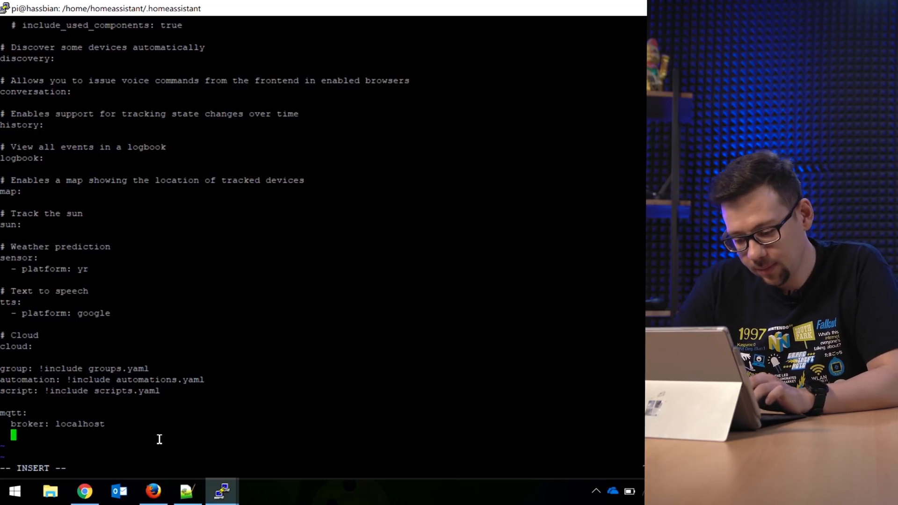
type("username")
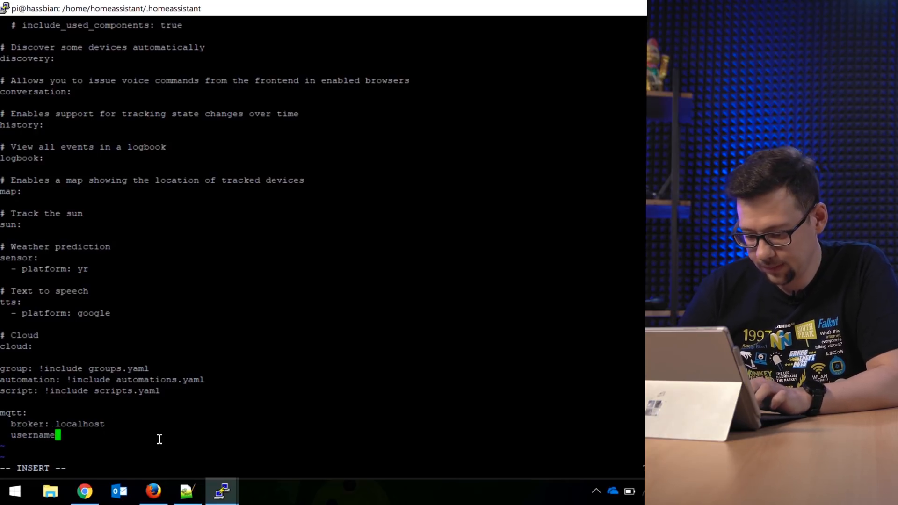
type(":")
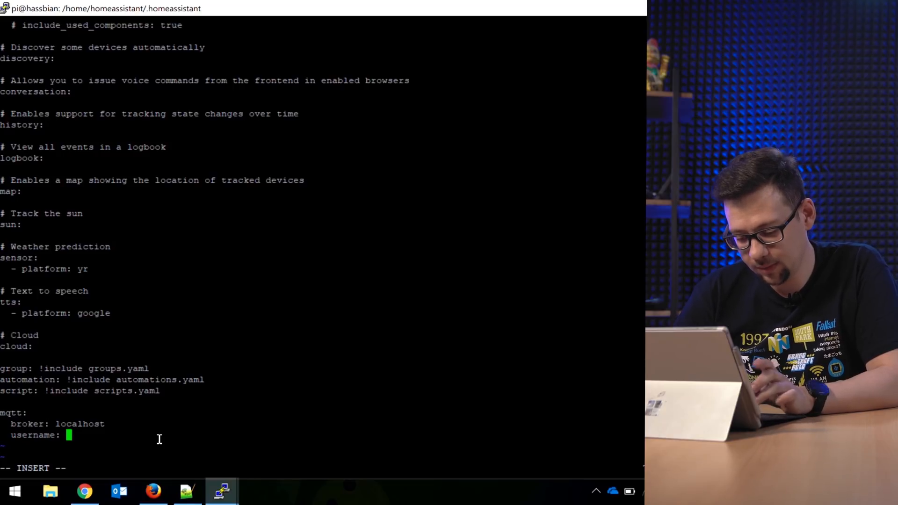
type("mqtt_u")
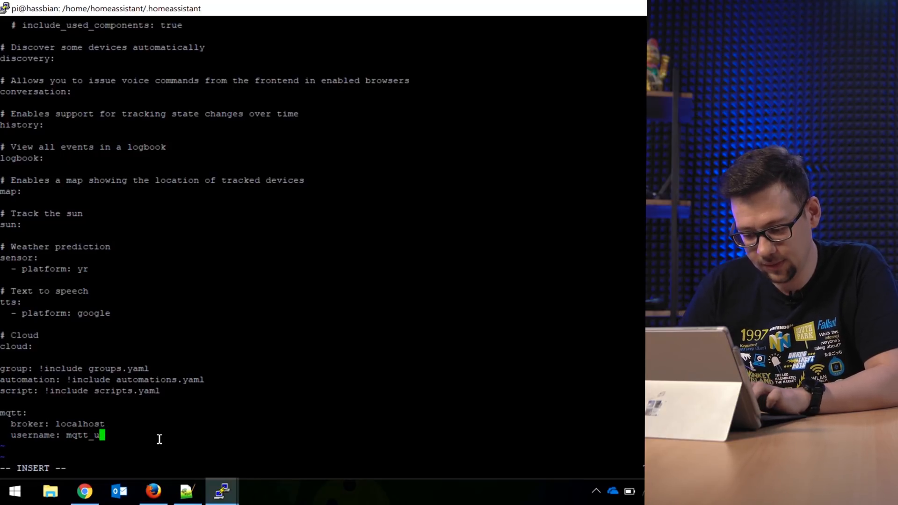
type("ser")
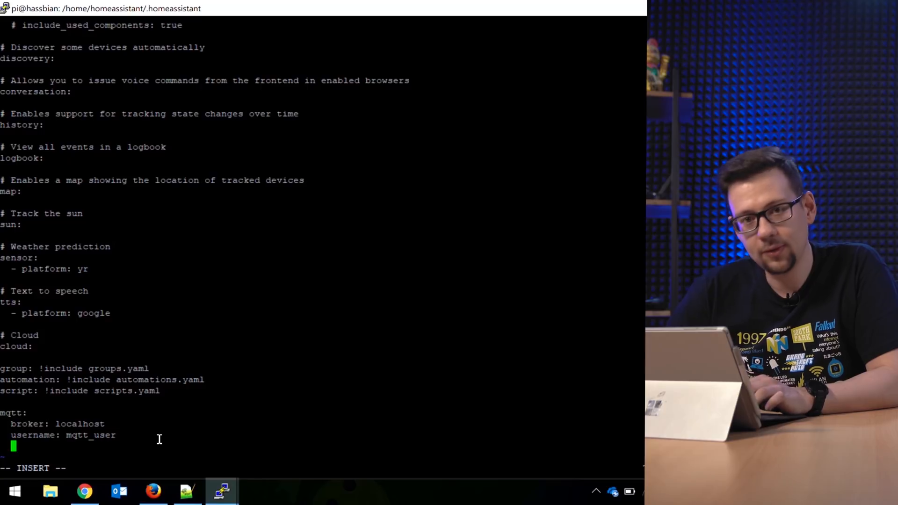
Set password: !secret mqtt_password in the mqtt block and save the file.
type("pass")
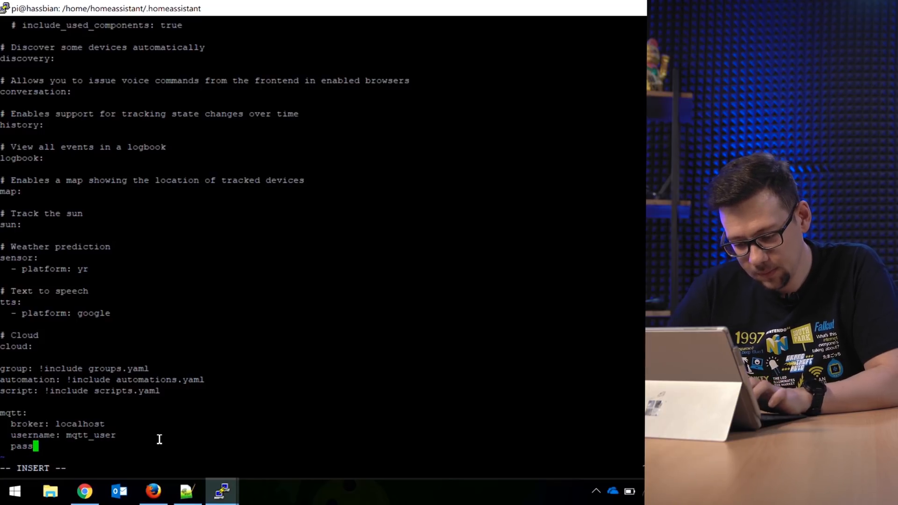
type("word:")
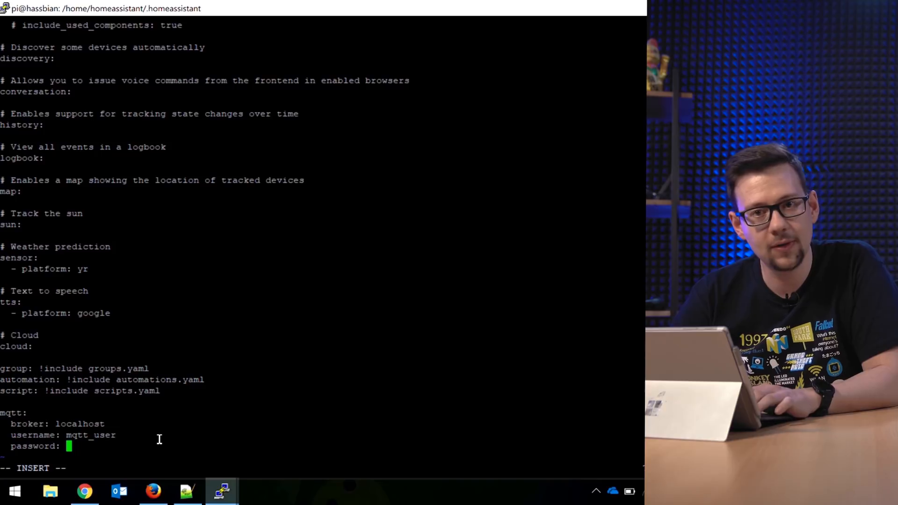
type("!")
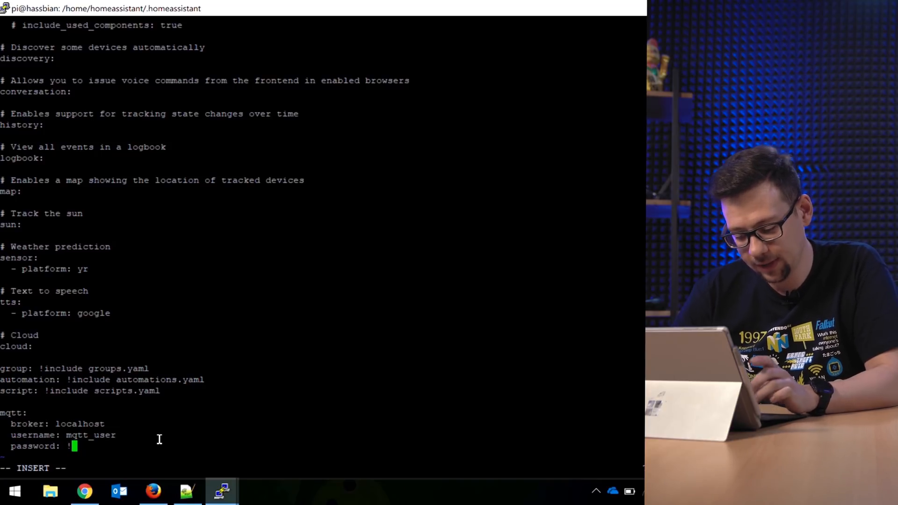
type("secret")
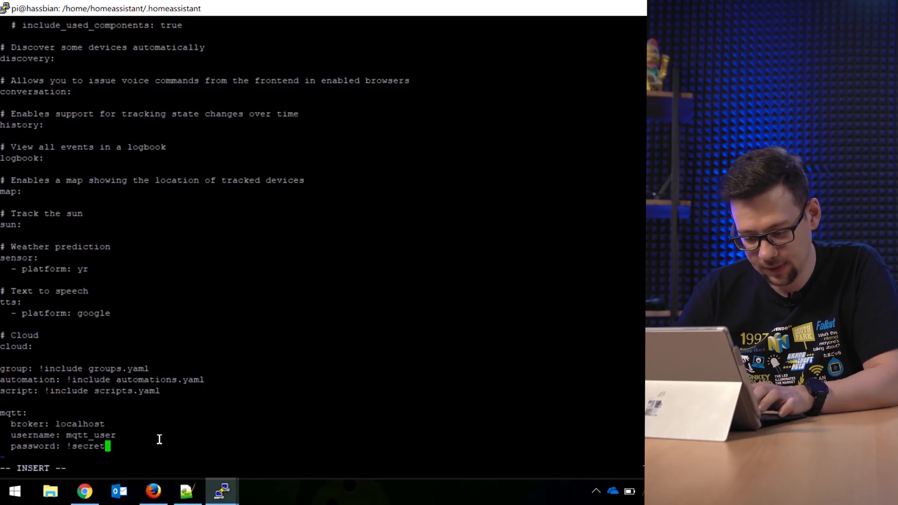
type("n")
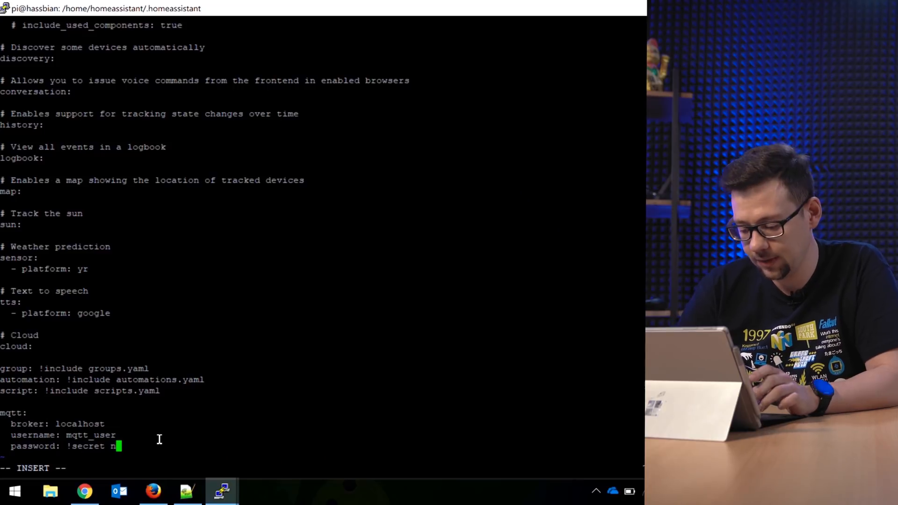
type("qtt_passwo")
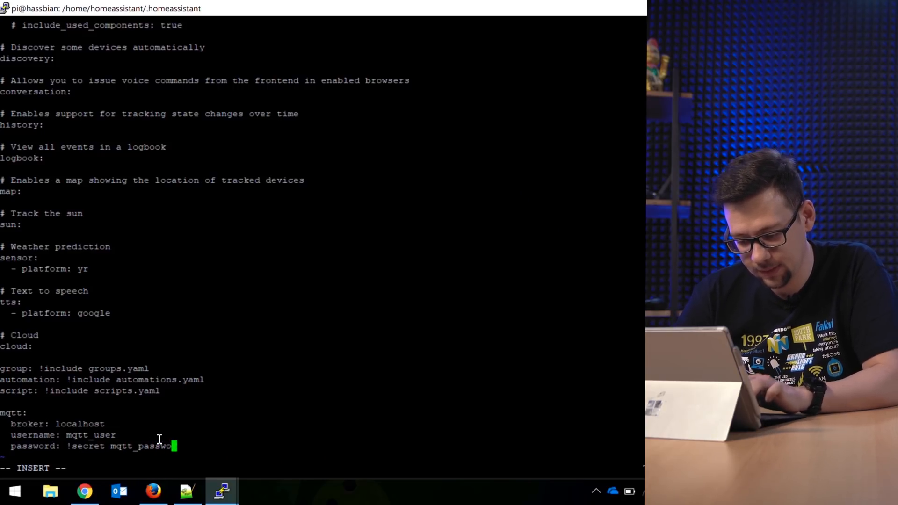
type("rd")
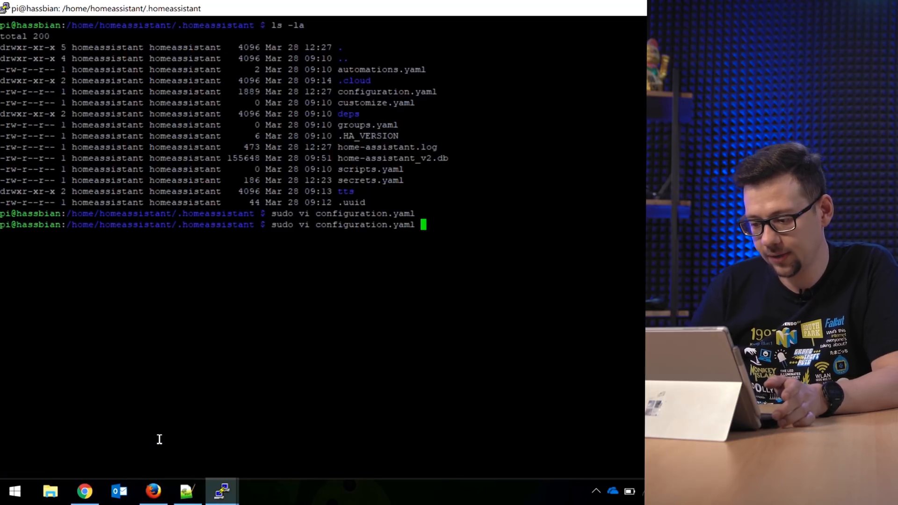
key("BackSpace")
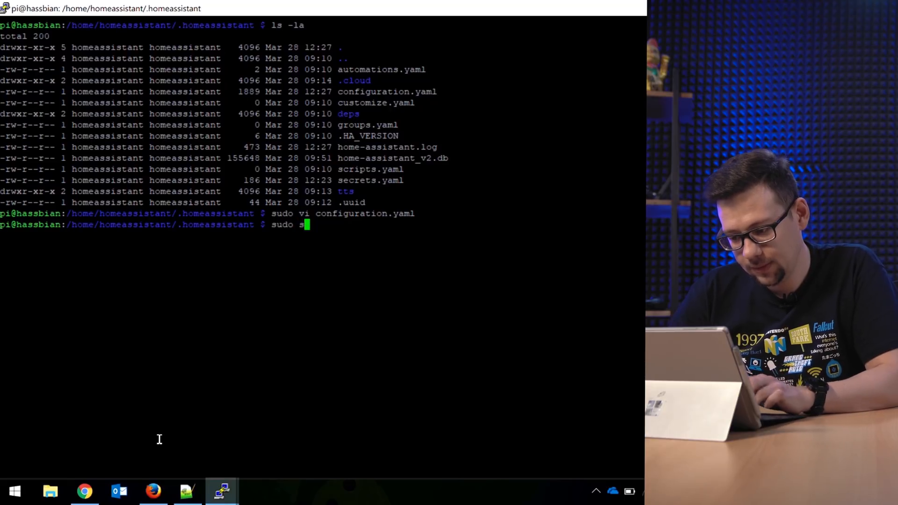
type("ystemctl")
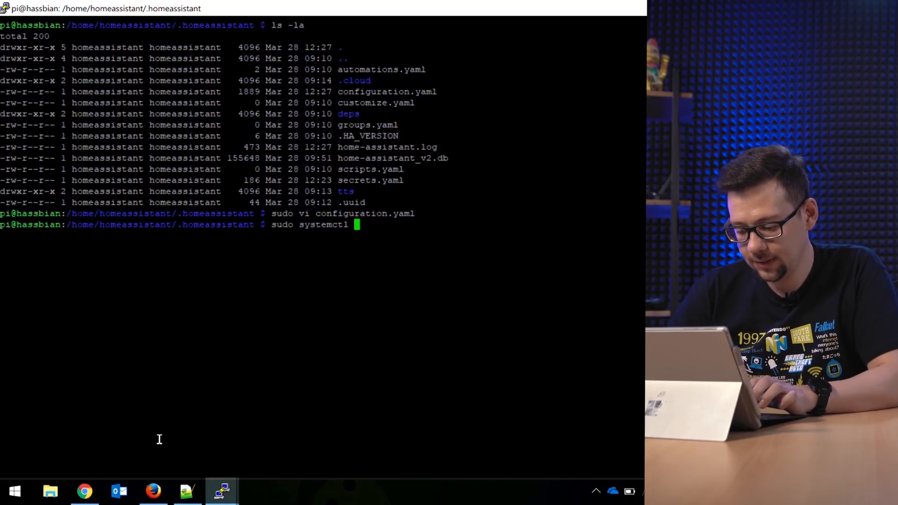
type("restart")
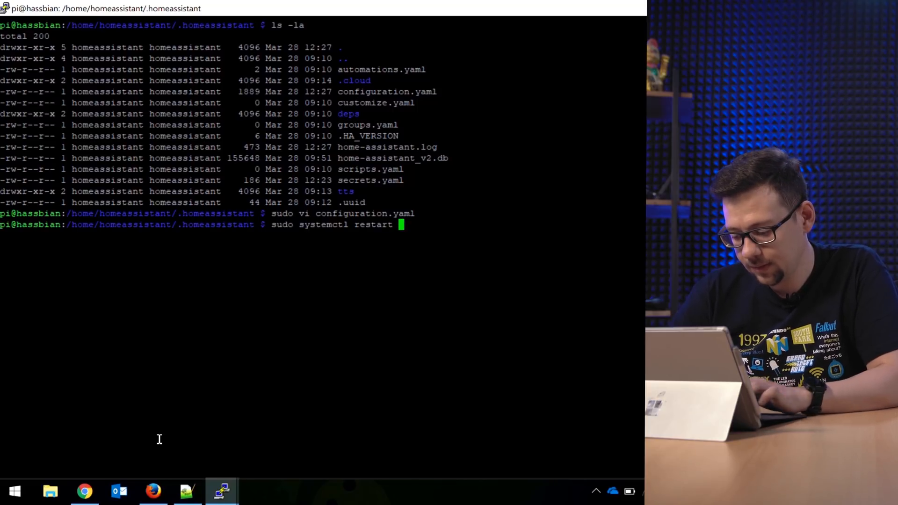
type("hom")
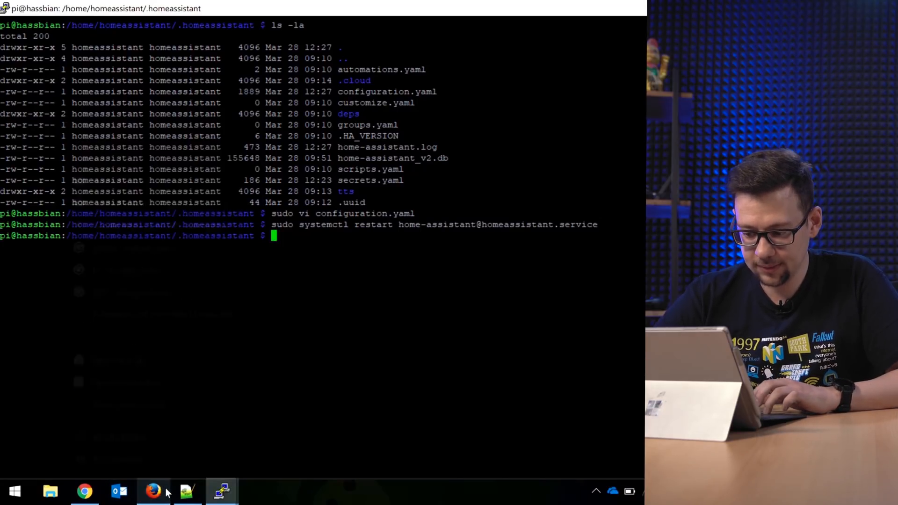
Reload Home Assistant in Firefox at hassbian:8123/states and go to the MQTT developer tool.
left_click(153, 491)
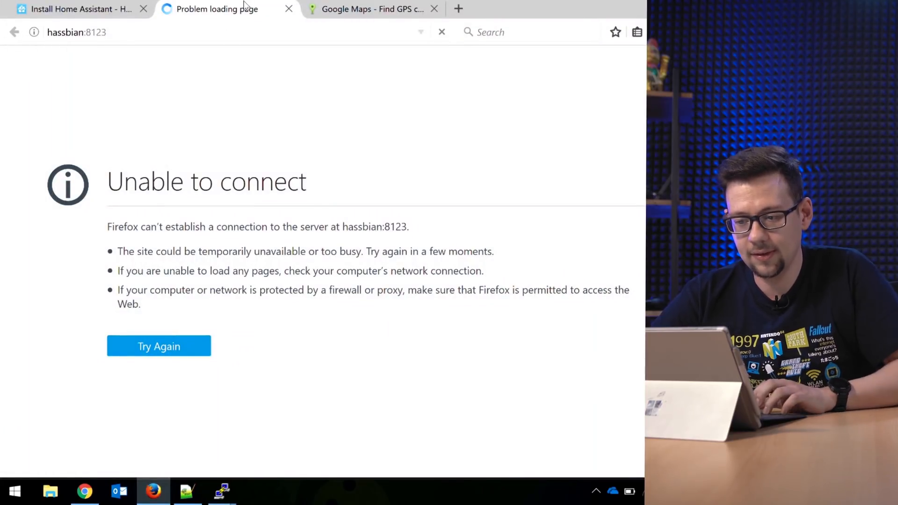
left_click(159, 346)
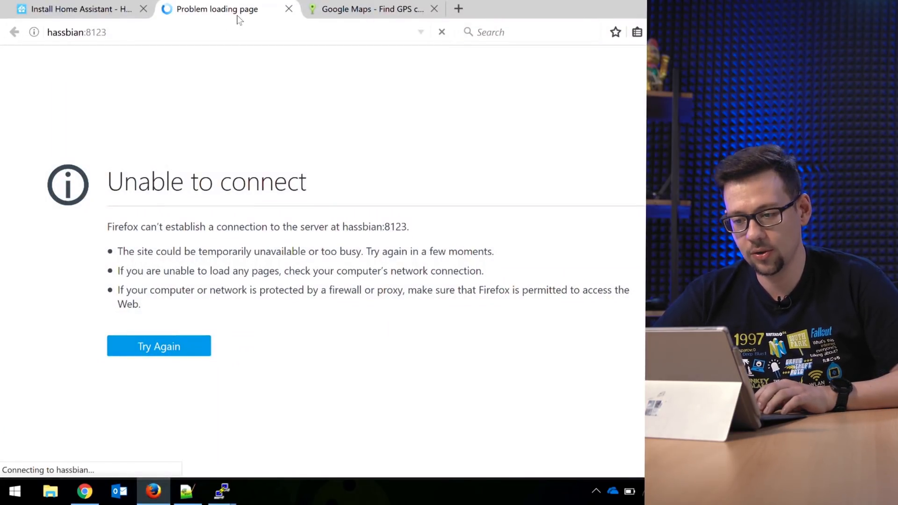
left_click(159, 346)
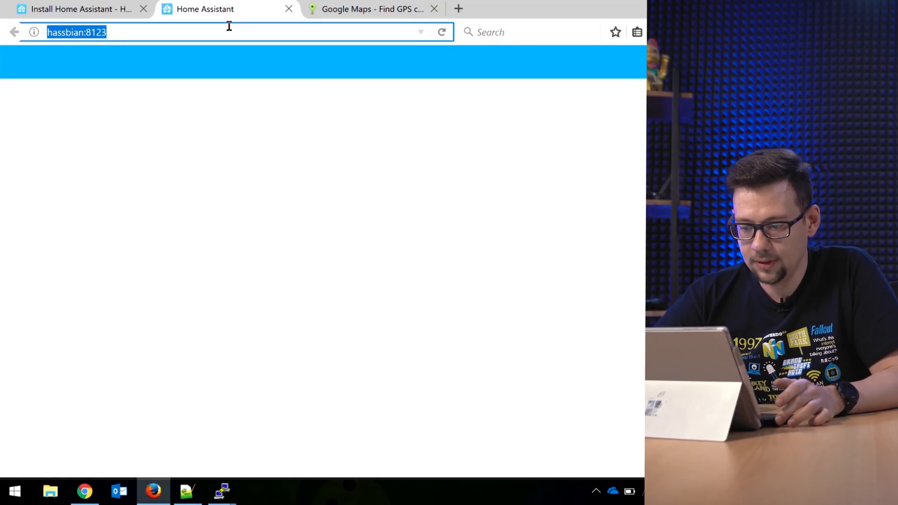
type("/states")
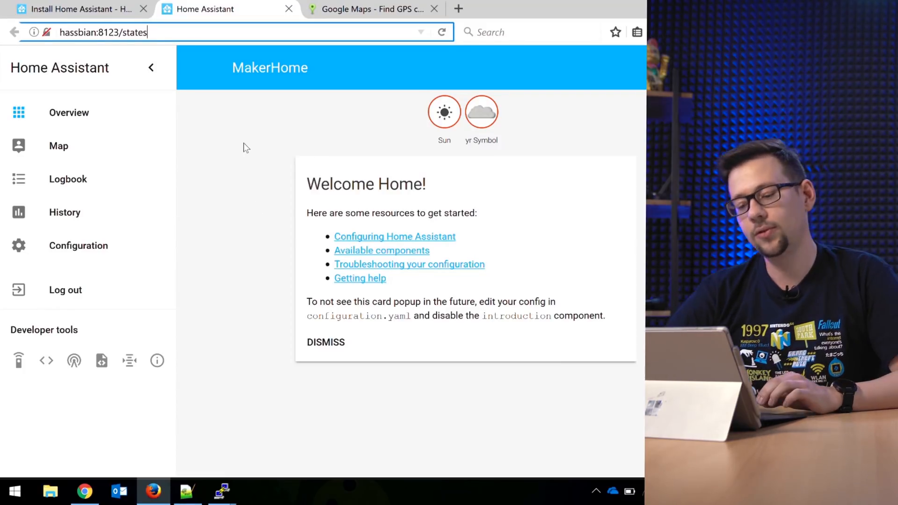
mouse_move(118, 375)
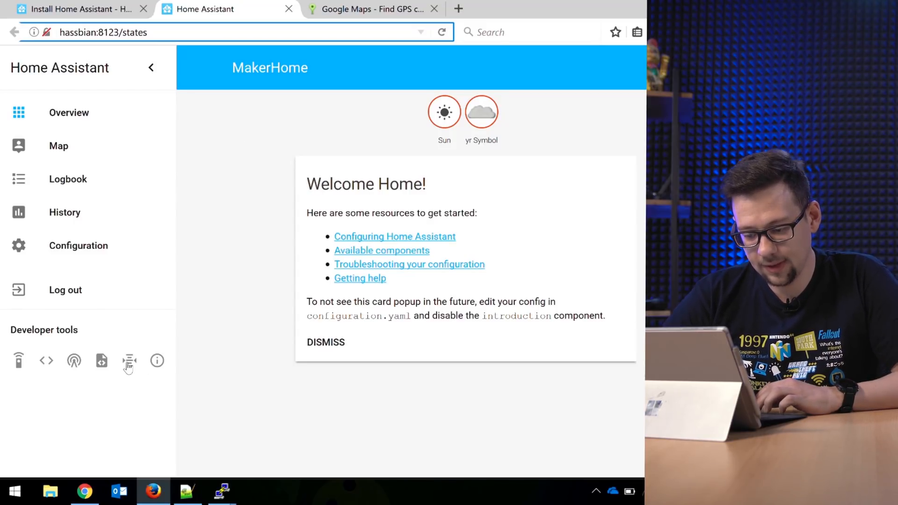
left_click(129, 361)
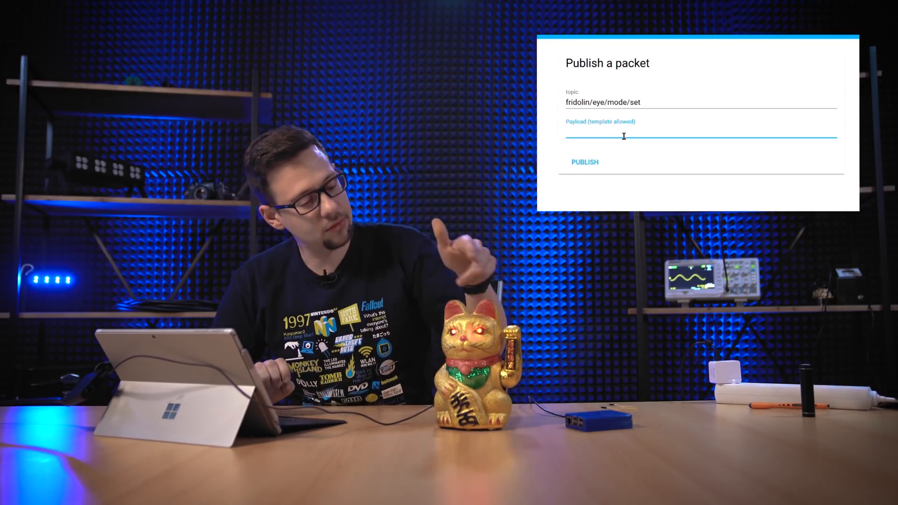
Publish payload 2 to topic fridolin/eye/mode/set from the MQTT tool.
type("2")
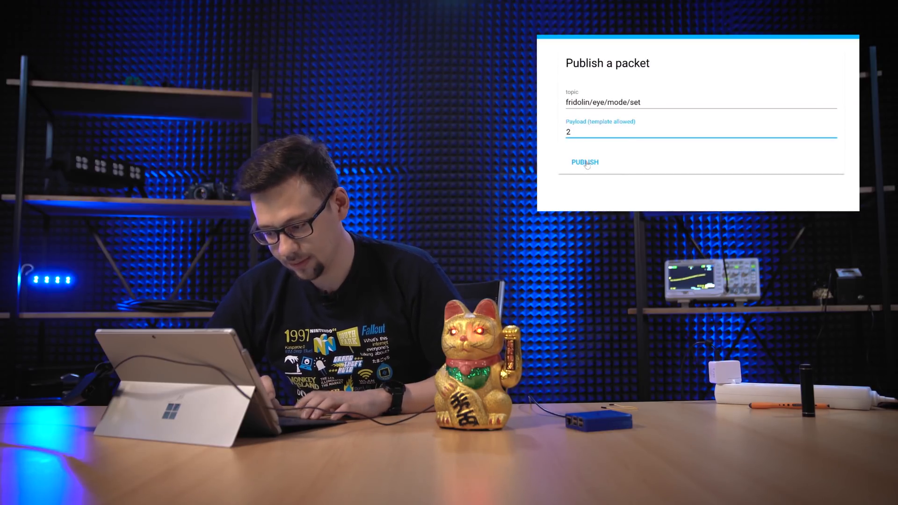
left_click(583, 162)
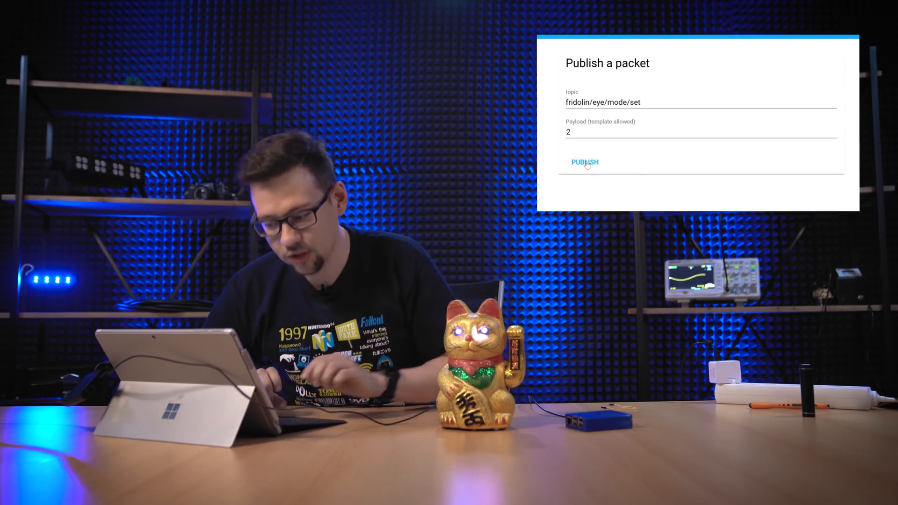